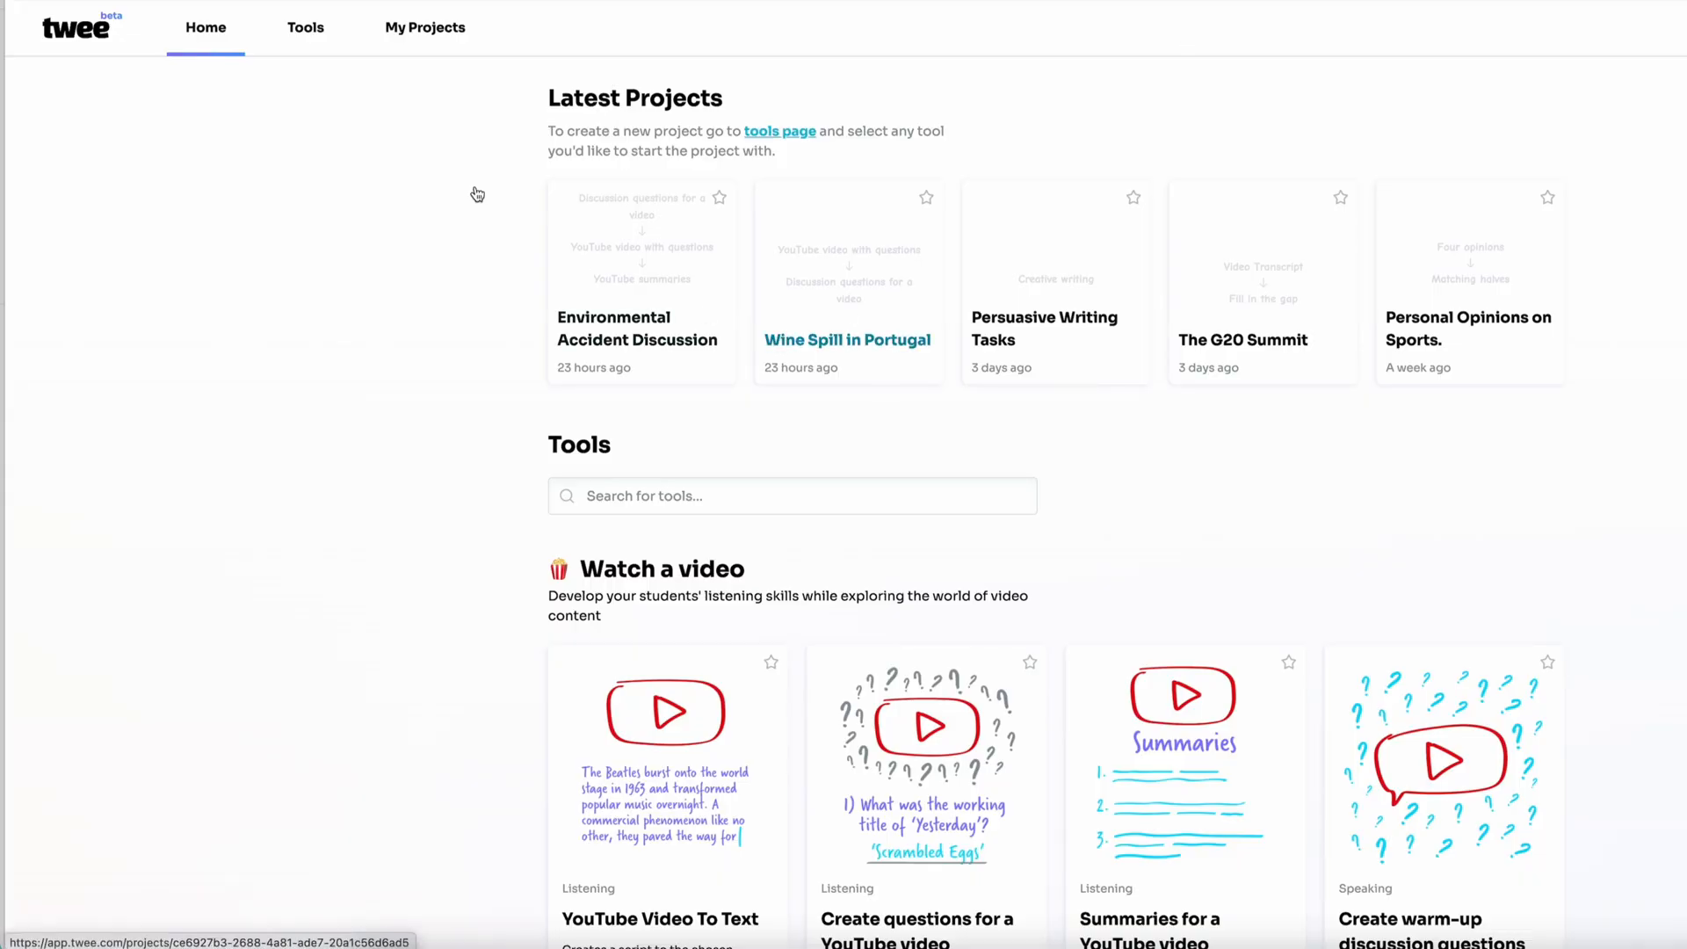
- Open the YouTube Video To Text tool and load the 1:47 G20 summit video URL
left_click(305, 27)
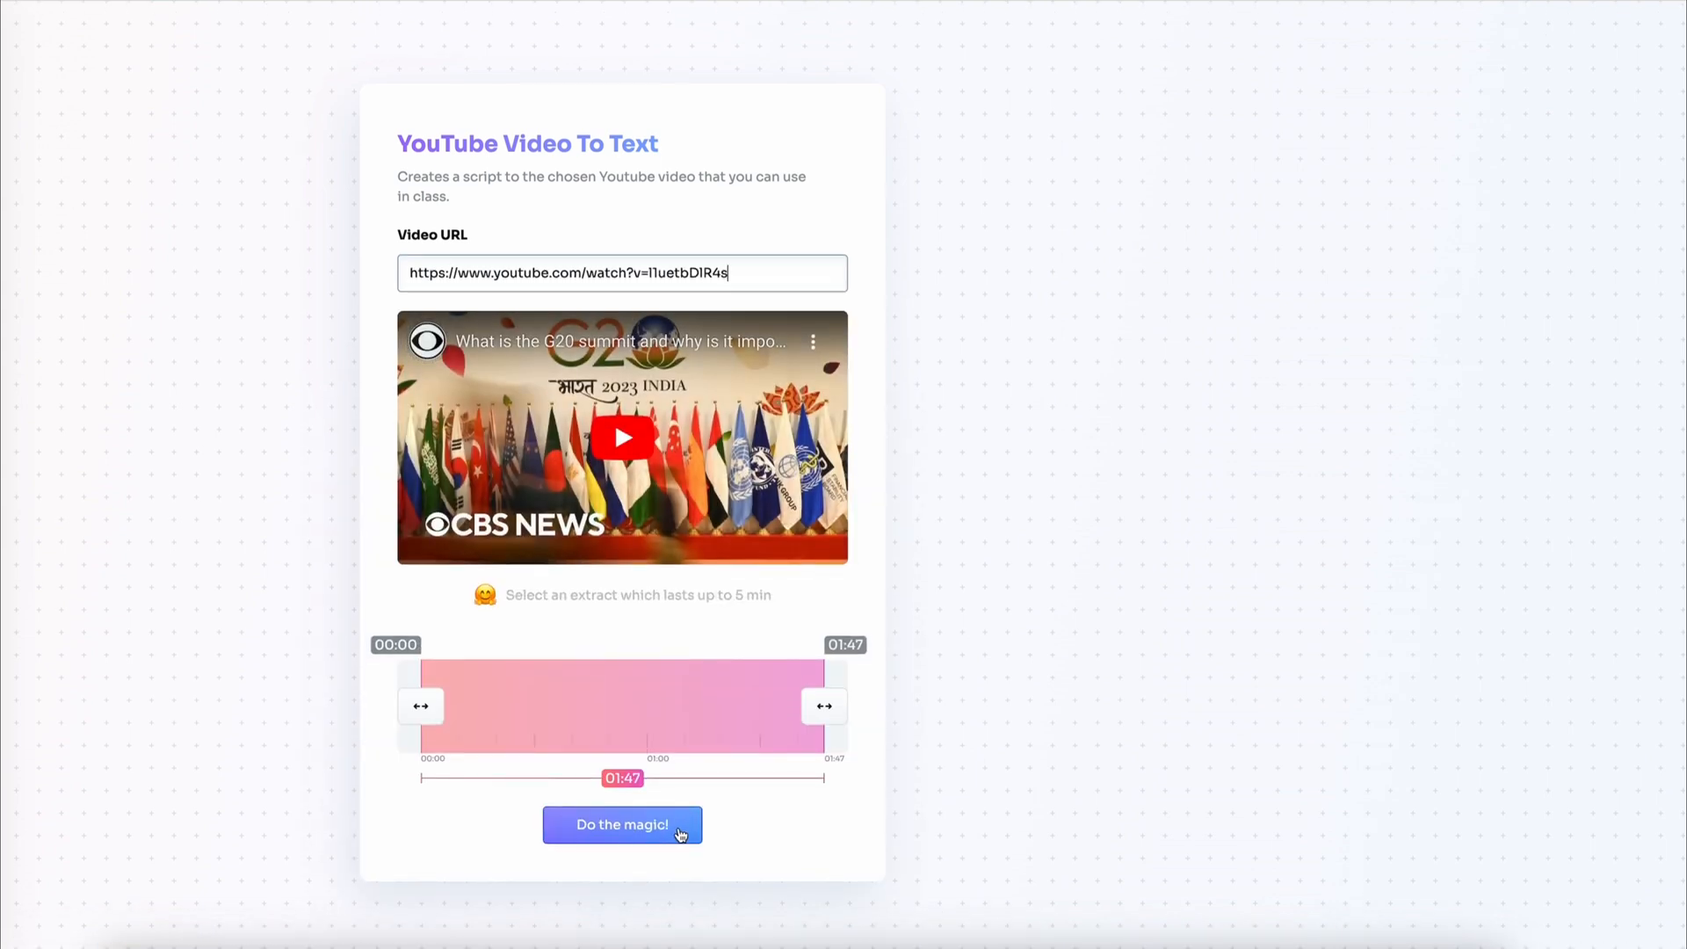
- Generate the G20 video transcript and scroll through the resulting text
left_click(622, 823)
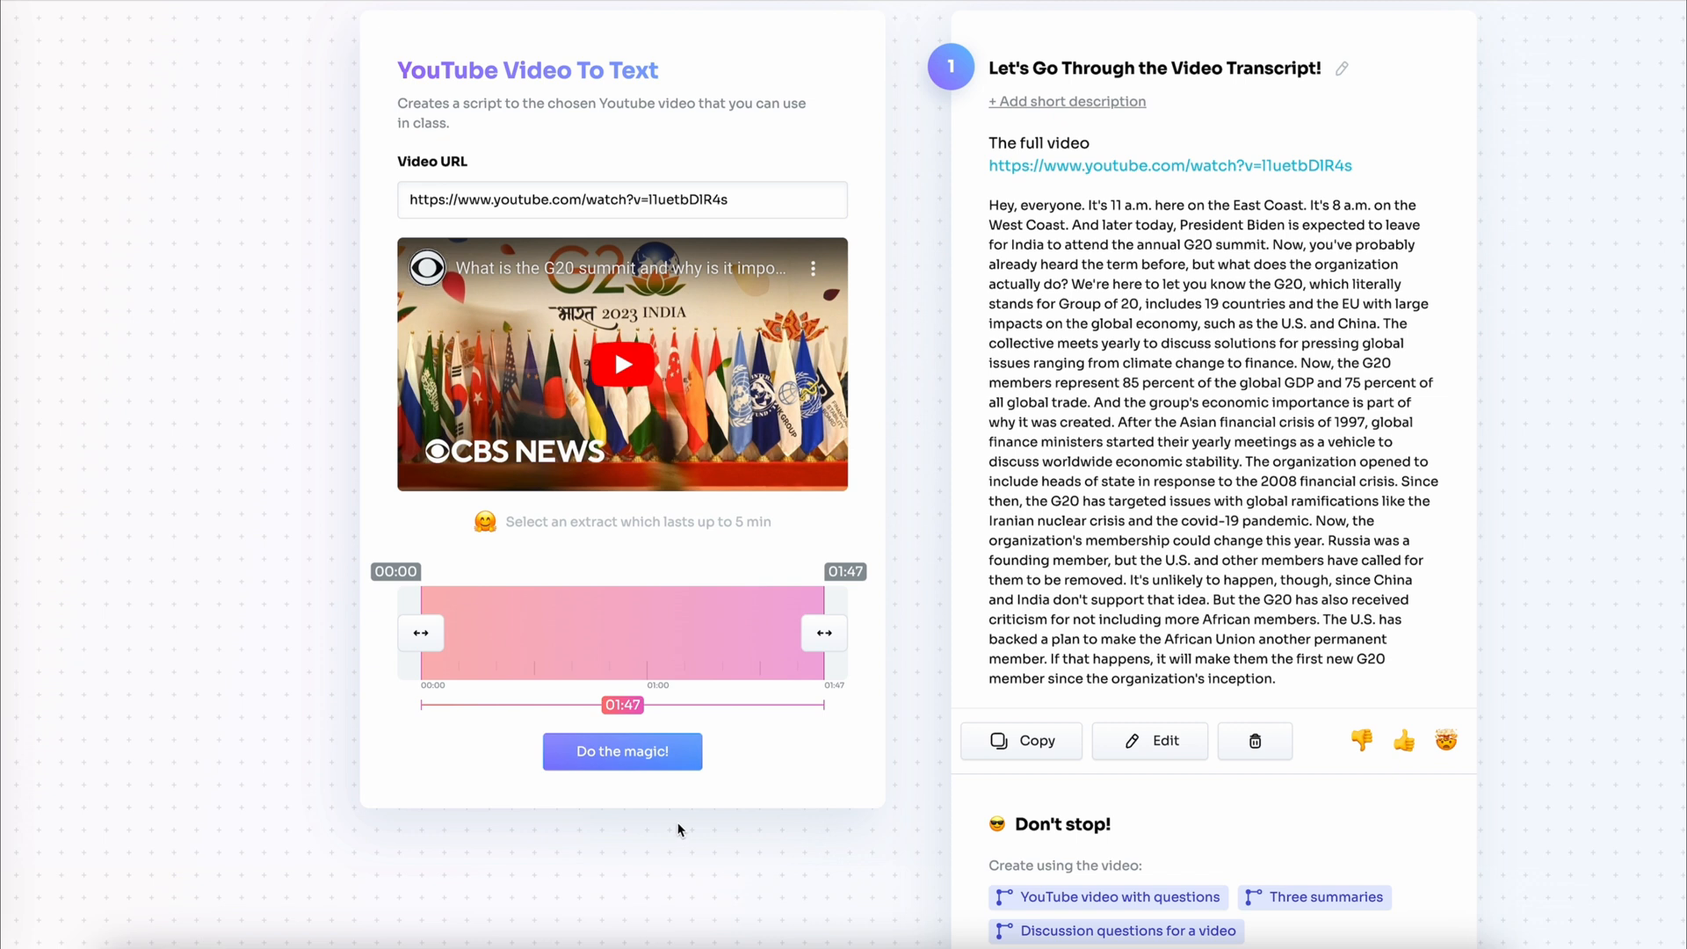
mouse_move(1374, 715)
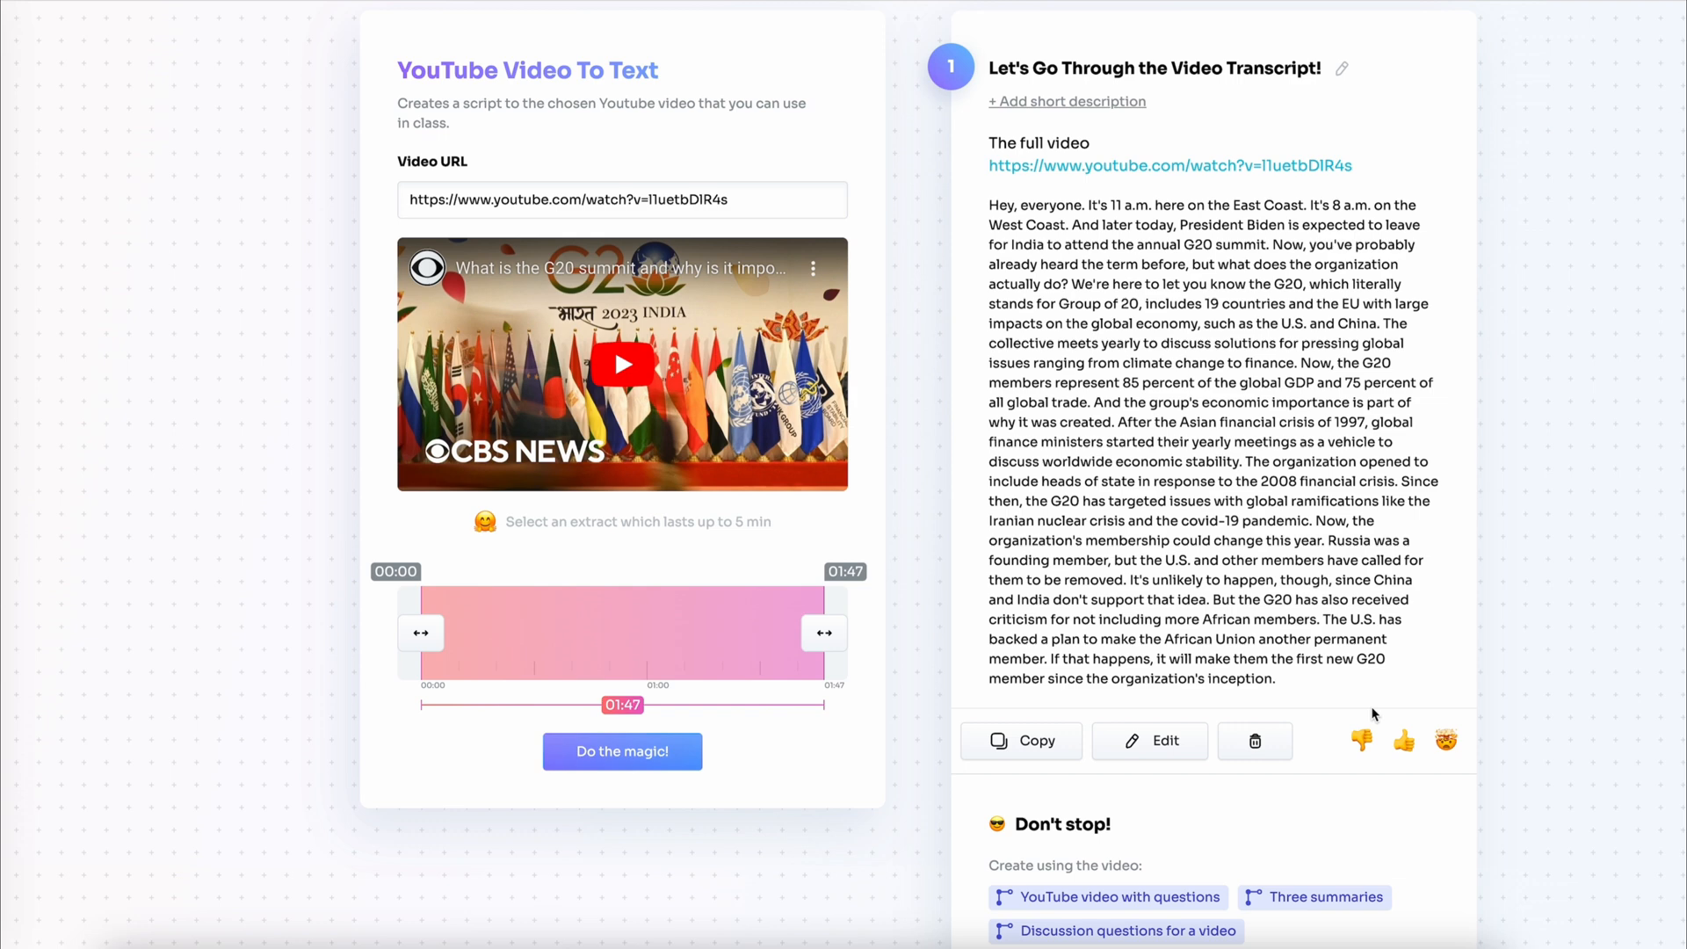
scroll("down", 3)
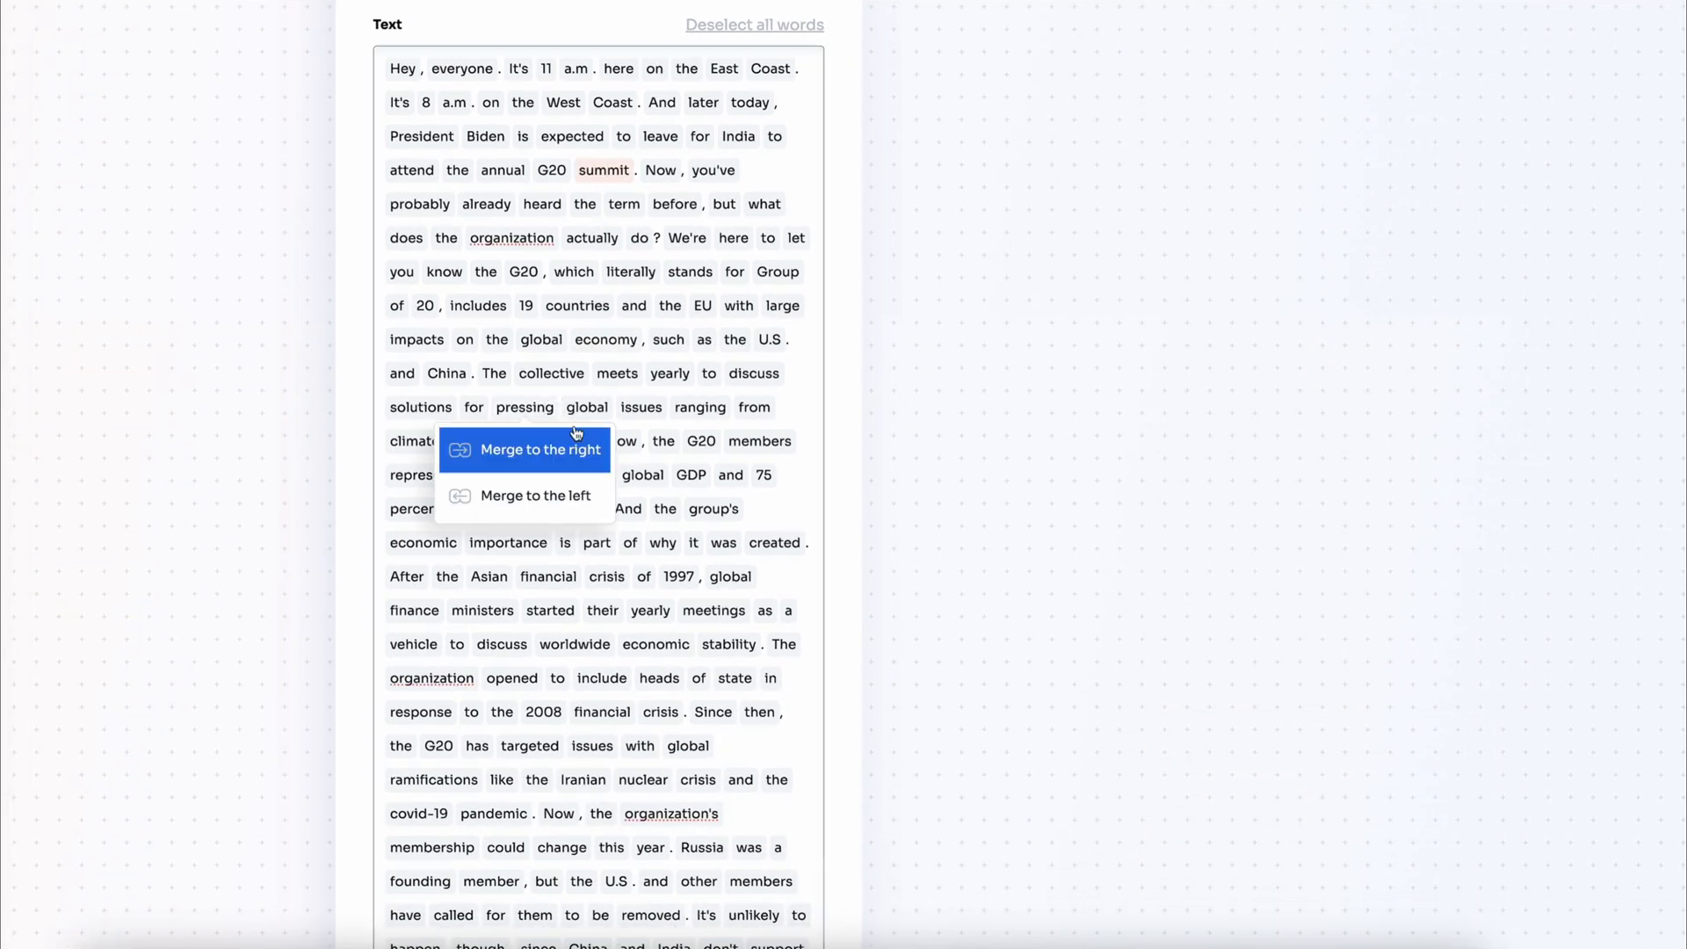
- Merge 'pressing global issues' into one gap and generate the ten-blank gap-fill with answers
left_click(538, 449)
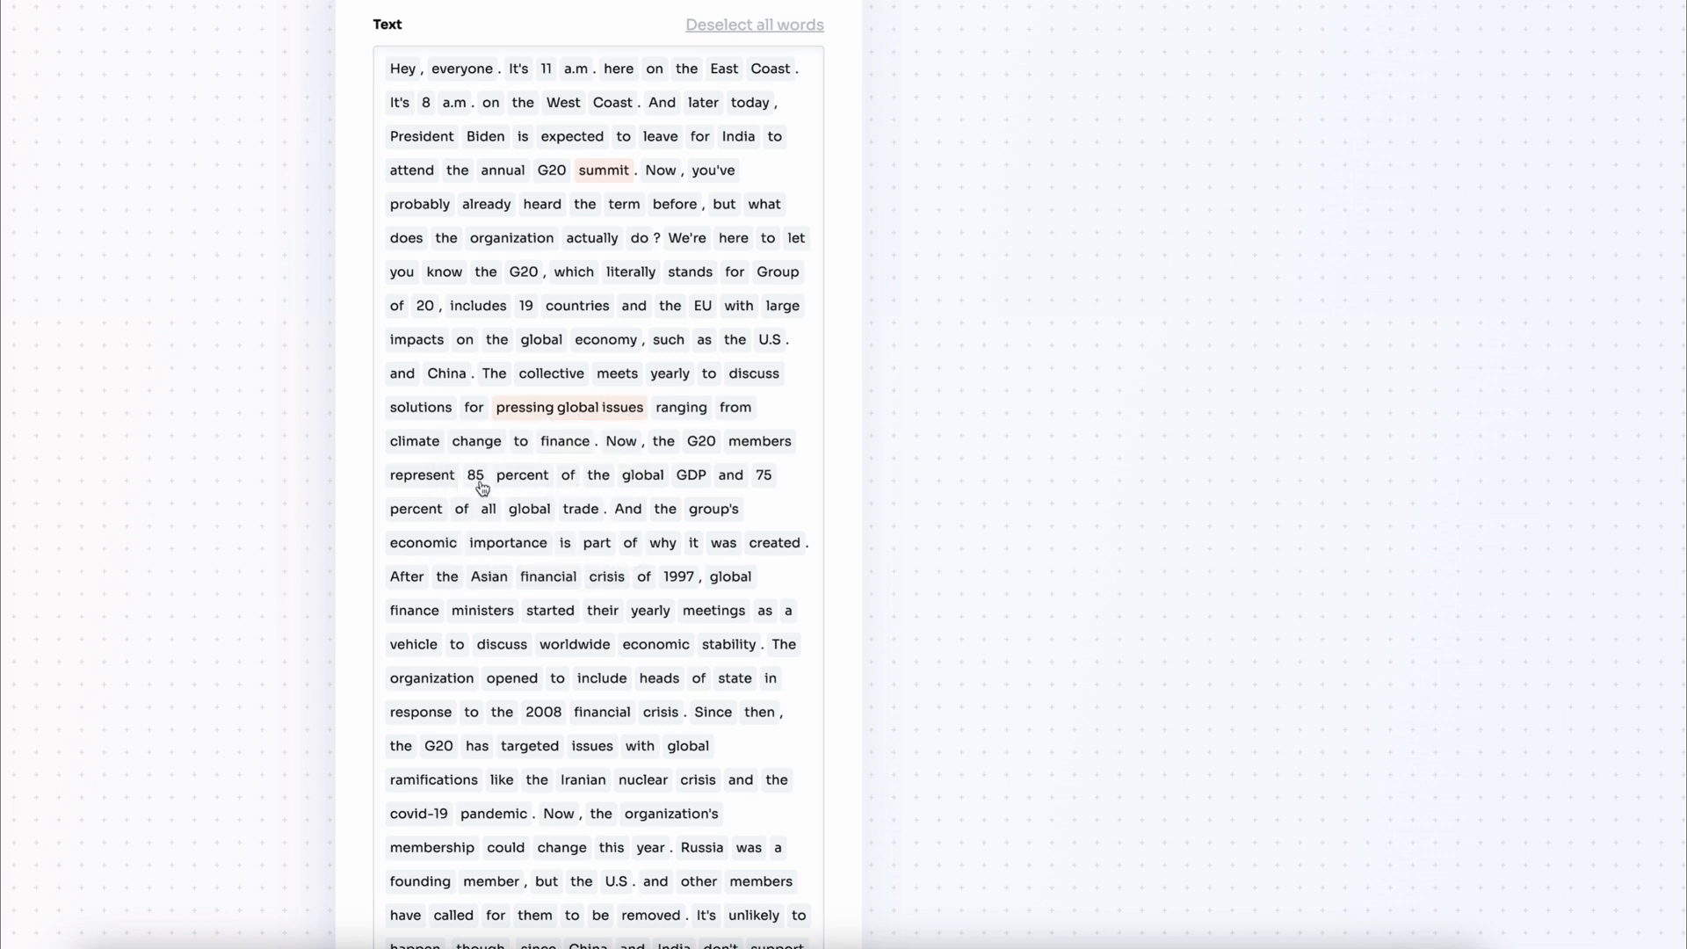
scroll("down", 3)
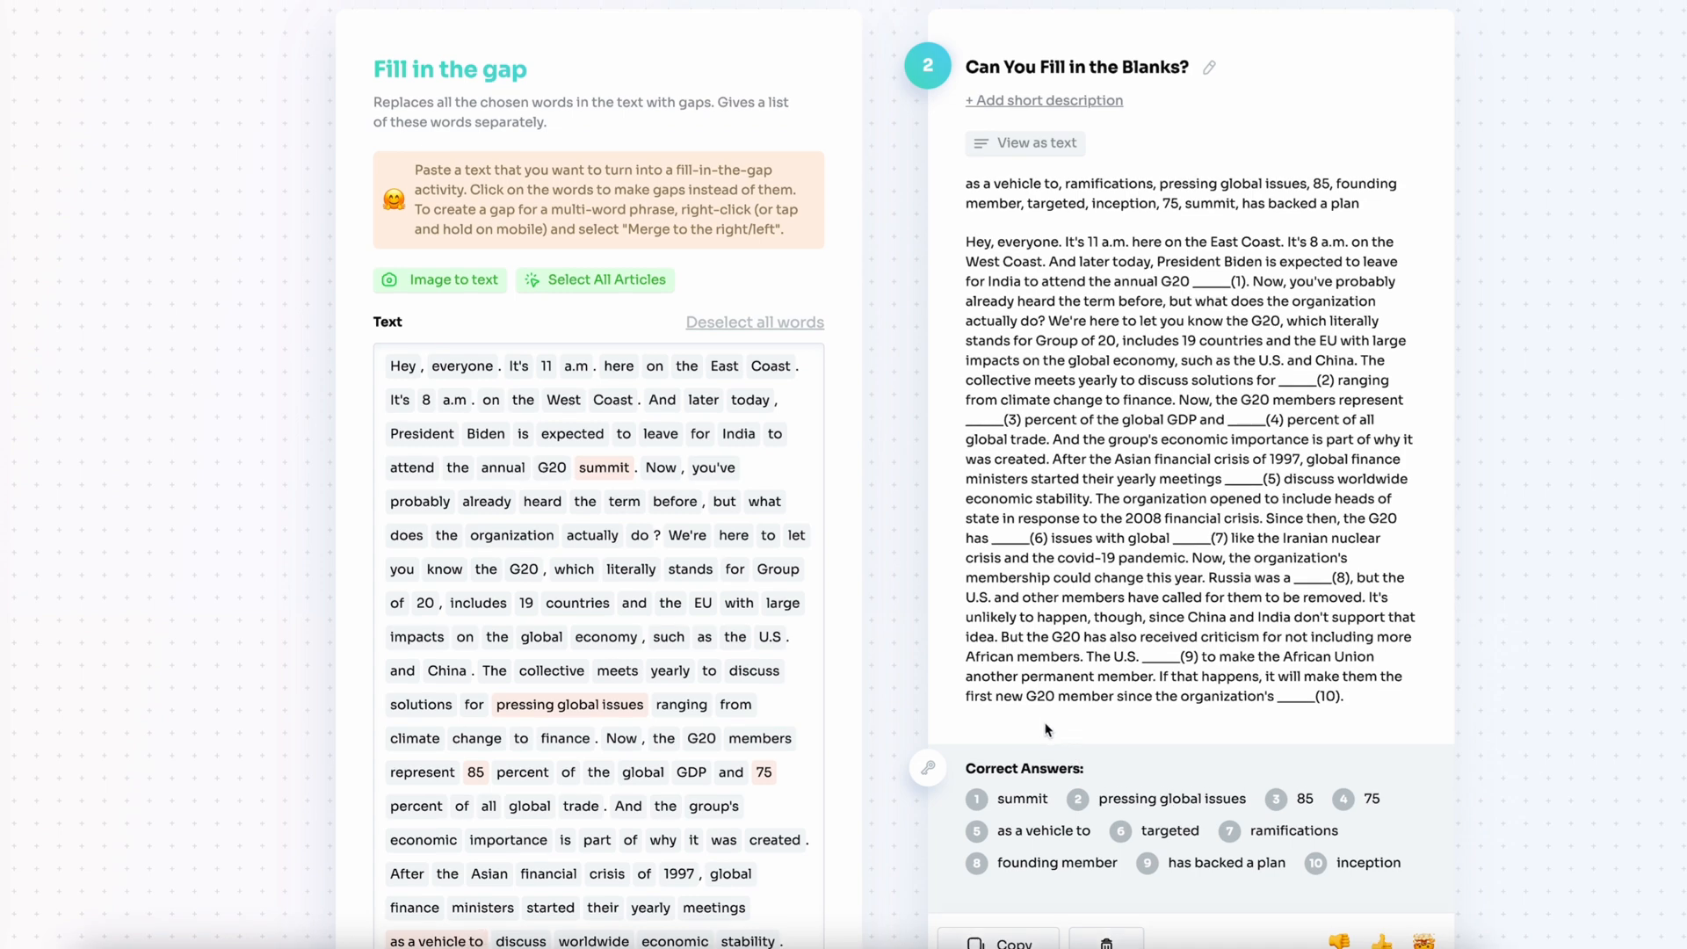
scroll("down", 3)
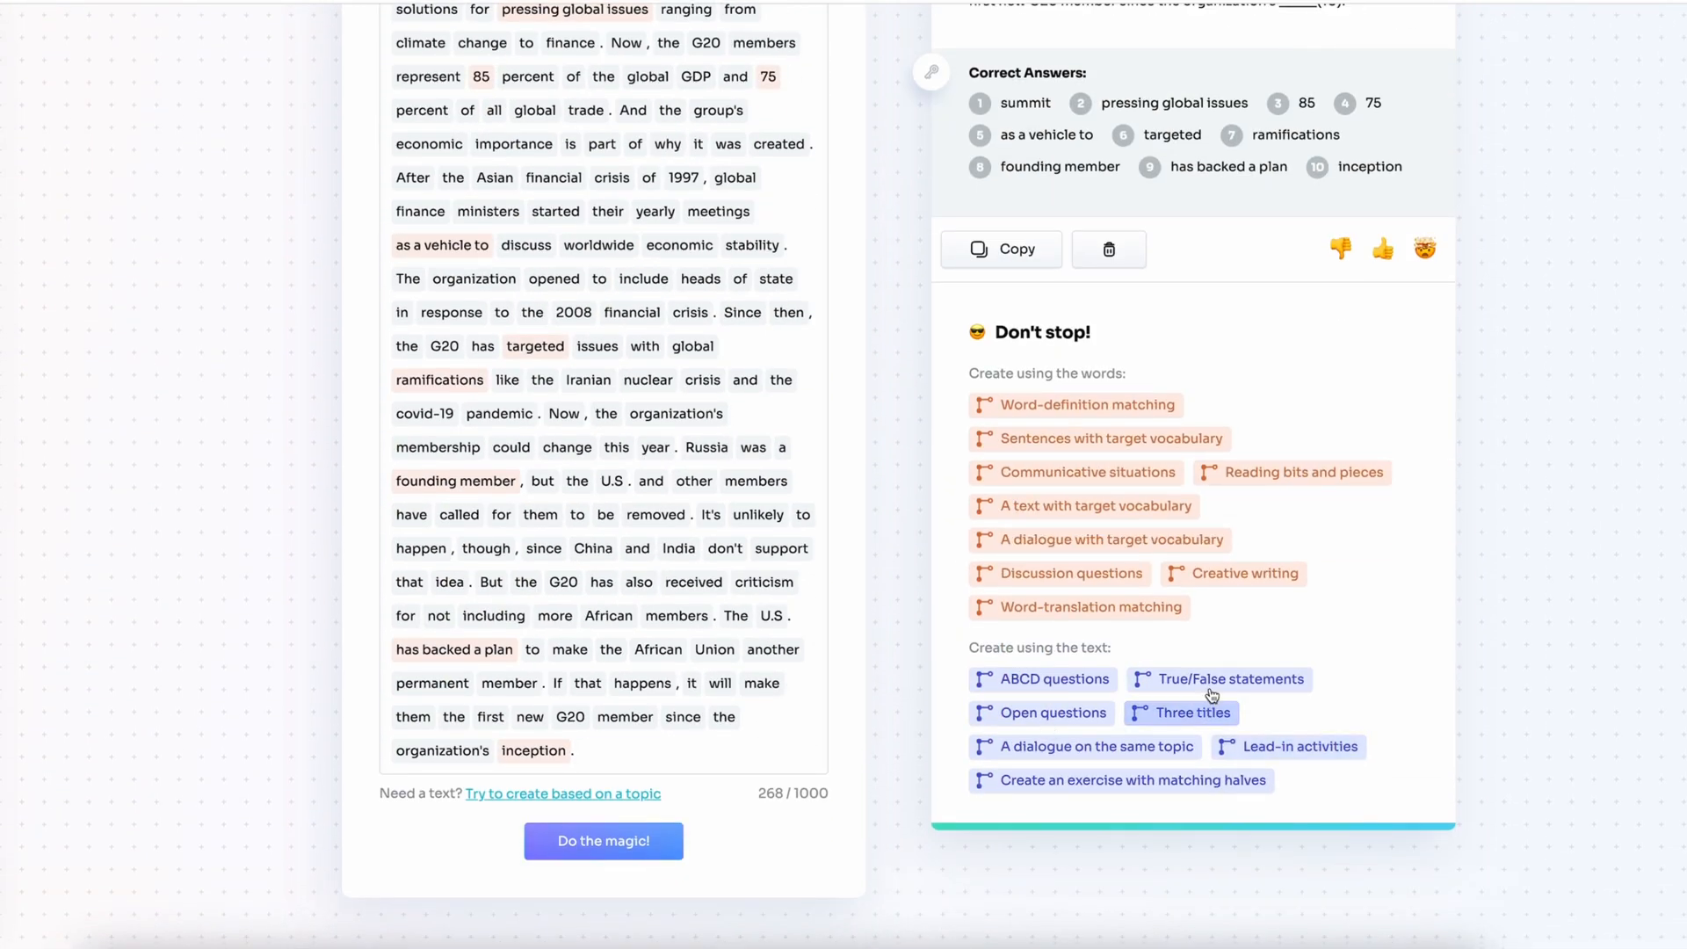
- Generate true/false statements, delete the 2008 statement, and save the remaining six
scroll("up", 3)
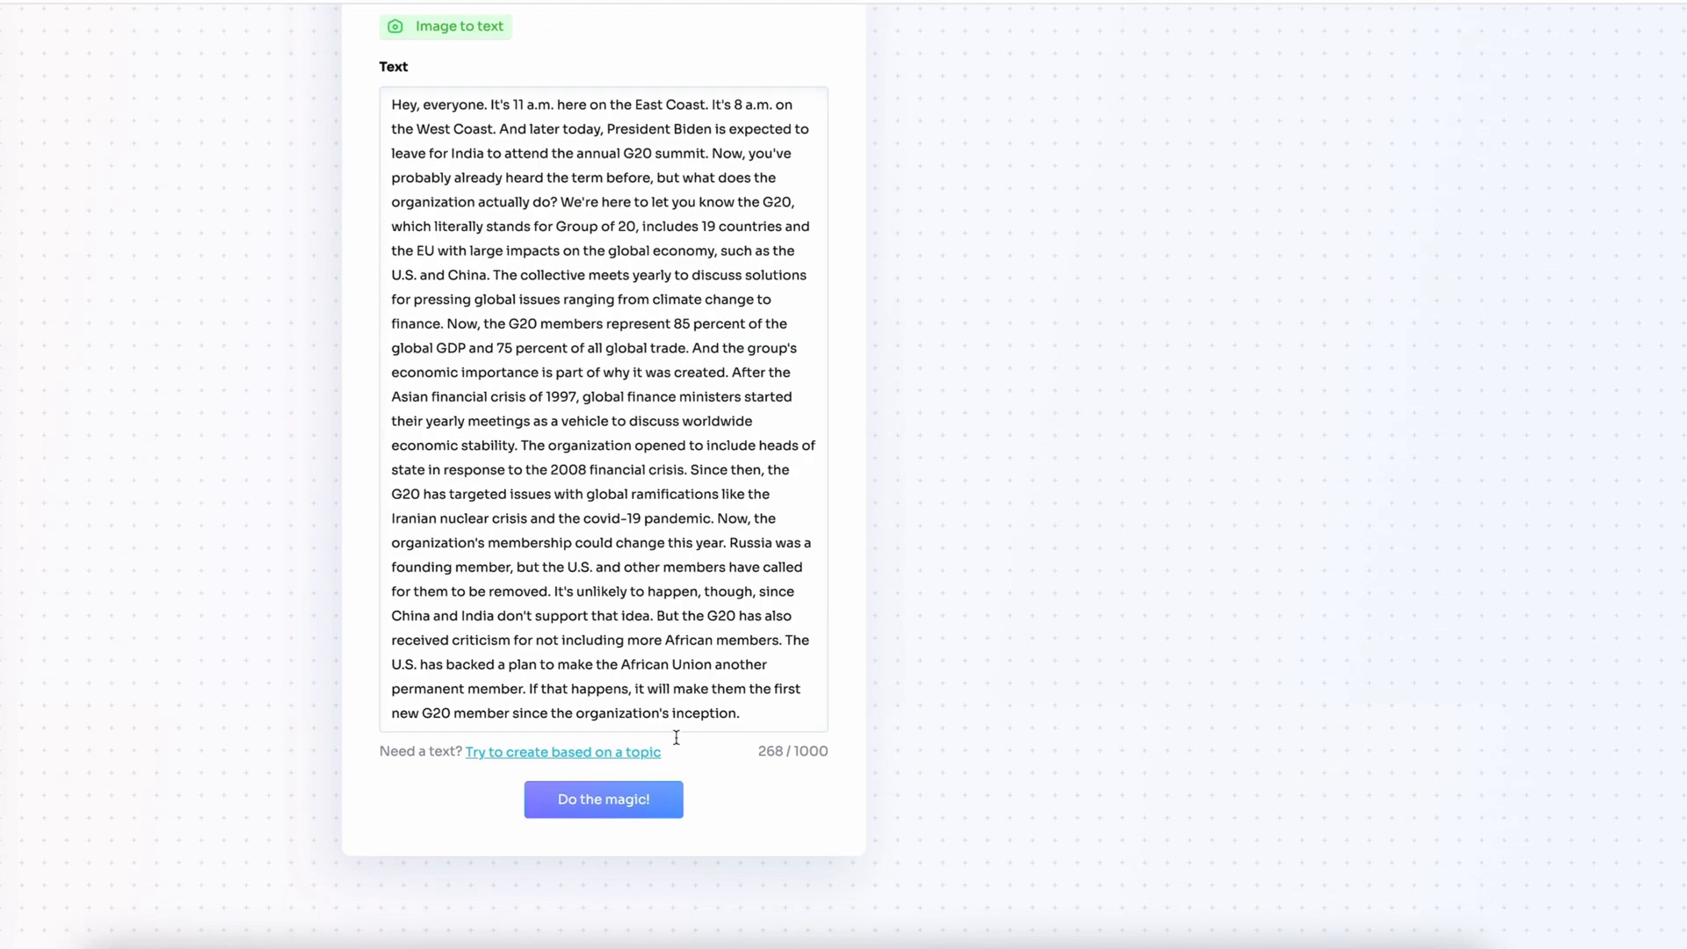
left_click(603, 799)
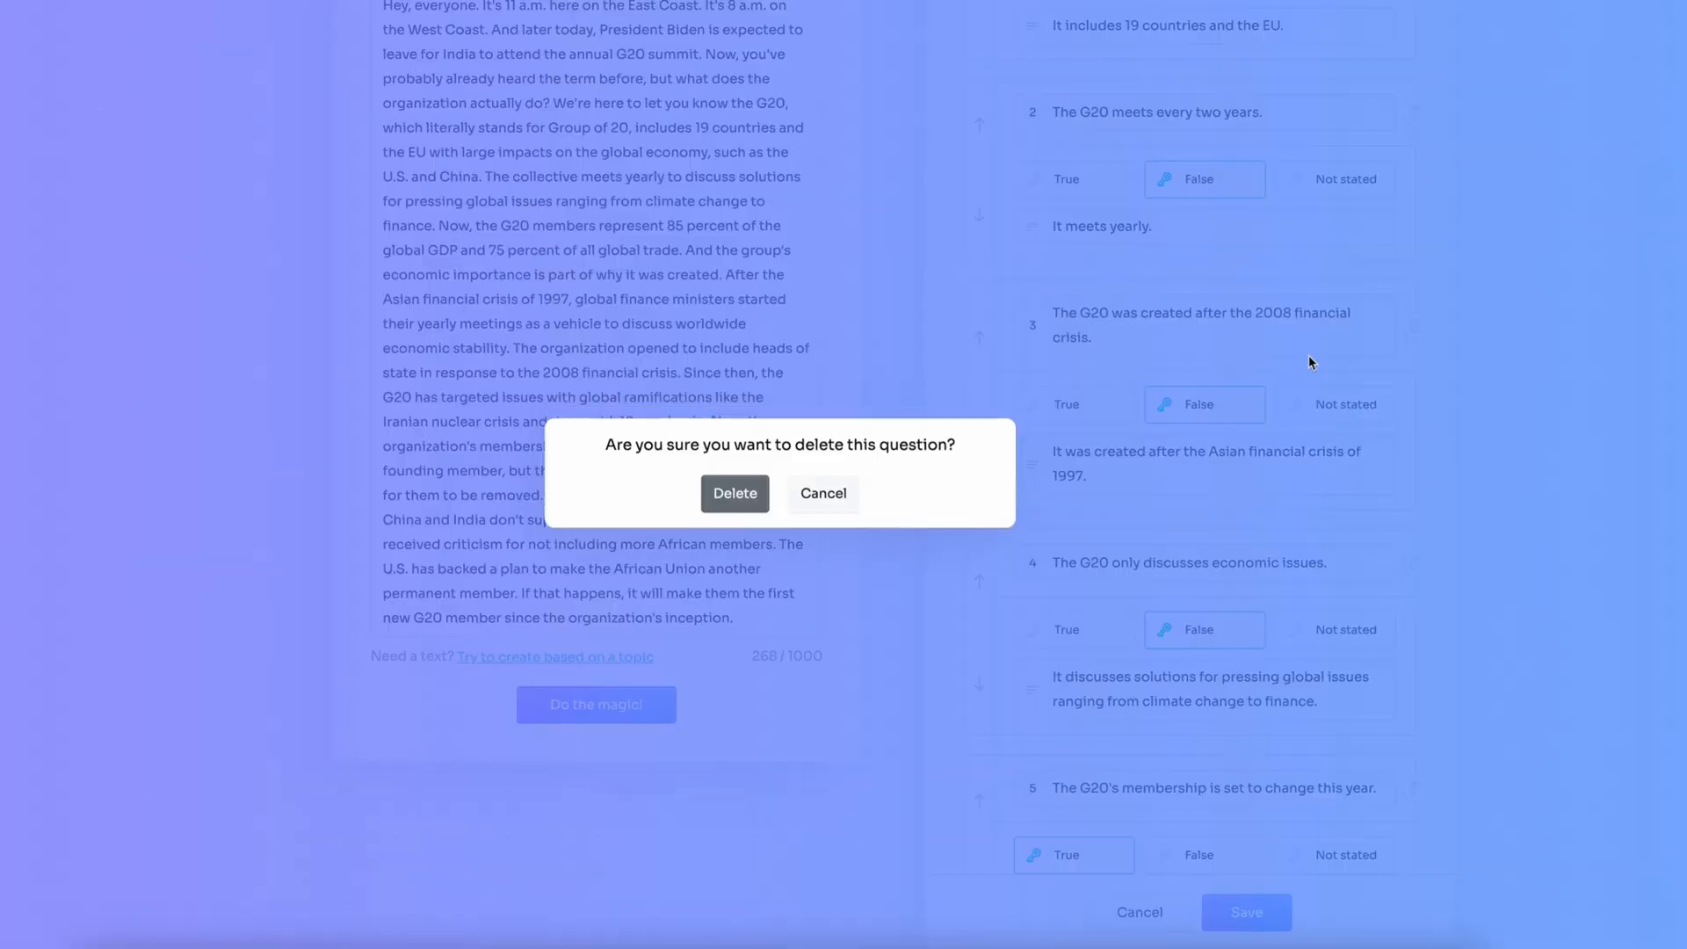
left_click(735, 494)
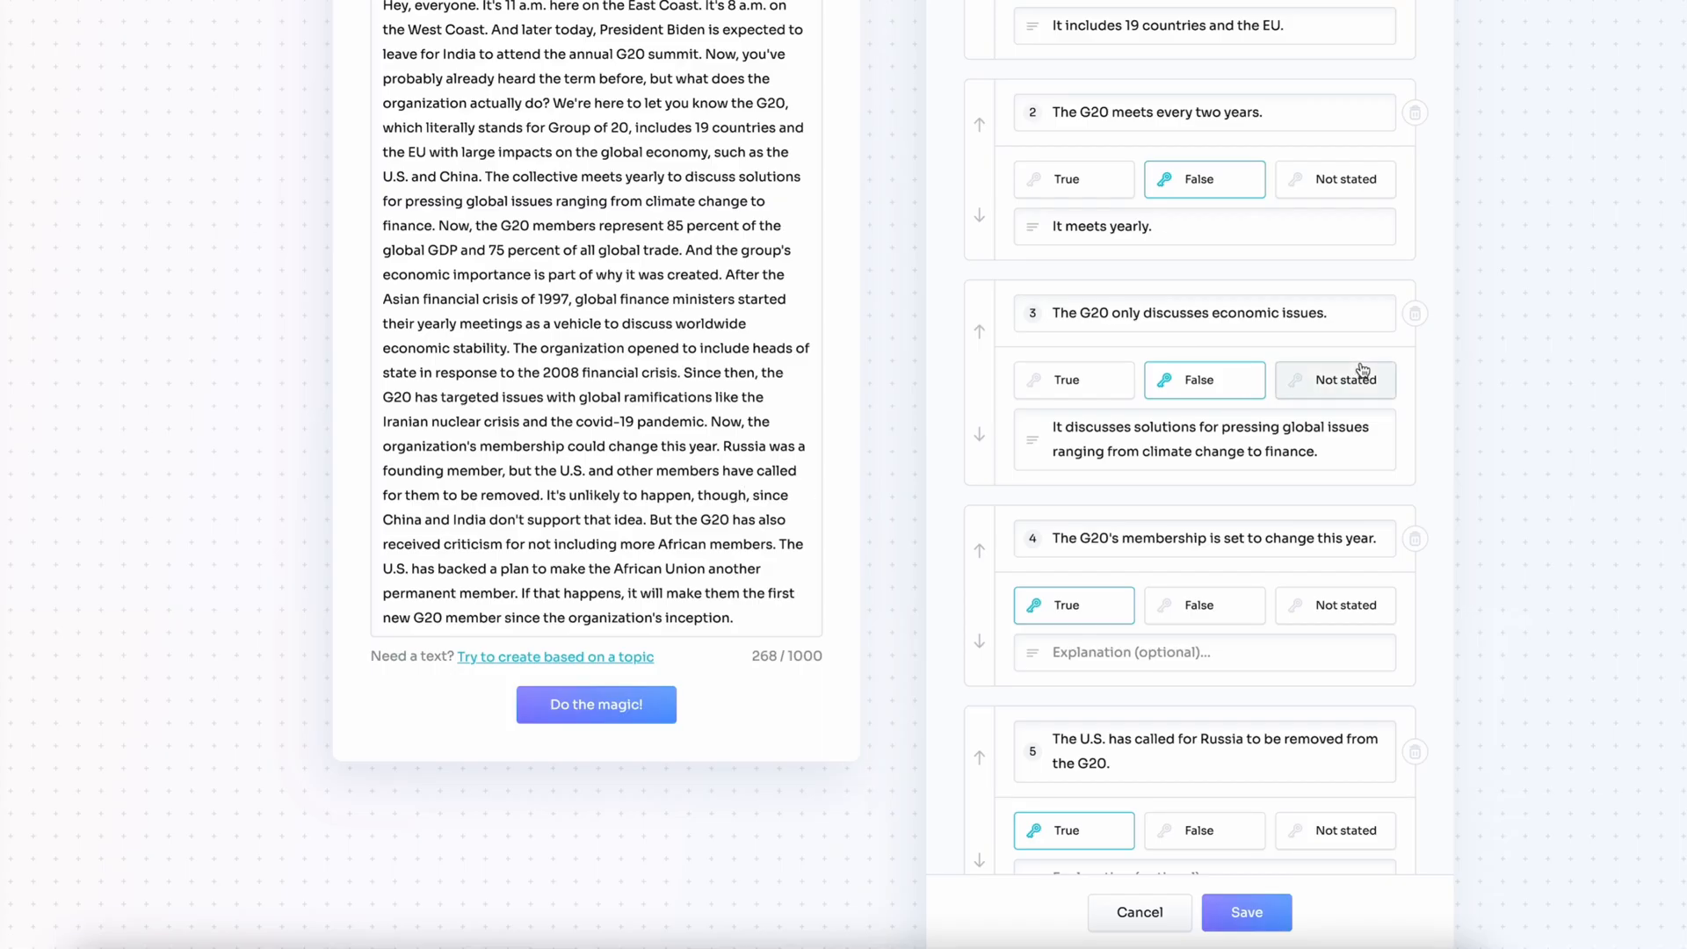
left_click(1245, 911)
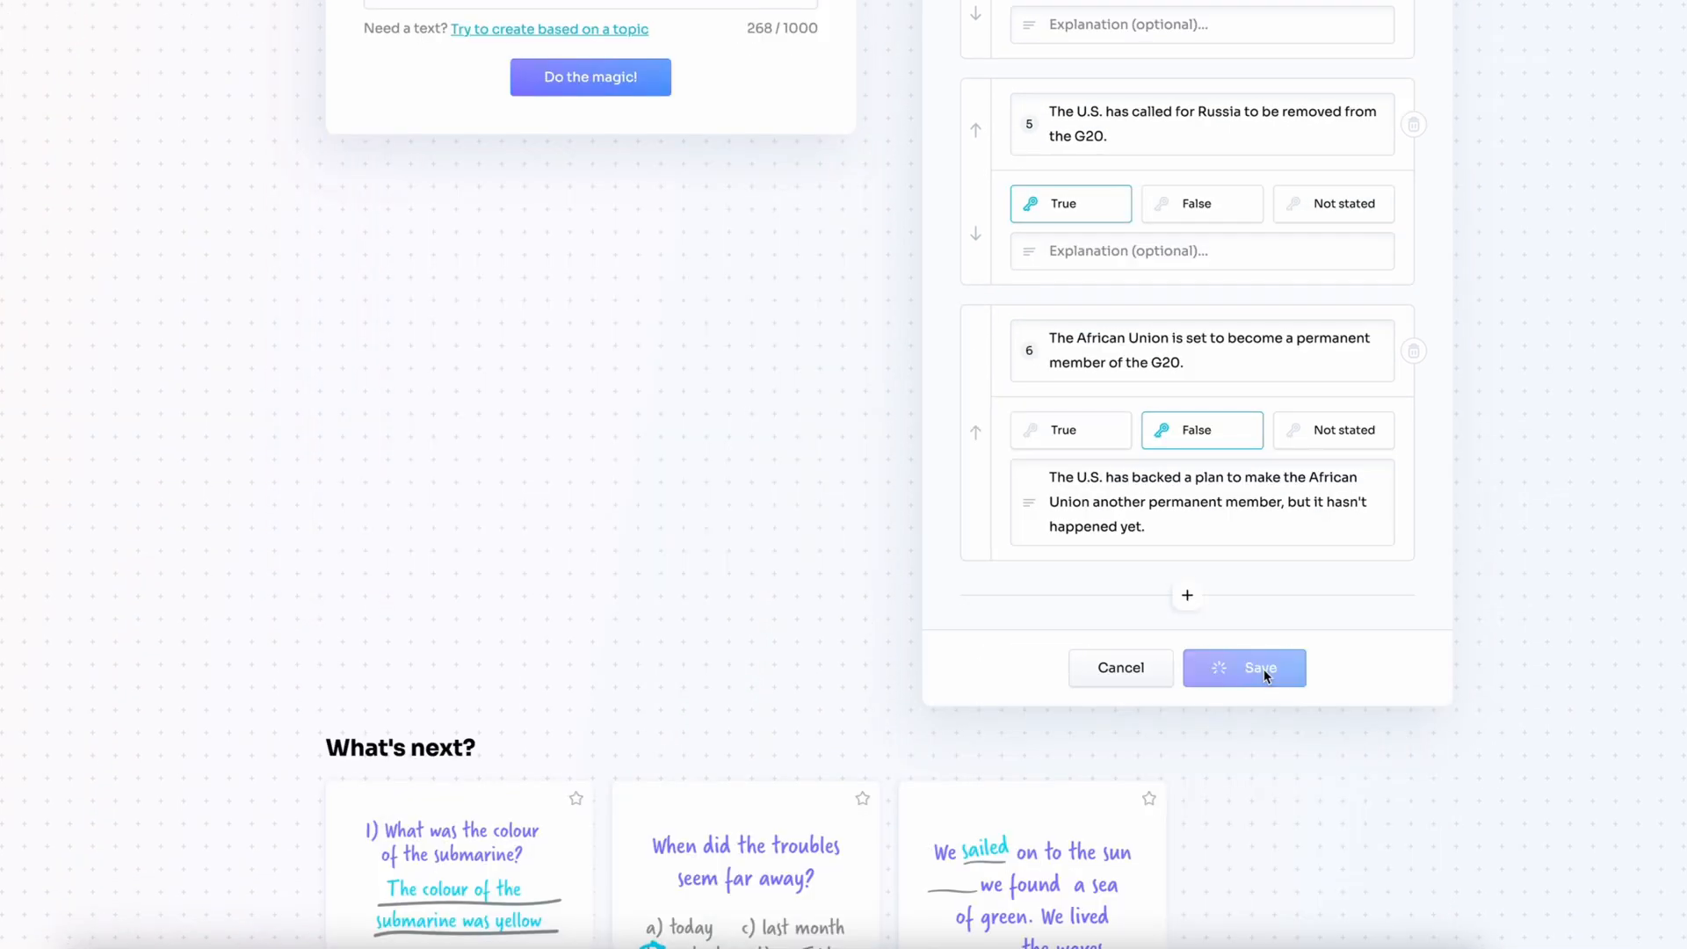
left_click(1244, 667)
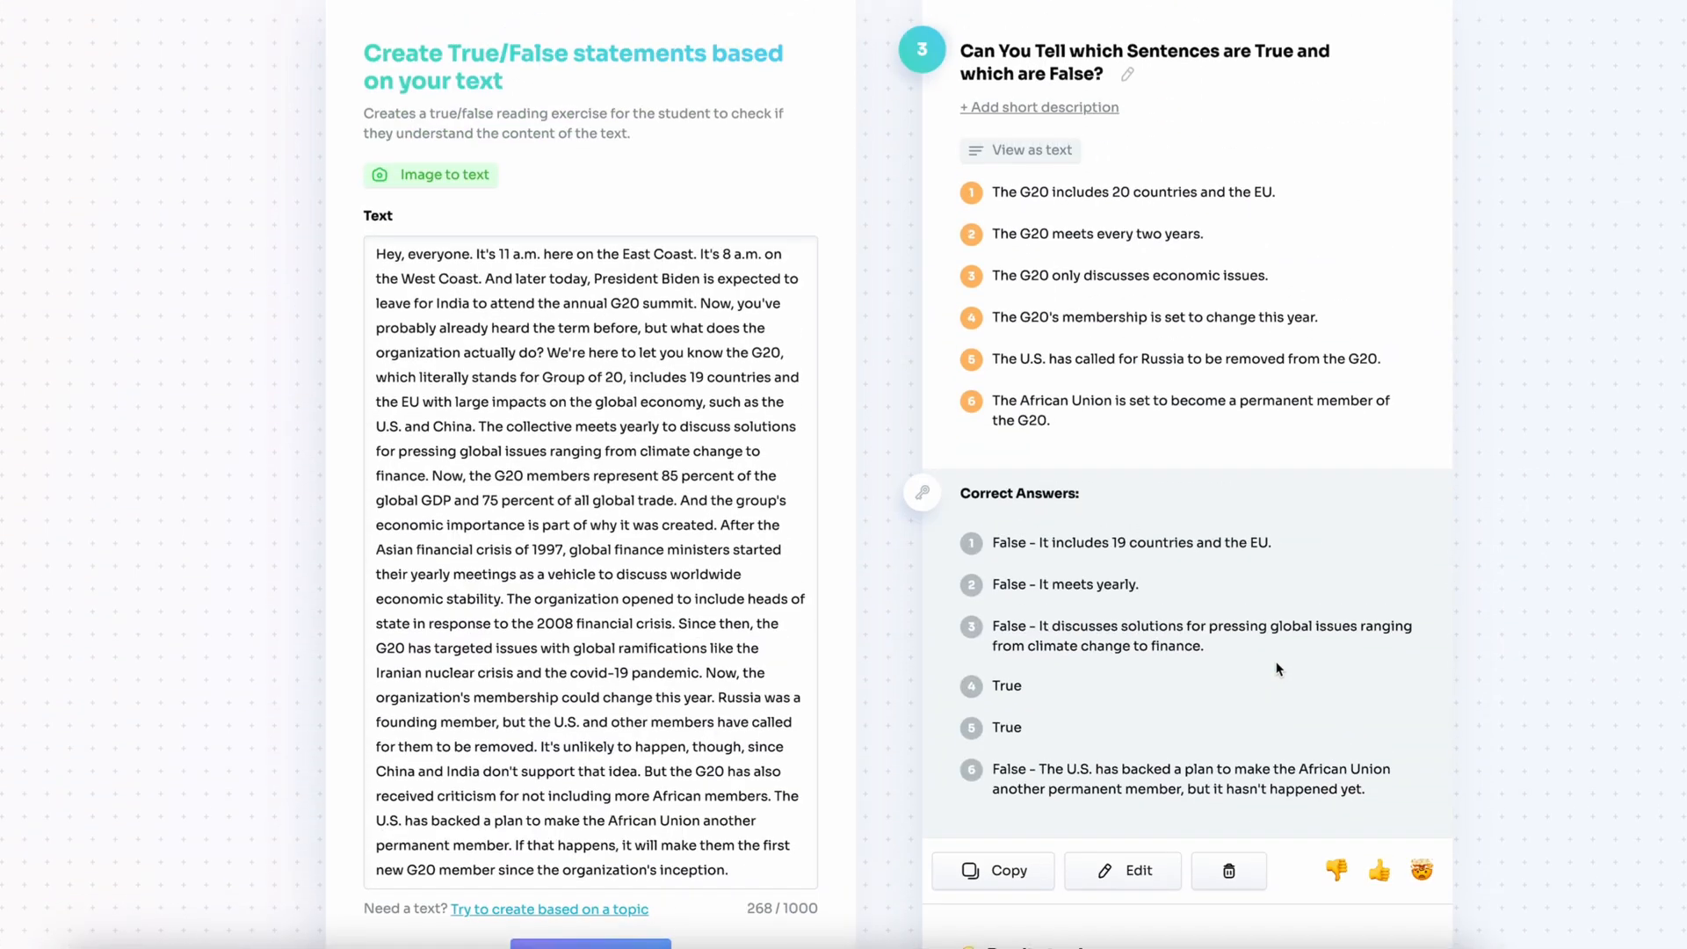
scroll("down", 3)
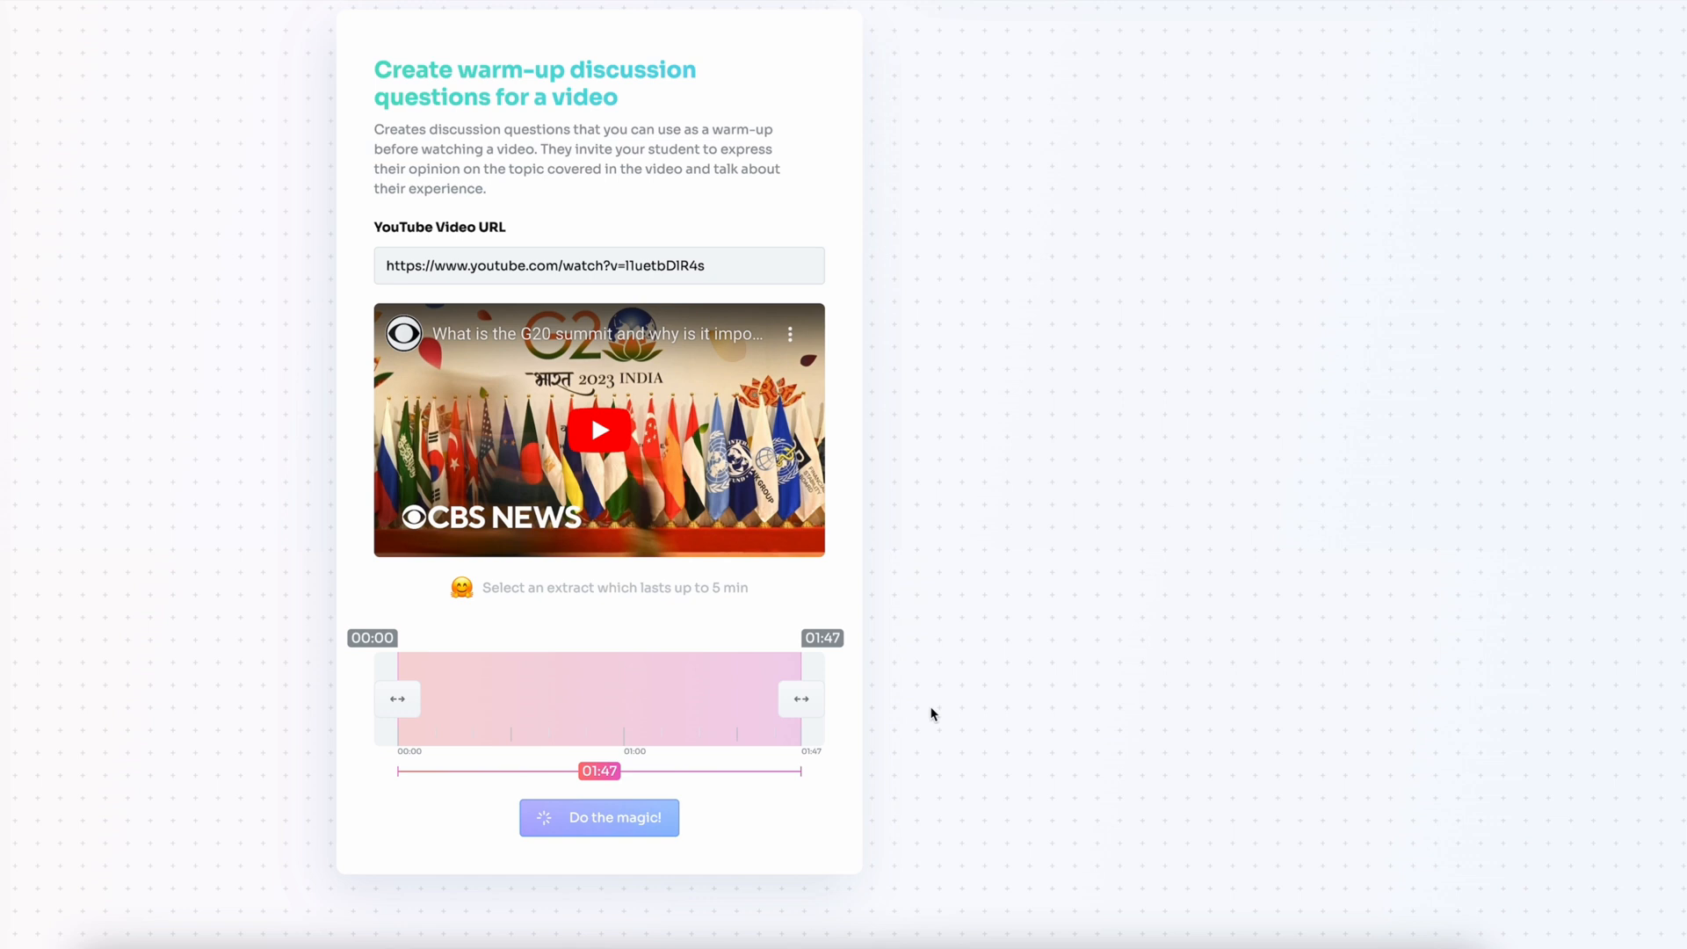
- Generate warm-up discussion questions, then delete questions 3–5 to keep the first two
left_click(599, 818)
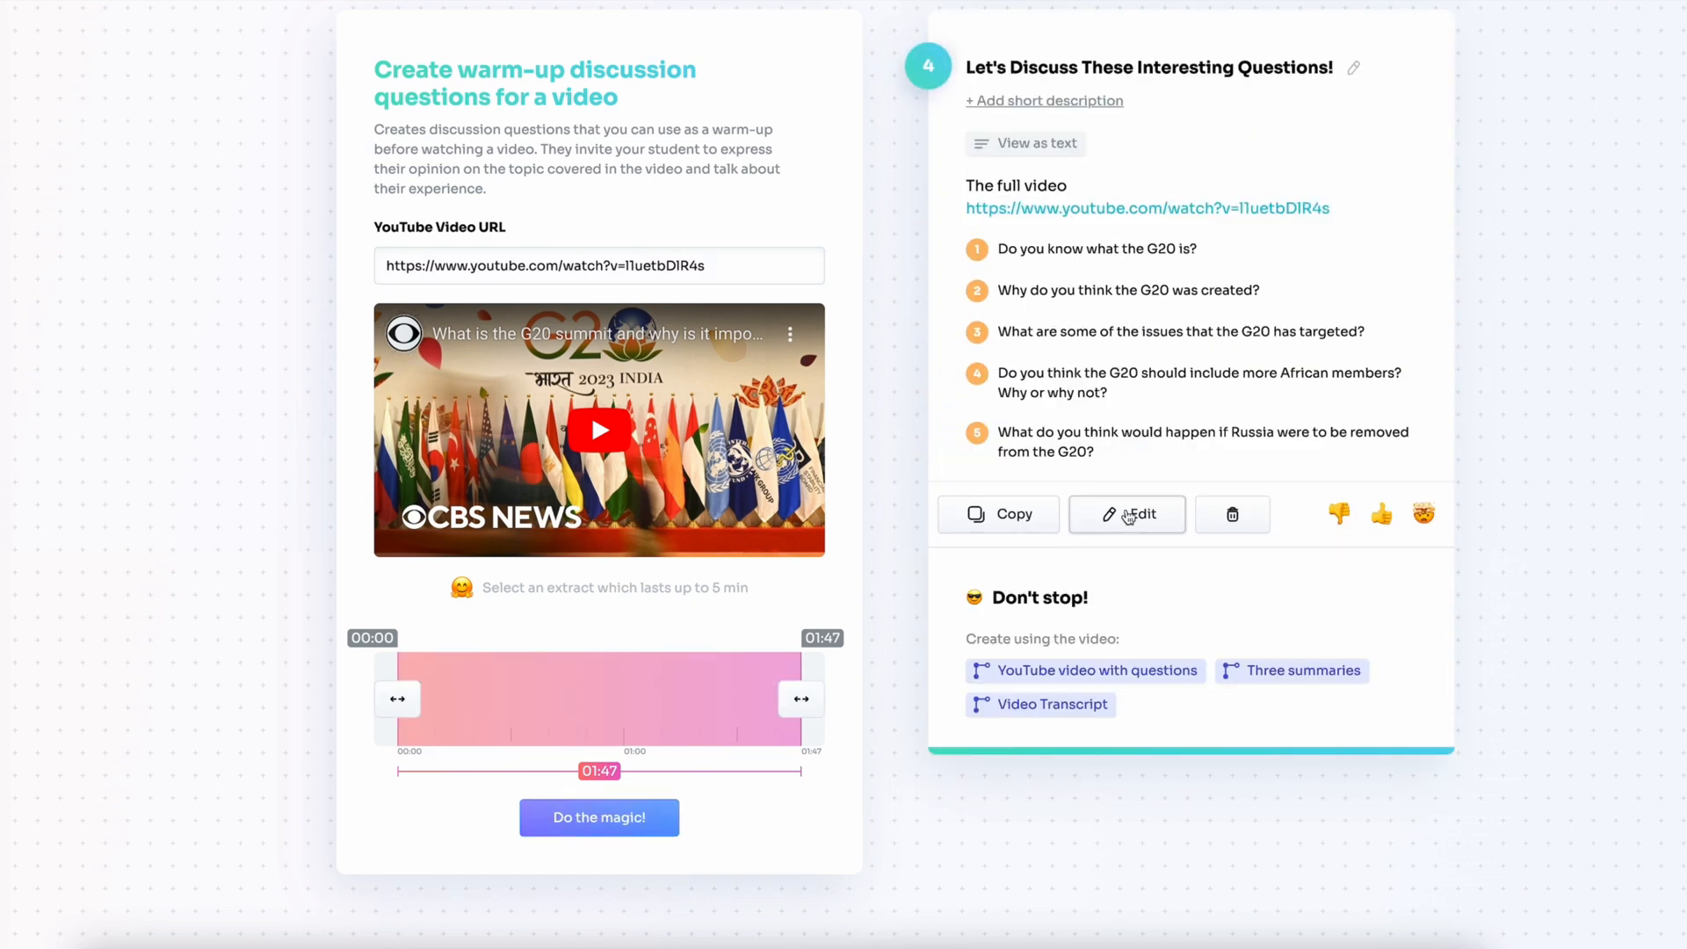
left_click(1125, 513)
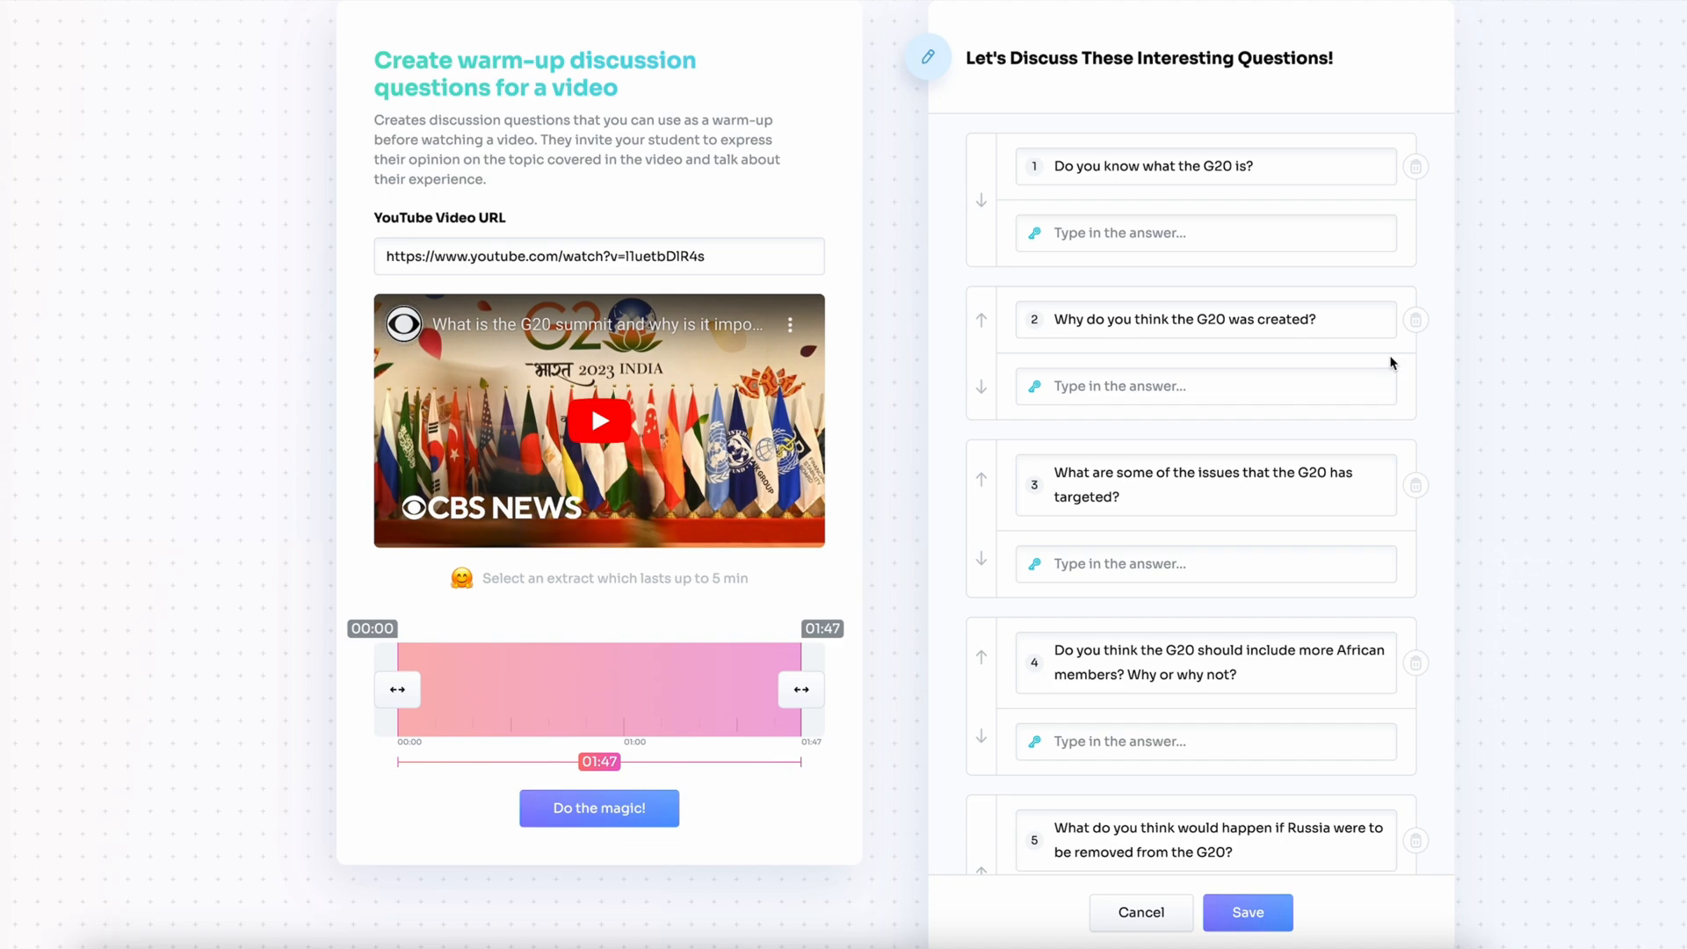
left_click(1415, 167)
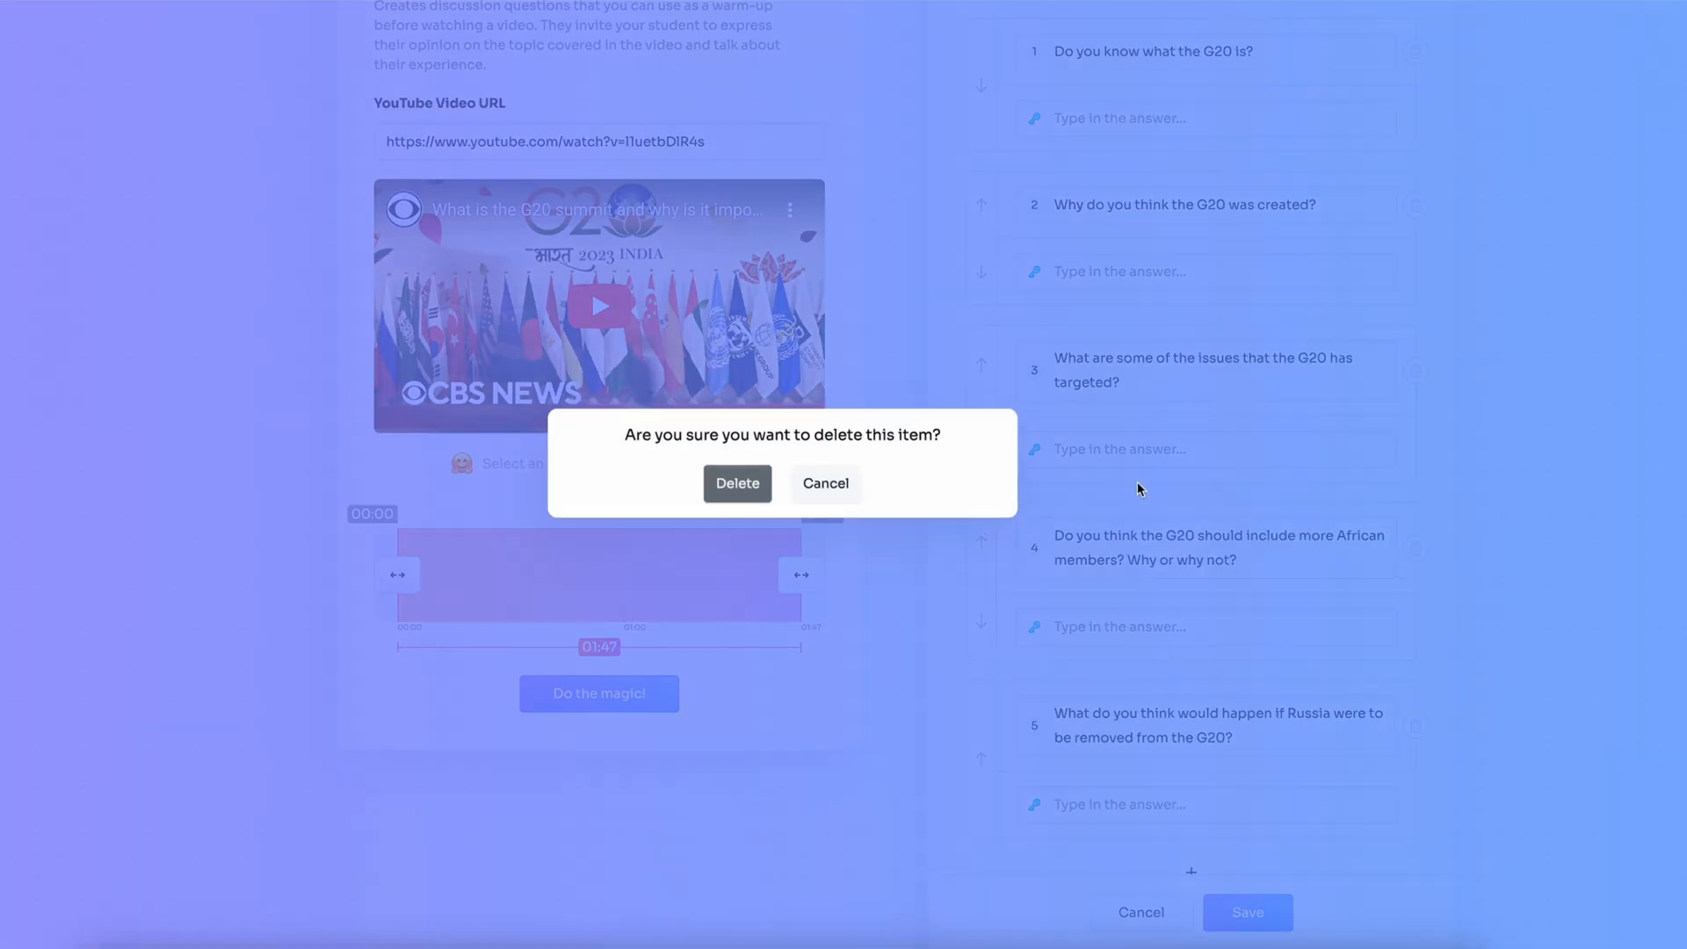
left_click(737, 483)
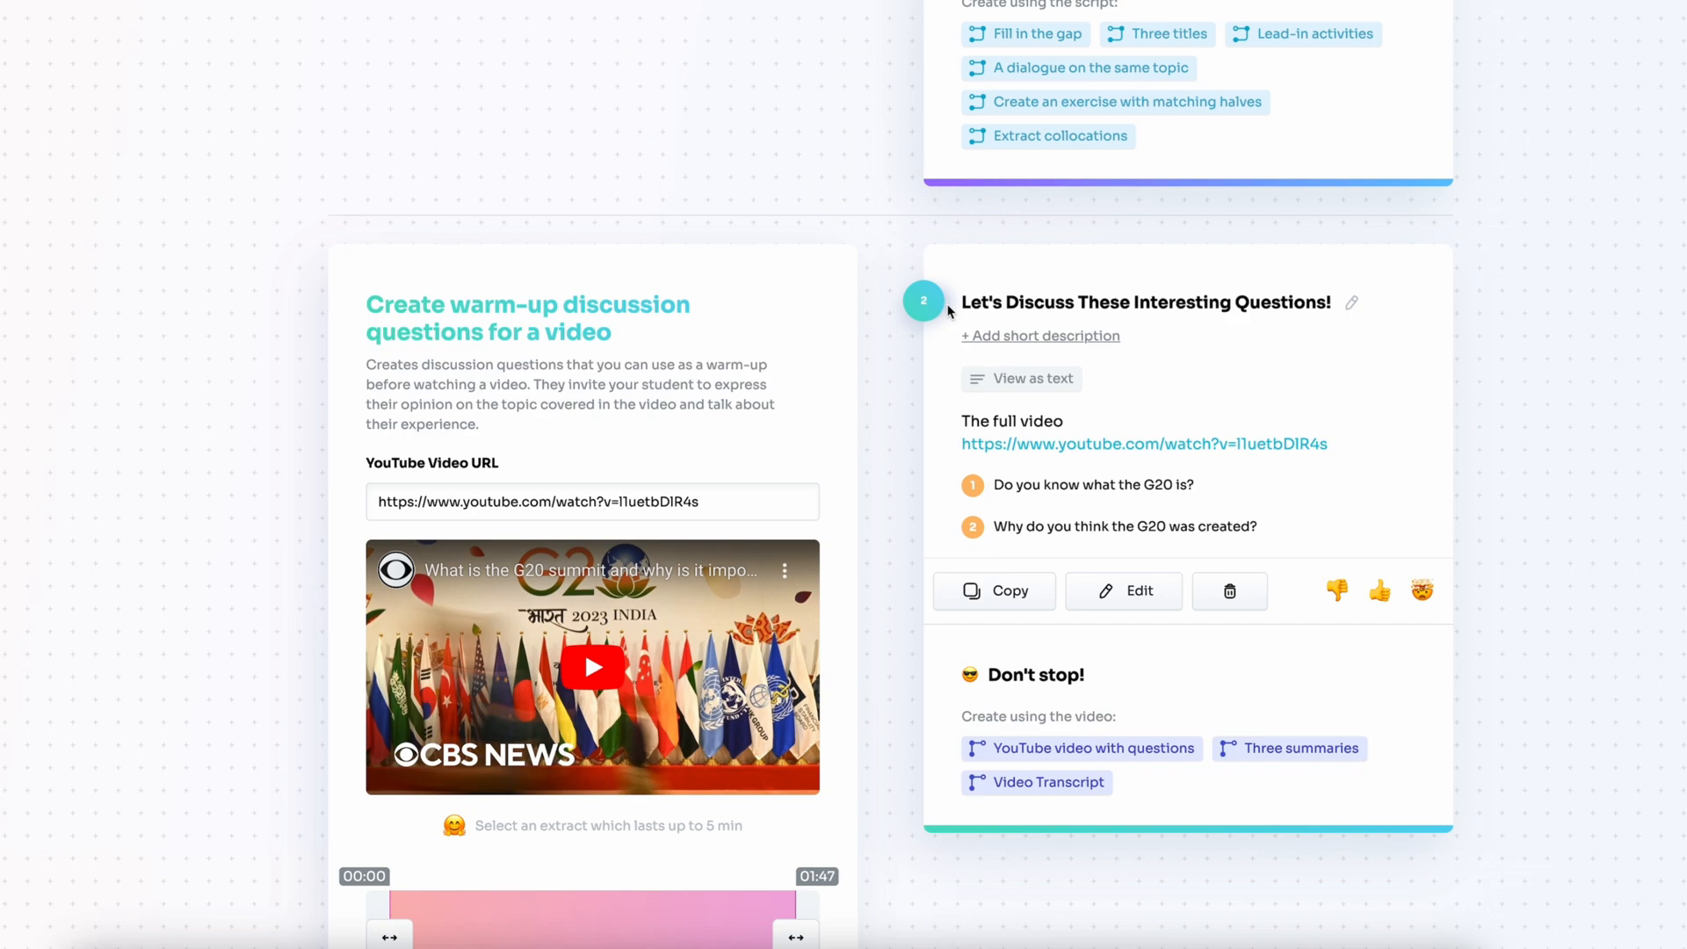
mouse_move(921, 301)
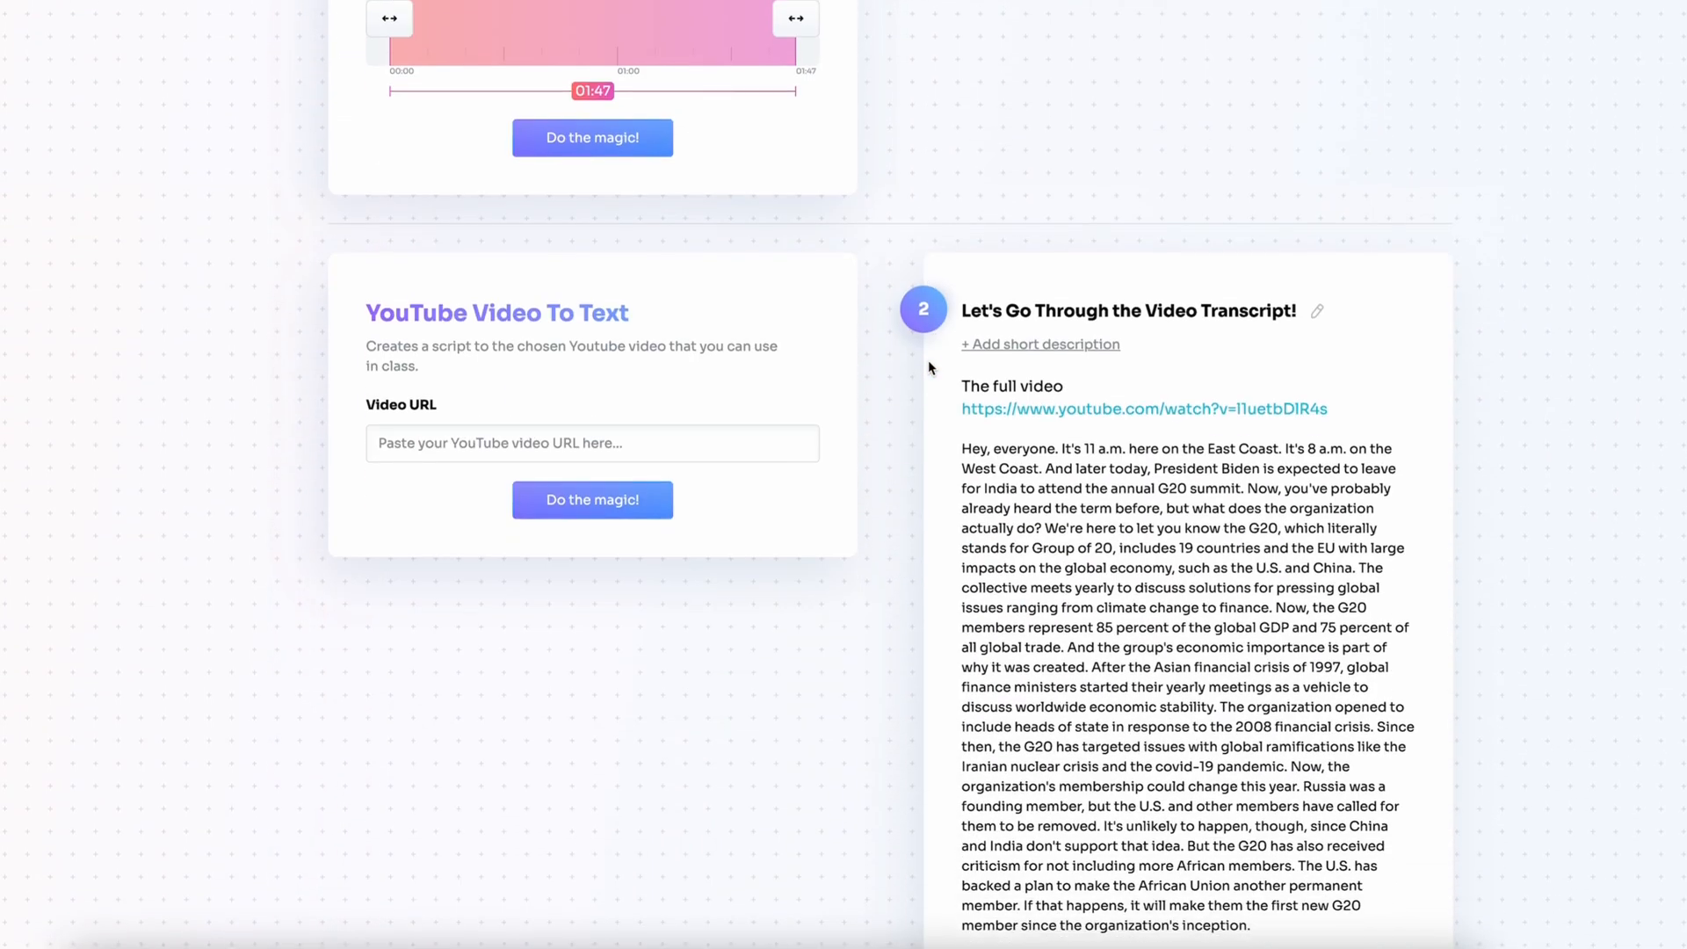
- Scroll through the finished G20 activities with the All Tools sidebar open
scroll("down", 3)
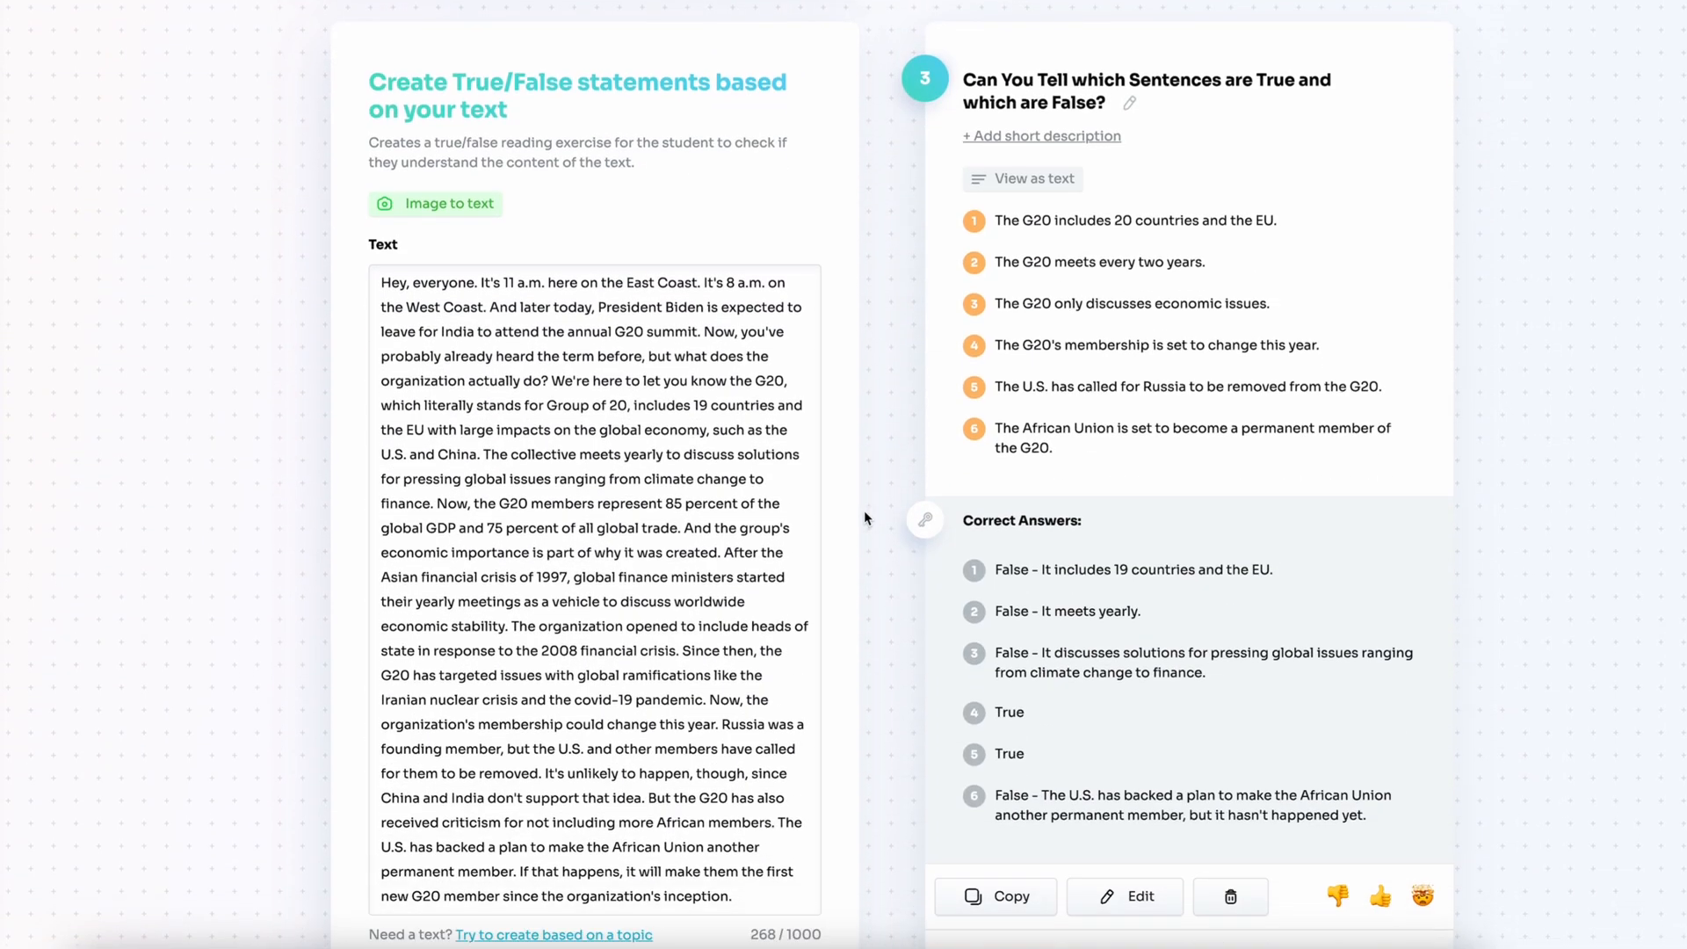
scroll("down", 3)
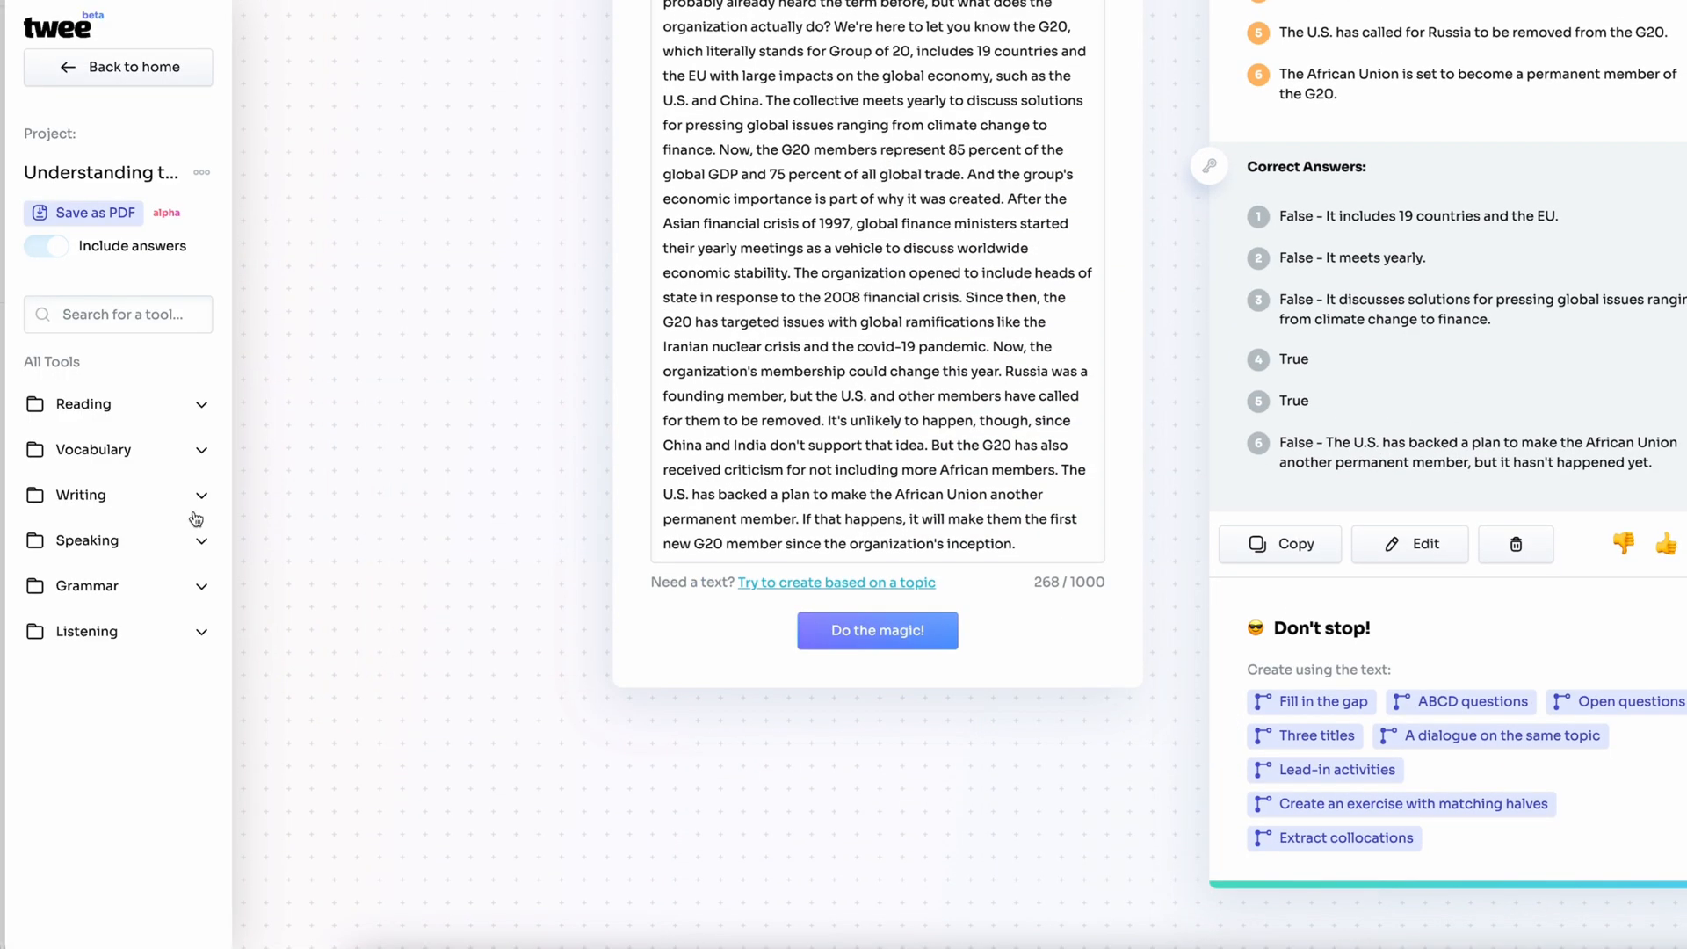
- Generate advanced advantages and disadvantages of 'global organisations and forums like G20'
left_click(89, 540)
type("globa")
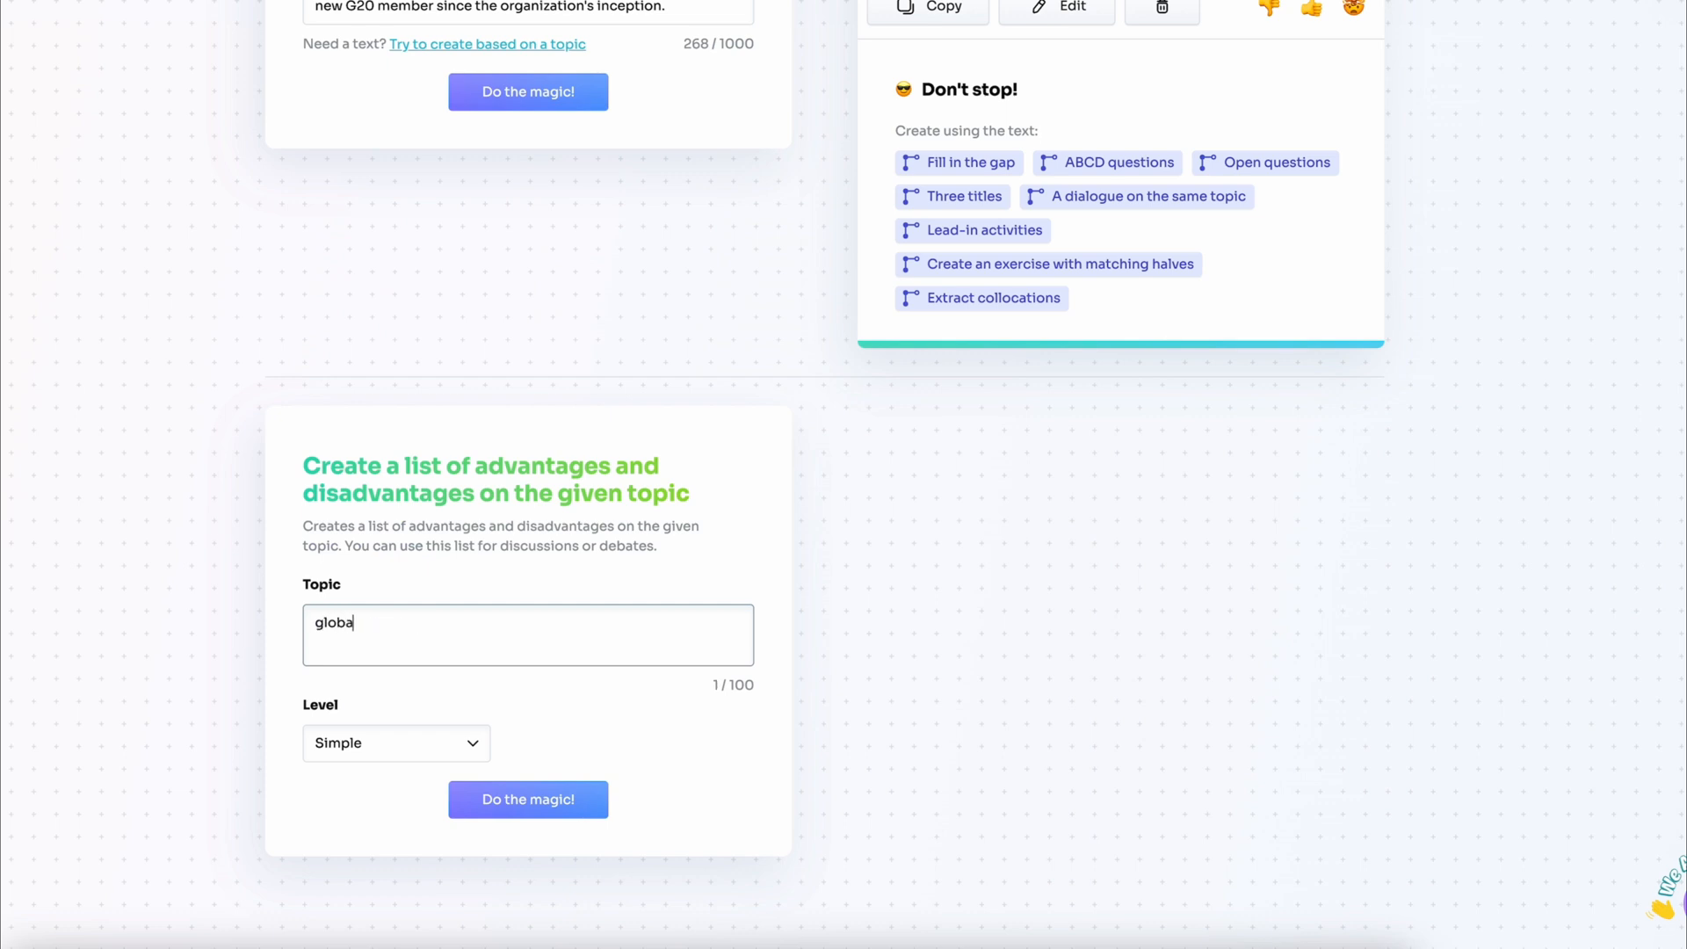
type("l organisations and")
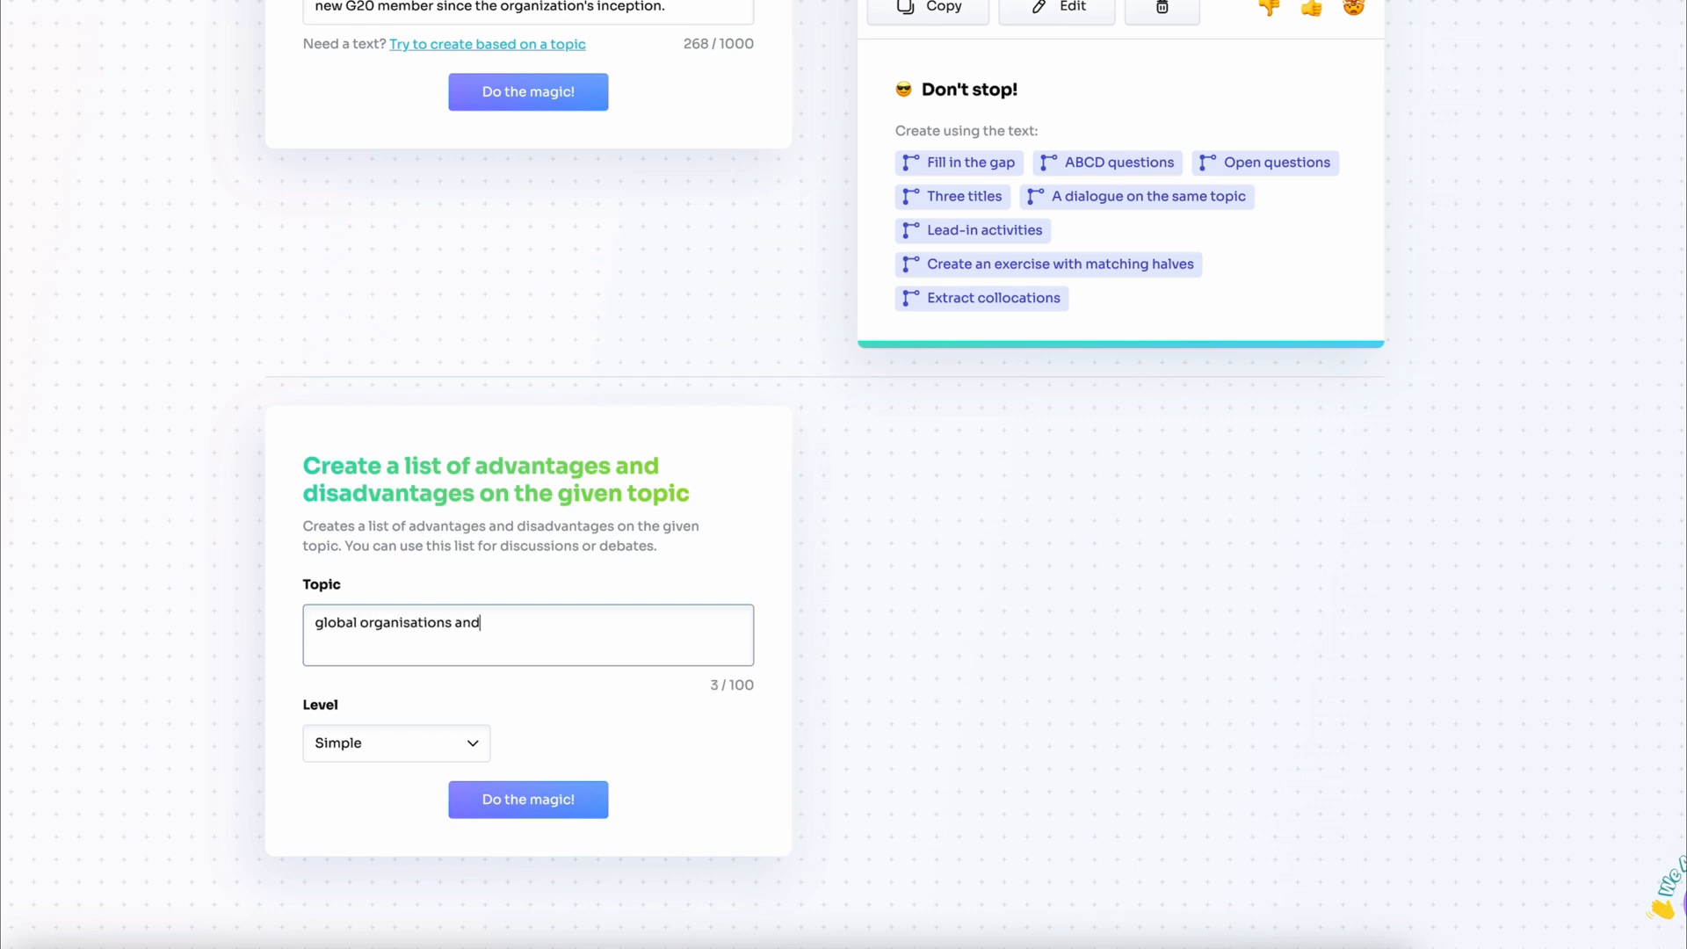
type("forums like G20")
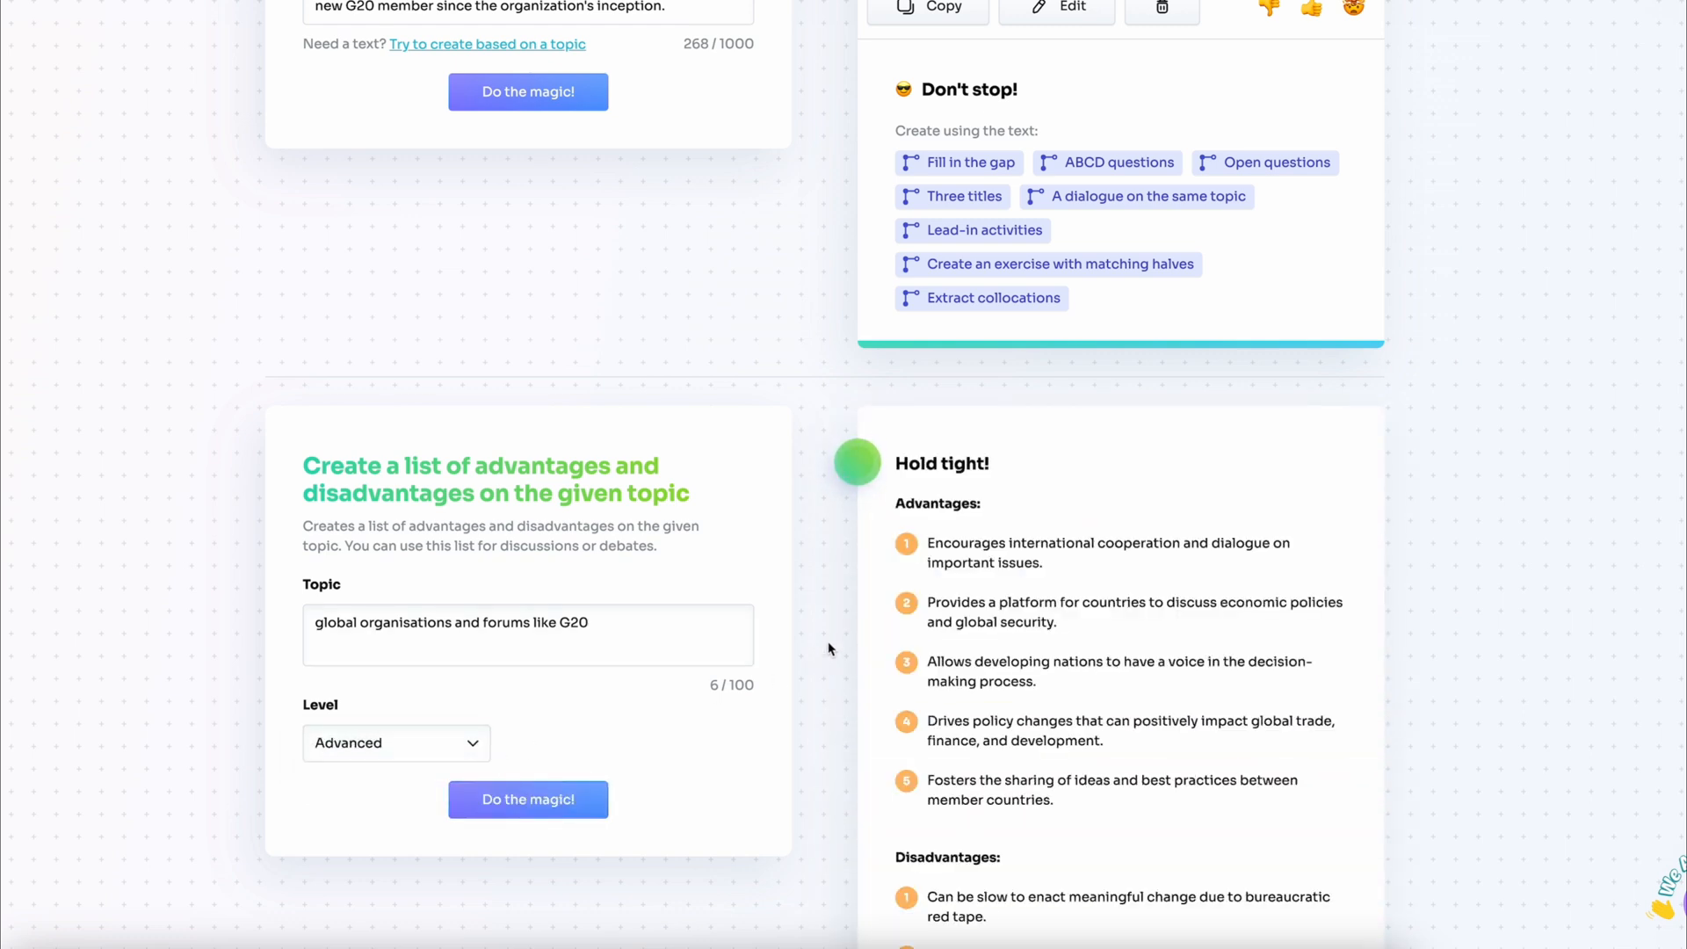
scroll("down", 3)
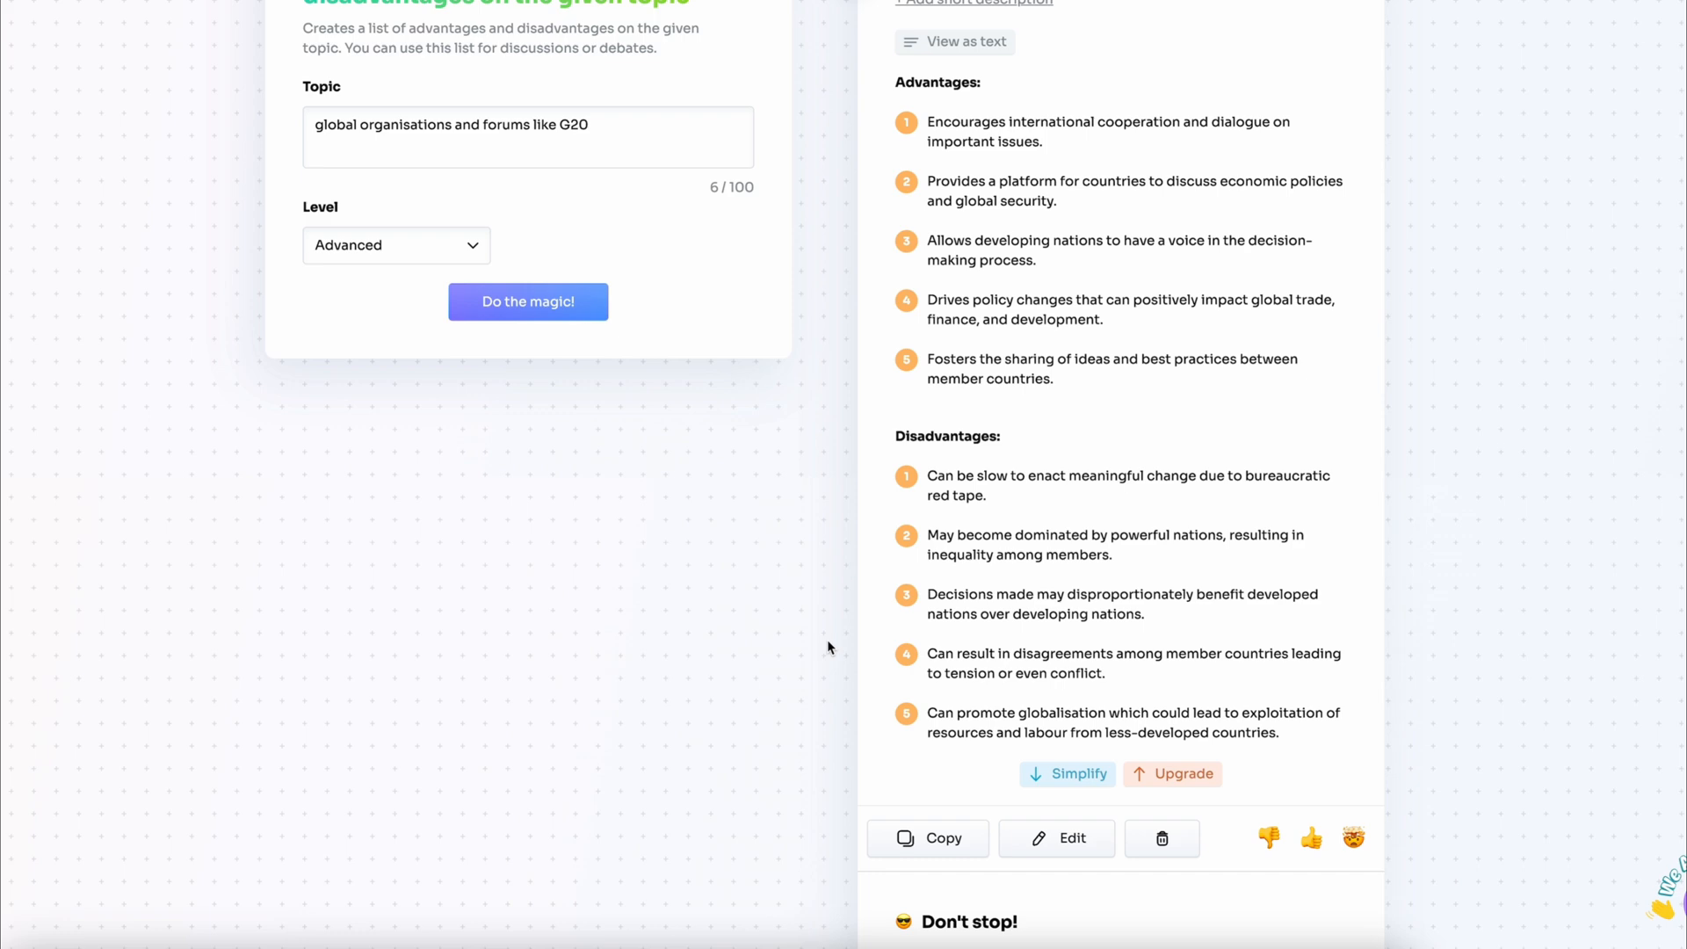
scroll("down", 3)
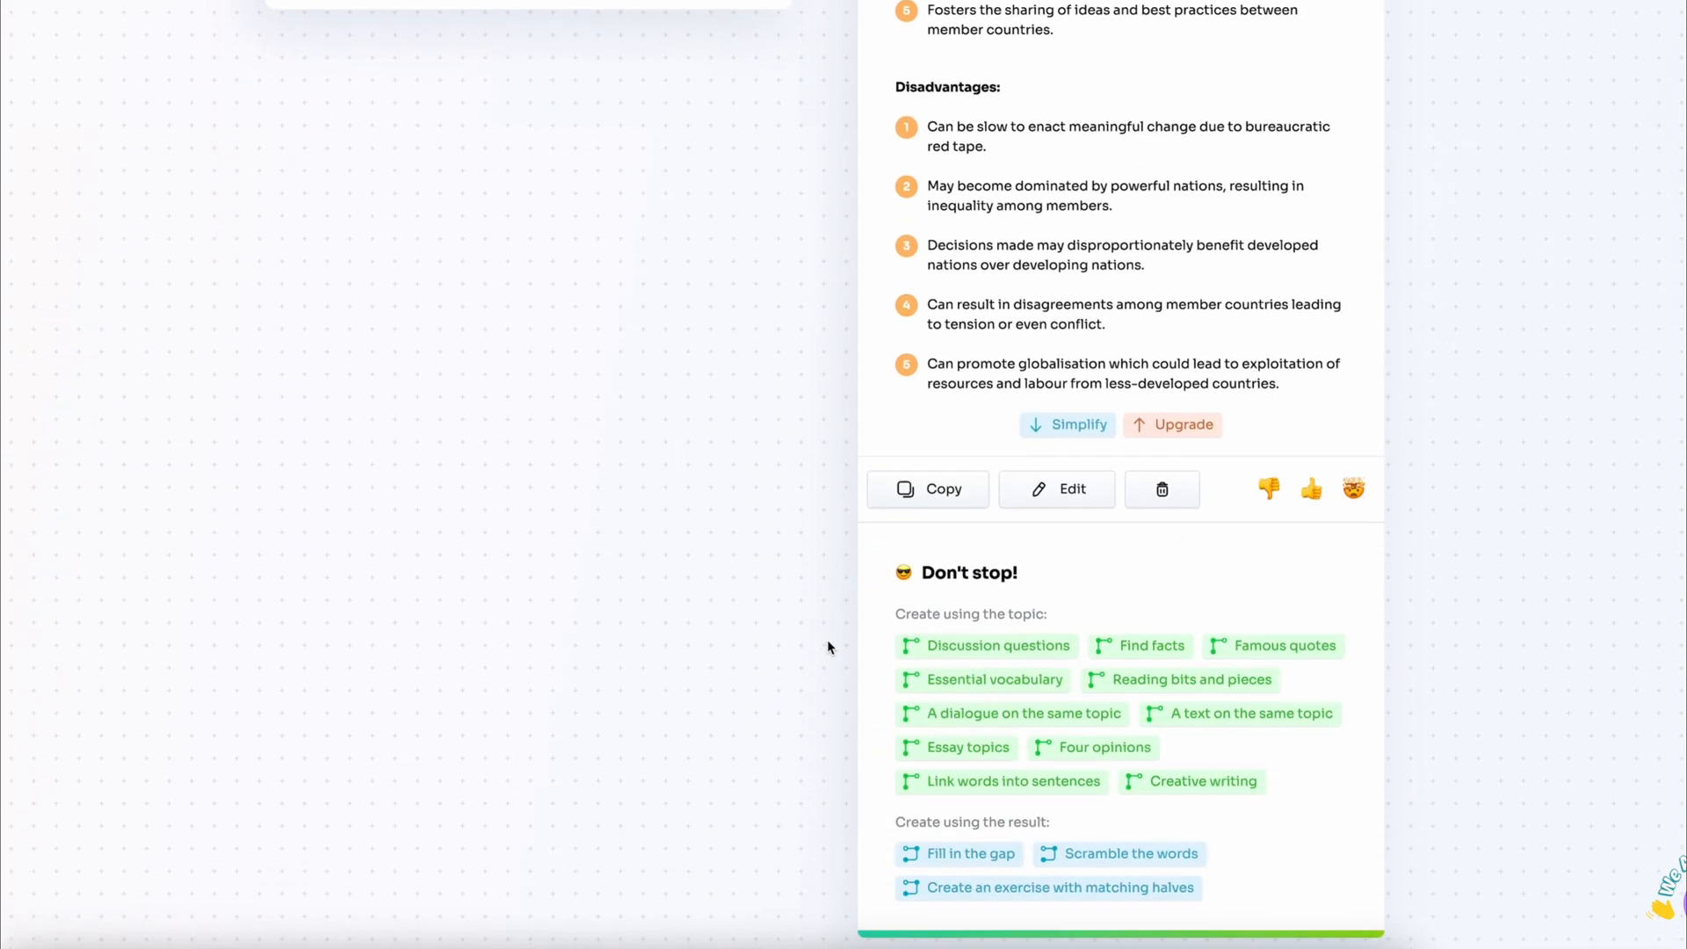
left_click(968, 853)
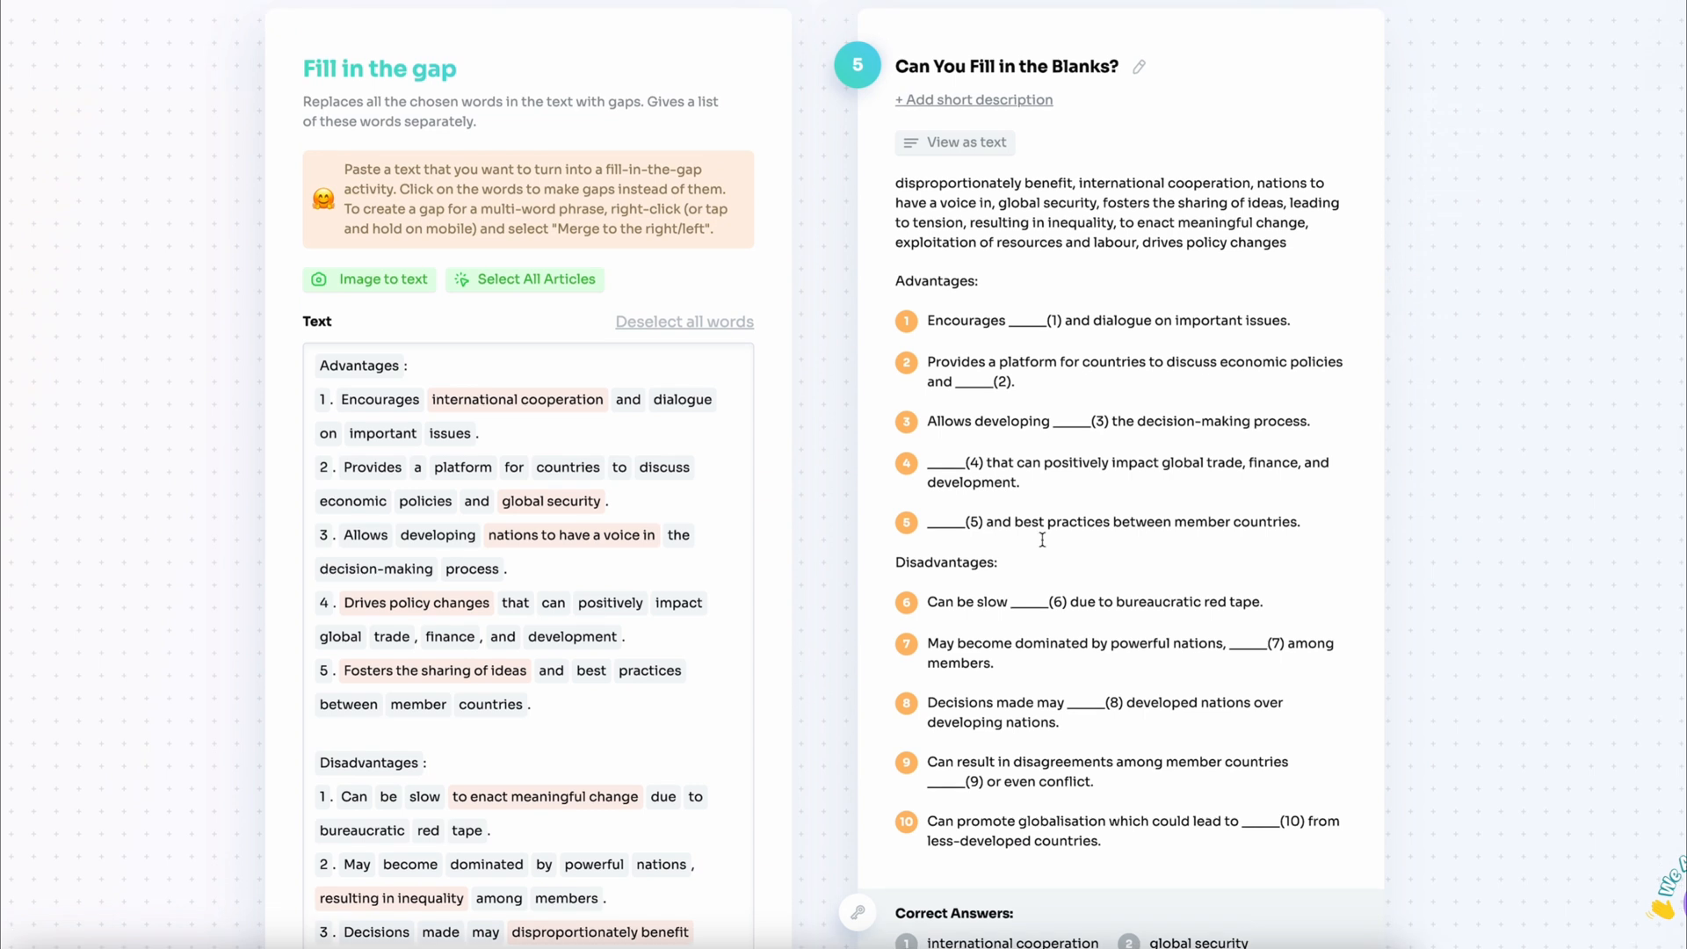
mouse_move(896, 270)
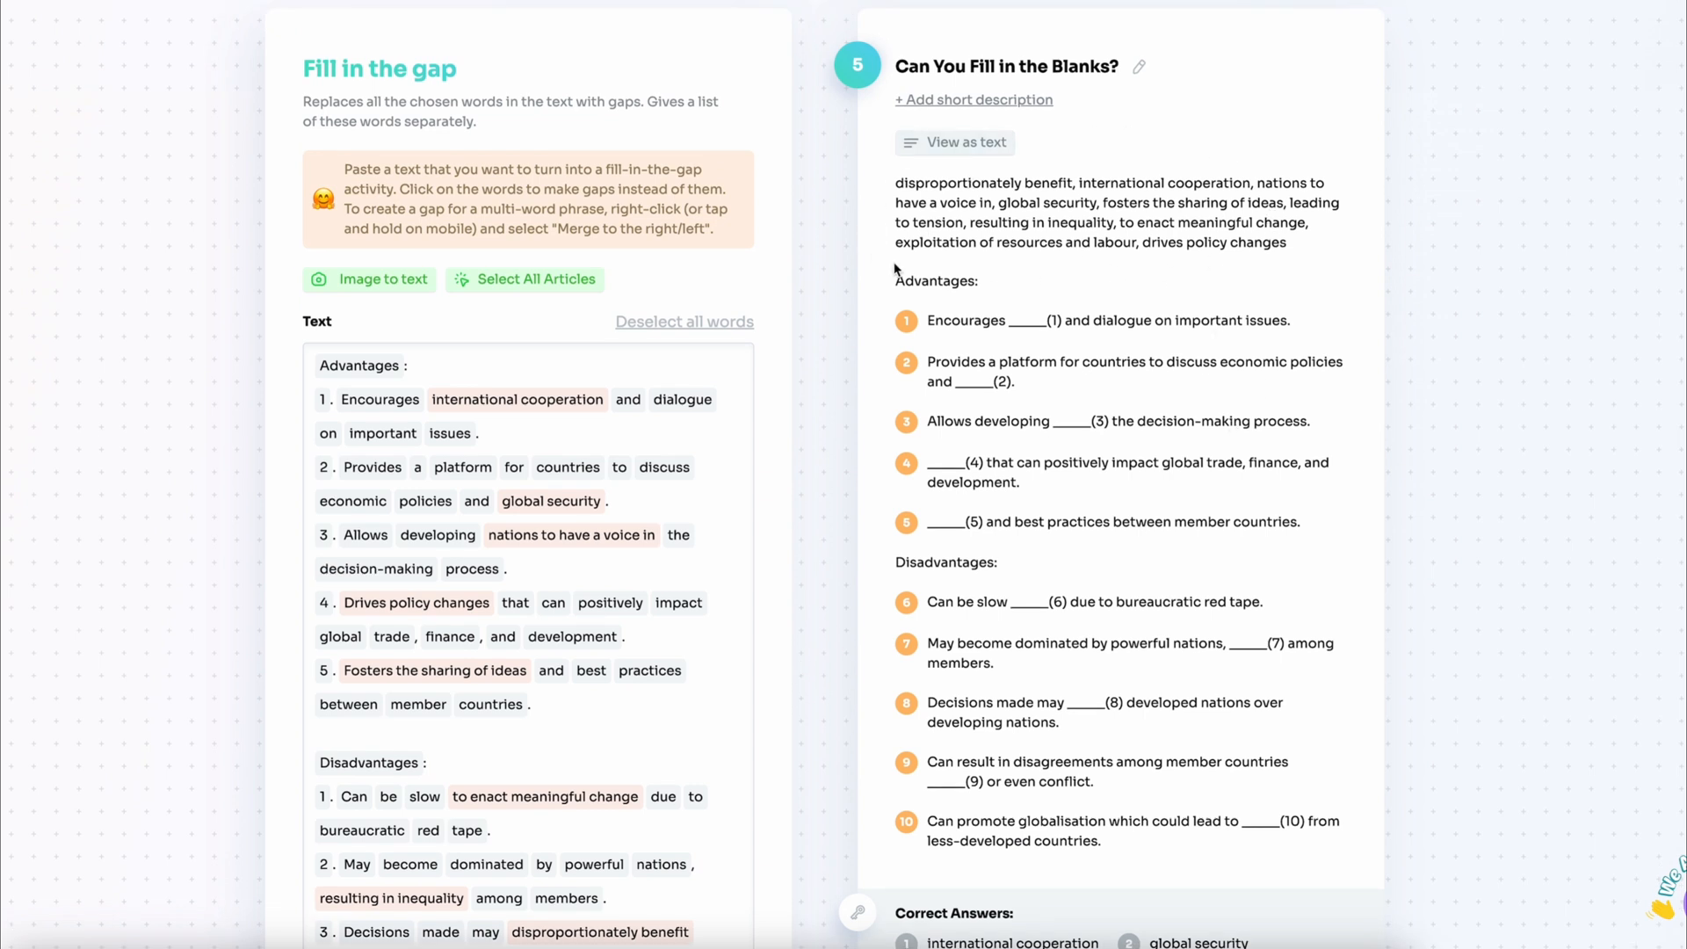
mouse_move(817, 379)
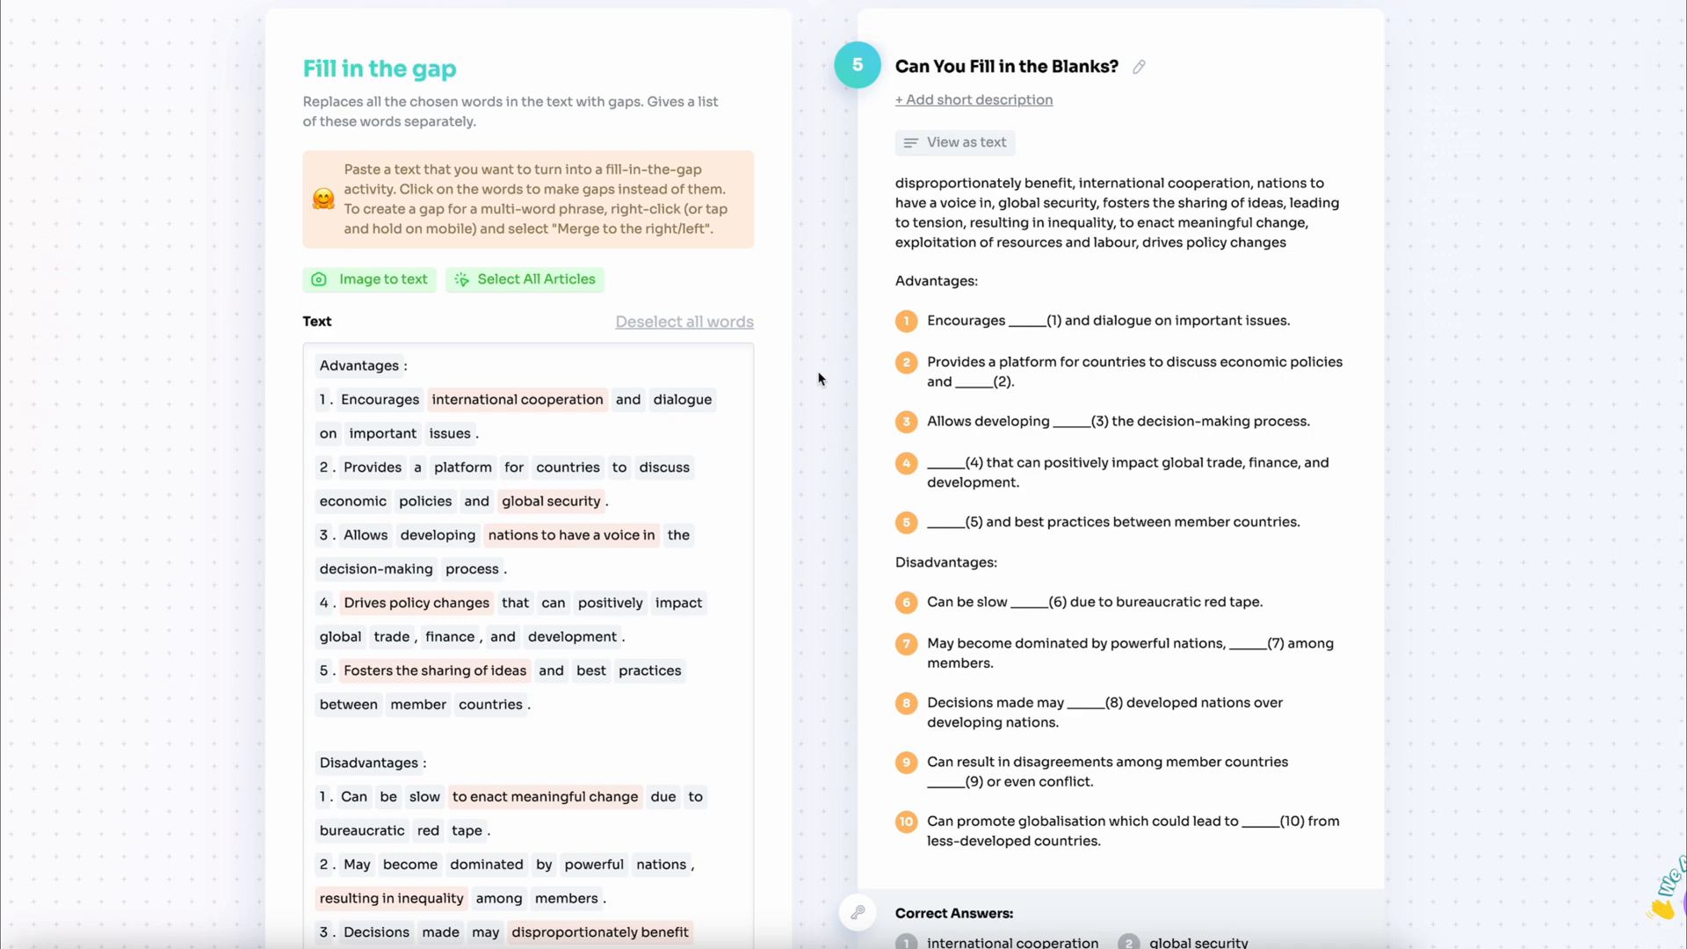
- Review the ten-gap answers, then start Creative writing using the gap words
scroll("down", 3)
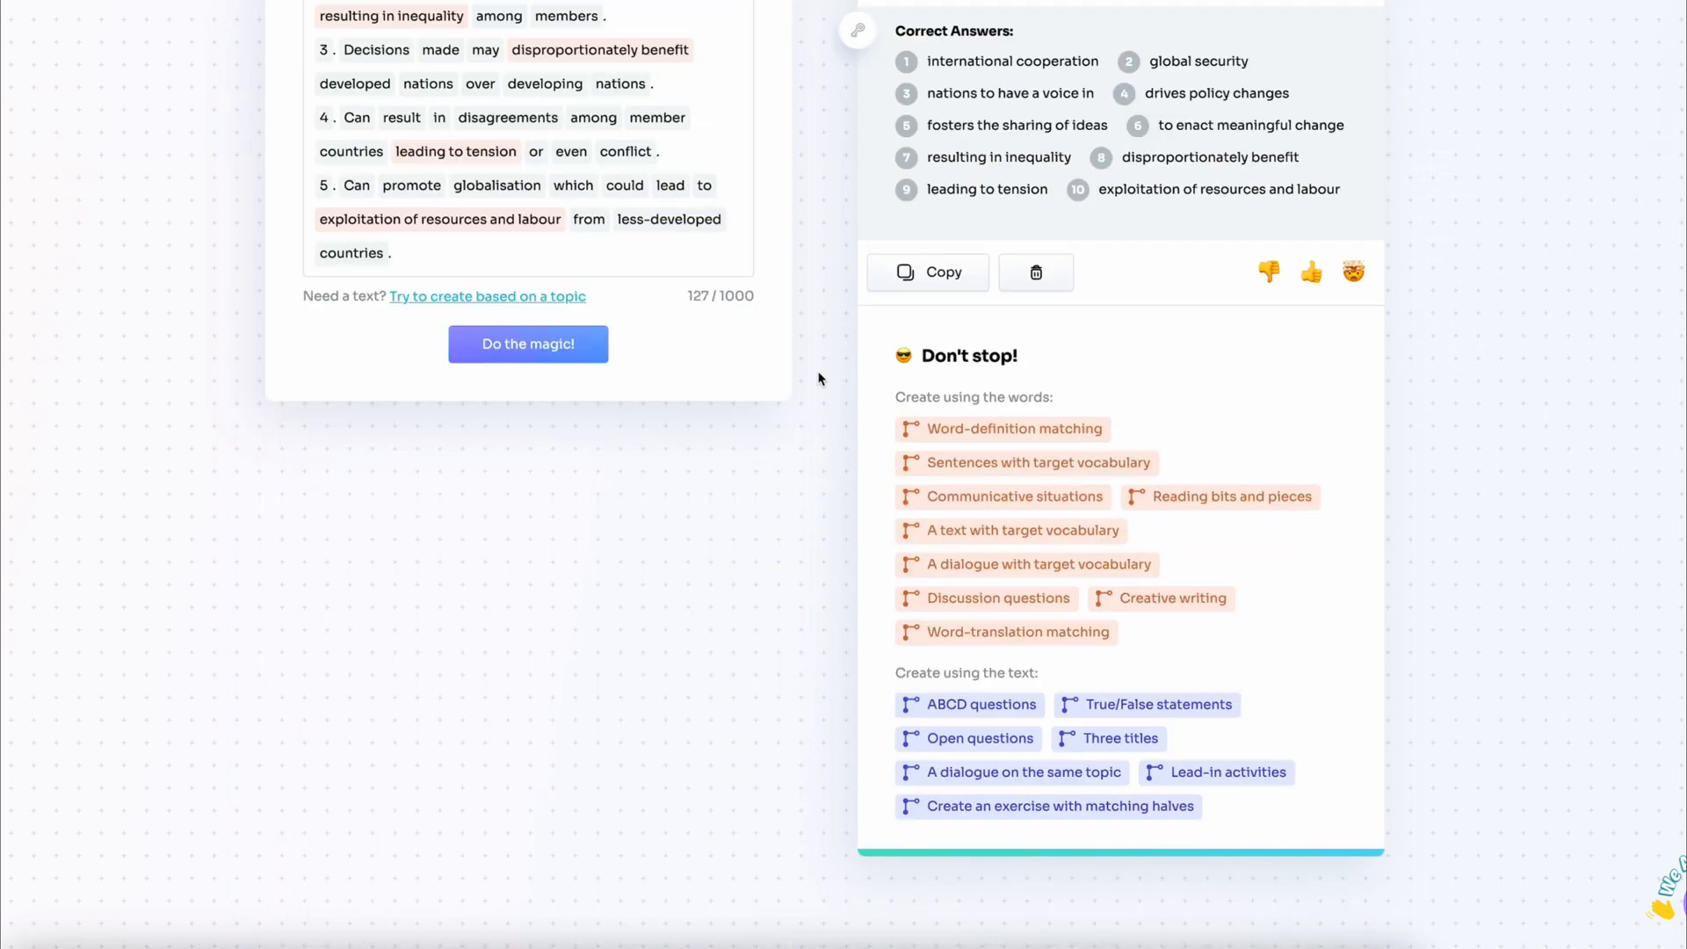
mouse_move(1280, 641)
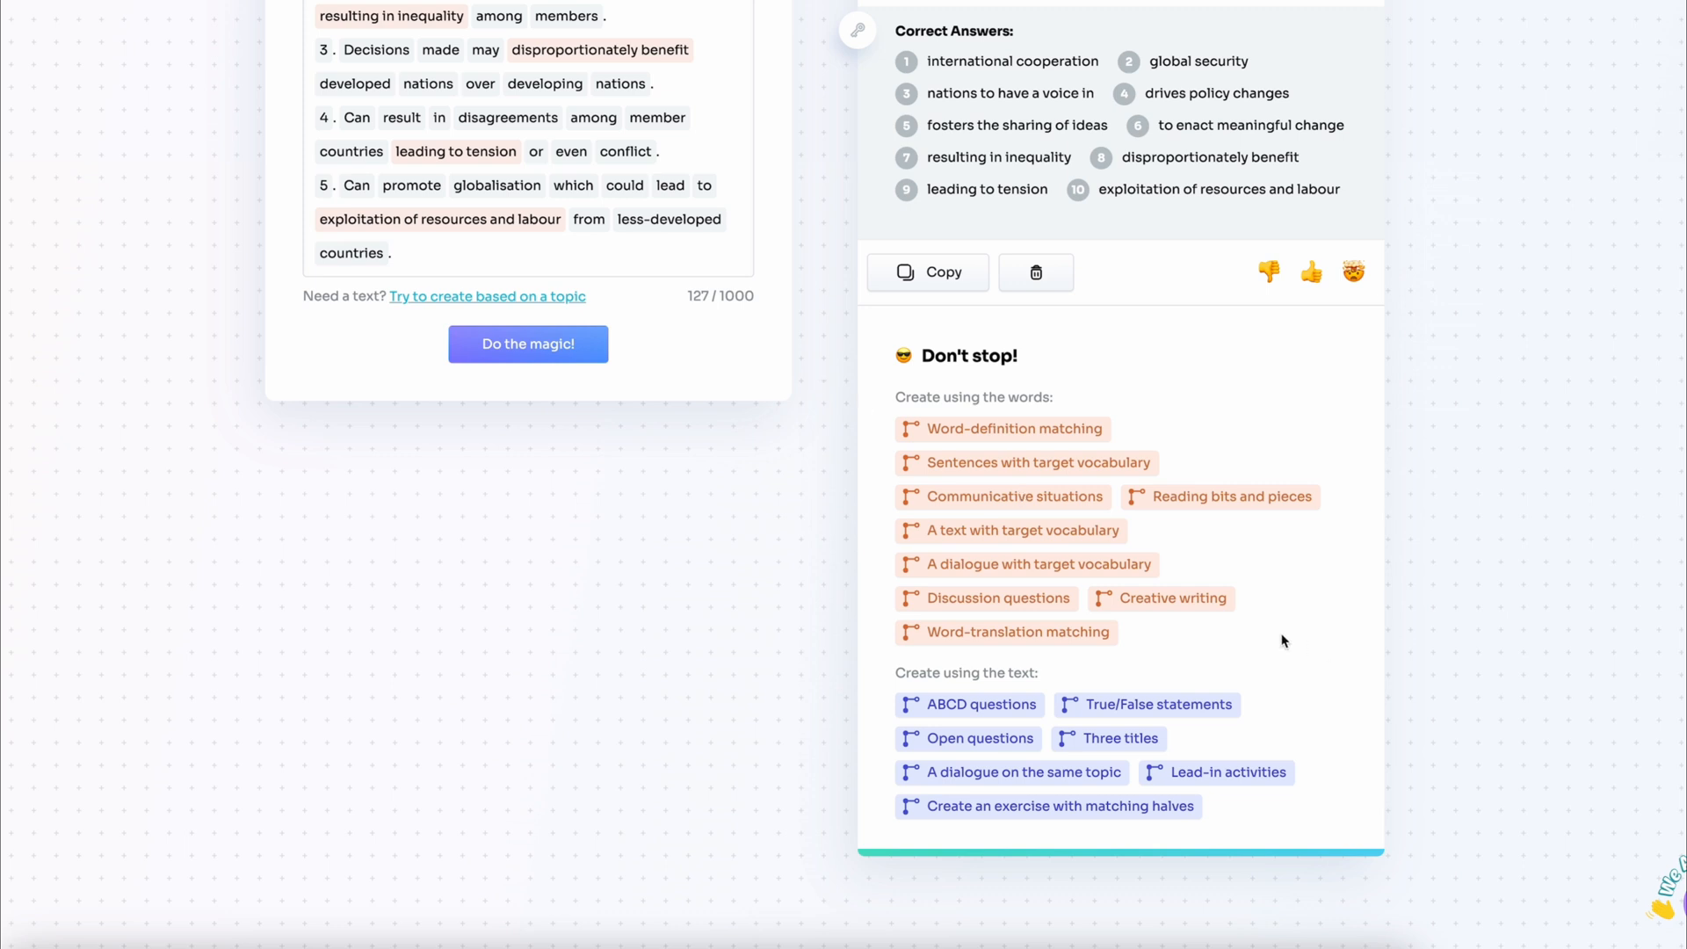
left_click(1169, 598)
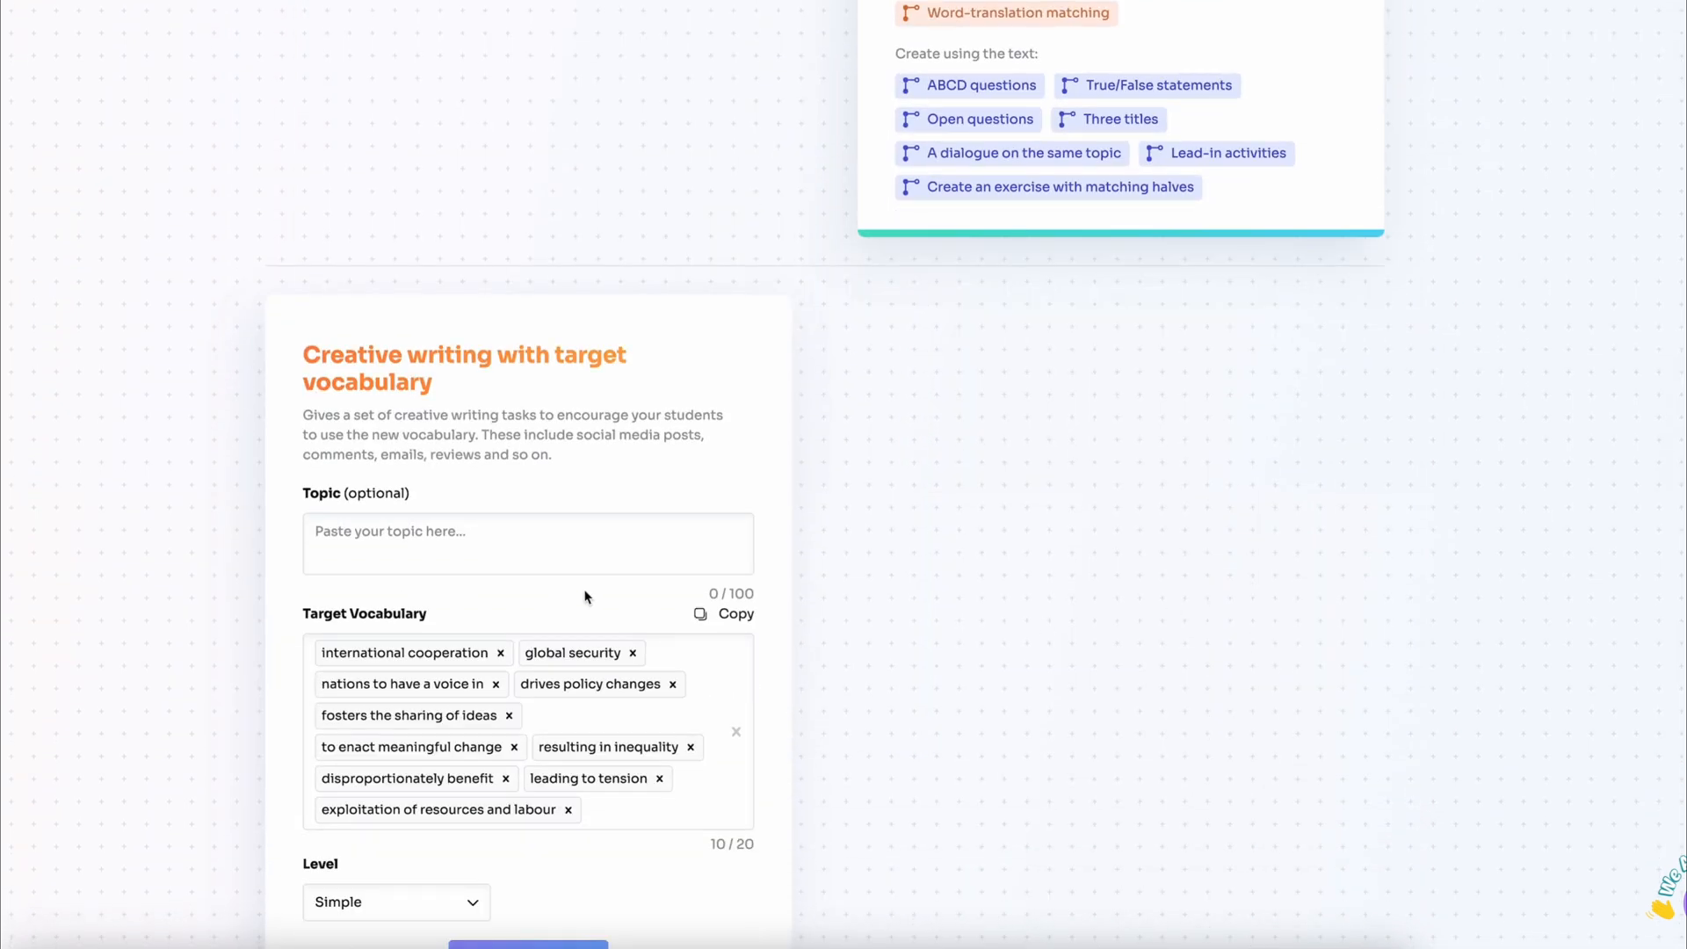
- Generate advanced writing tasks on 'G20 and other international forums and organisations'
type("G20 and other international fo")
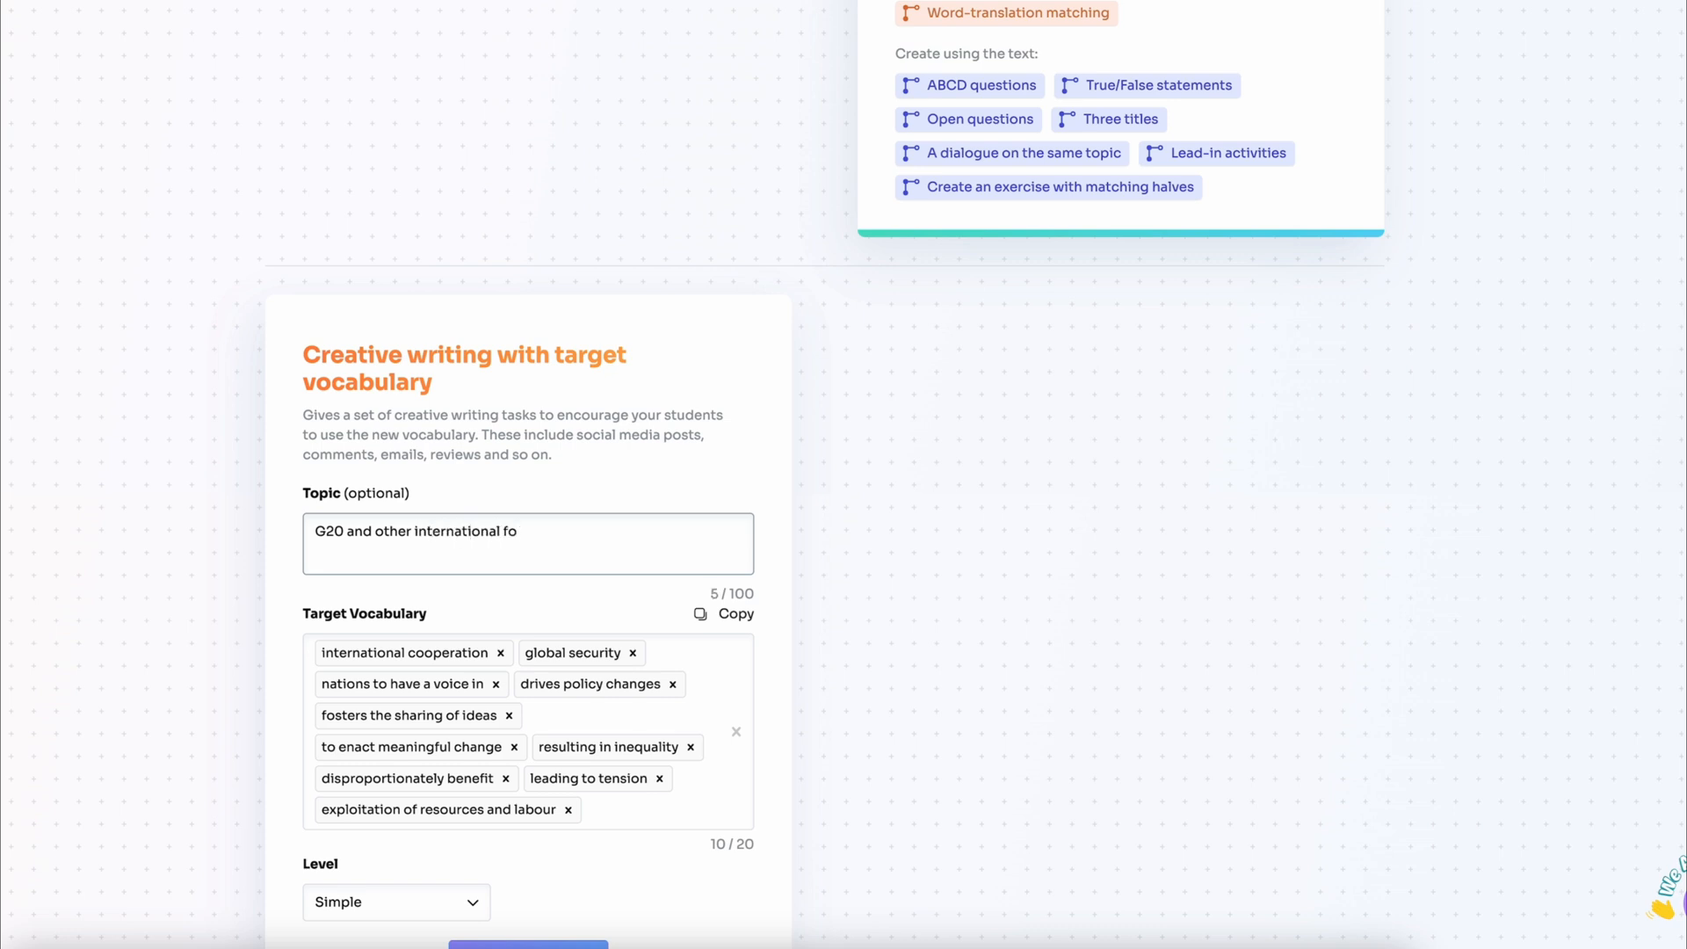
type("rums and organisations")
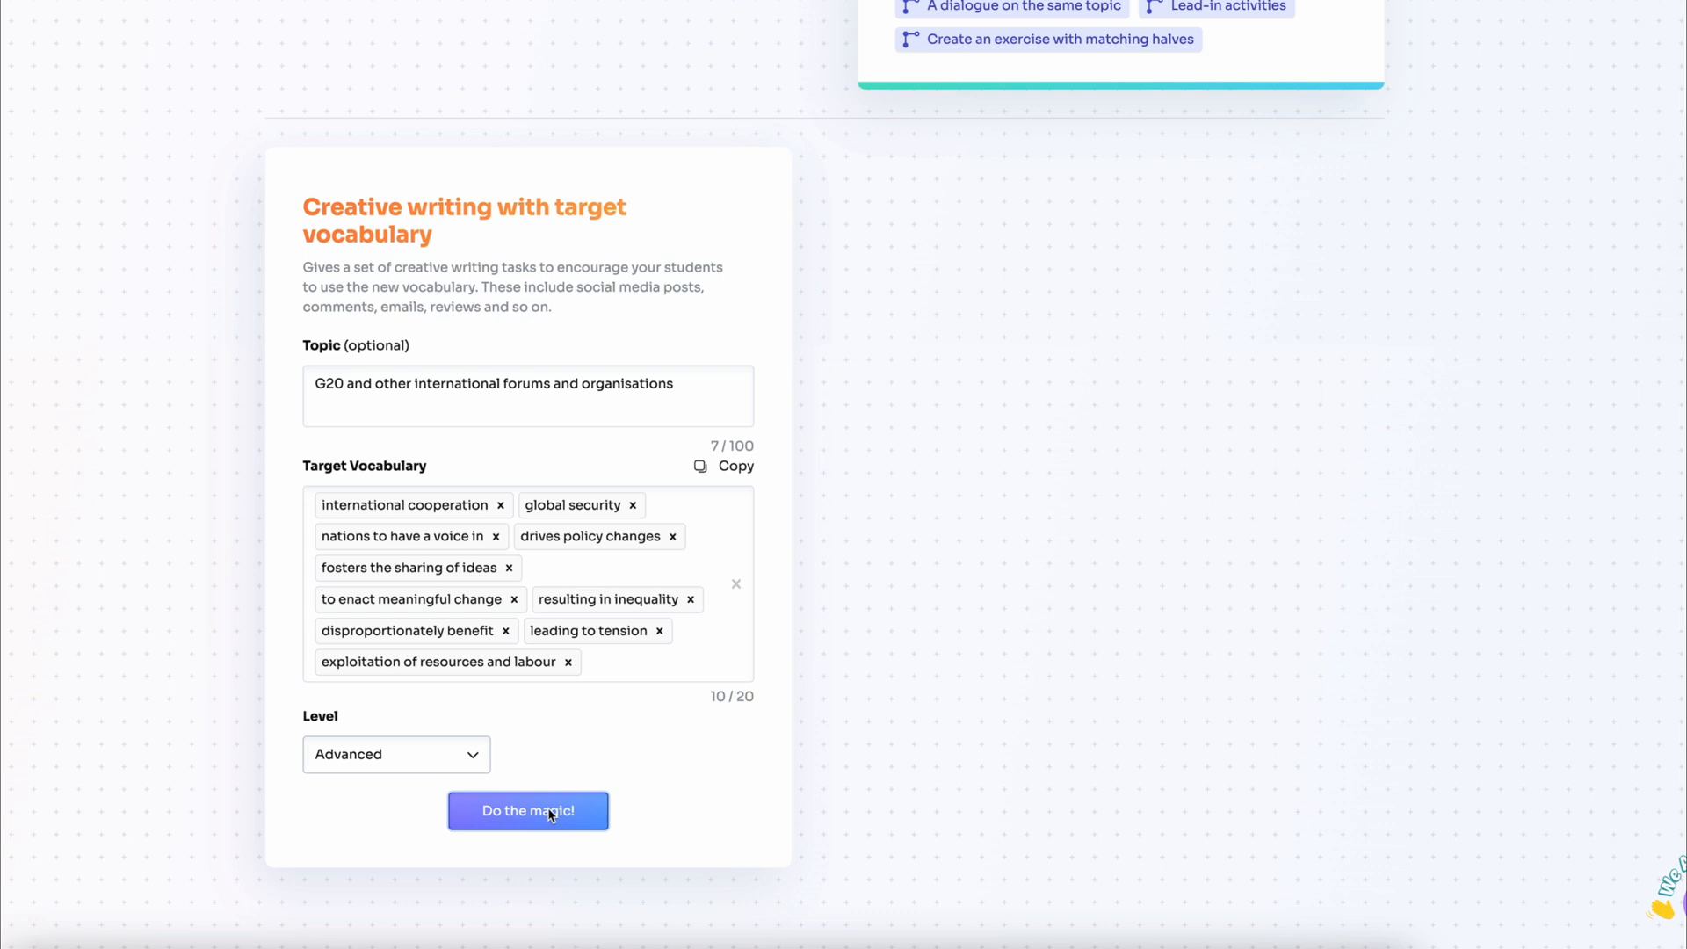
left_click(527, 810)
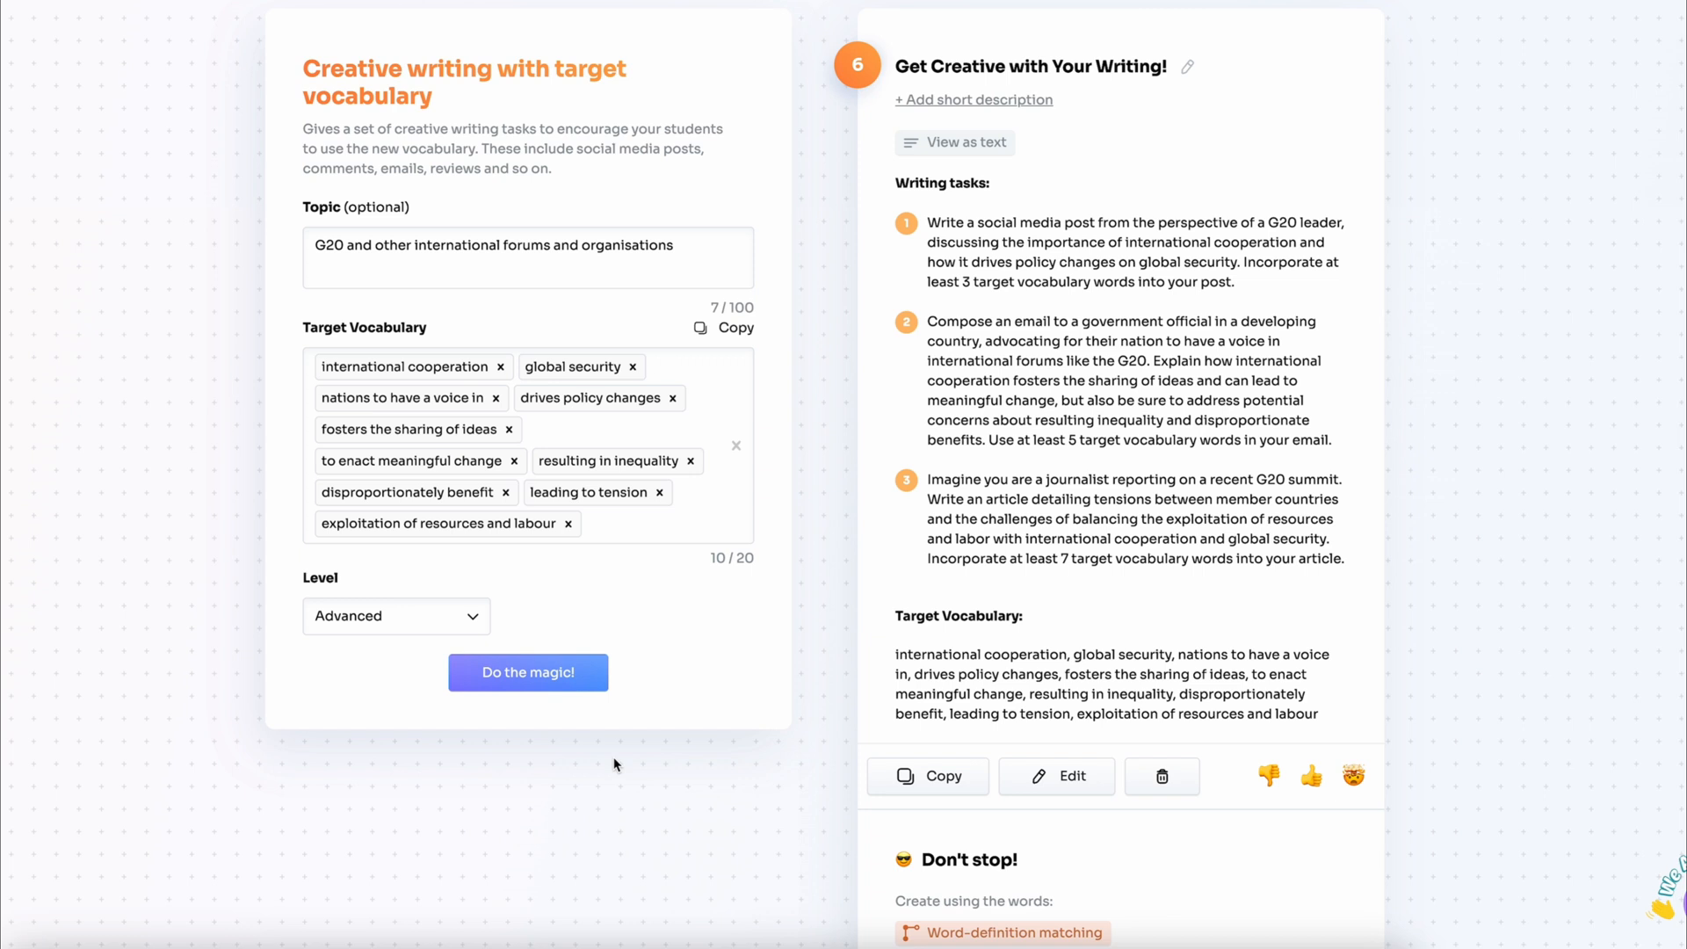
mouse_move(613, 764)
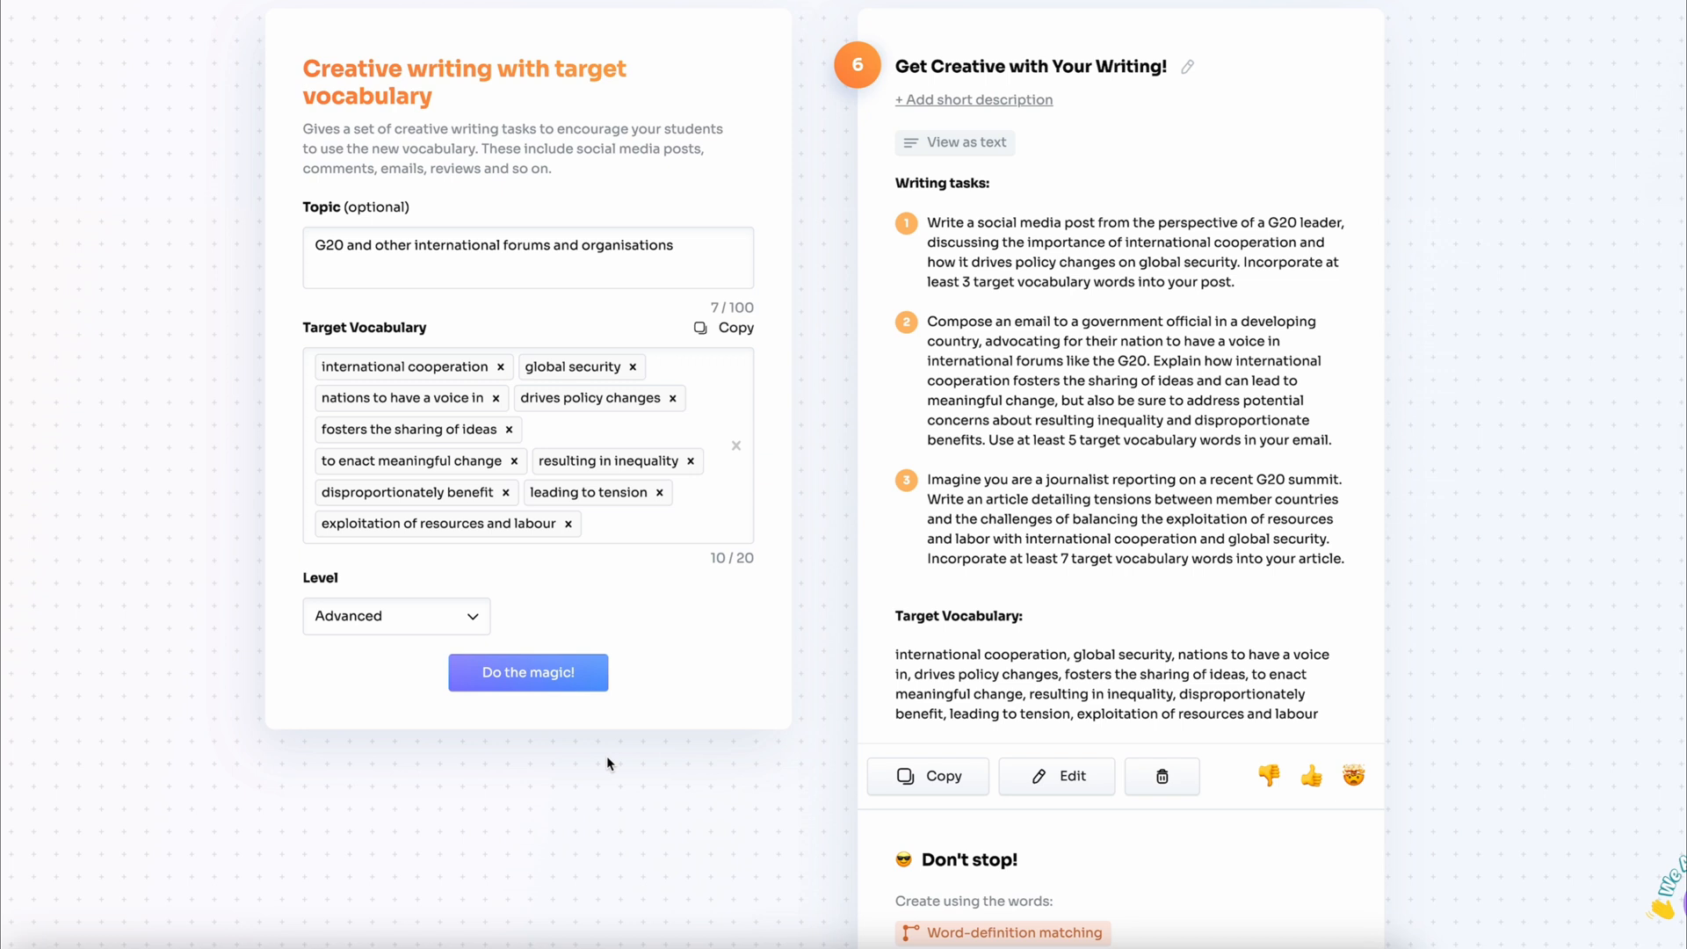
mouse_move(621, 758)
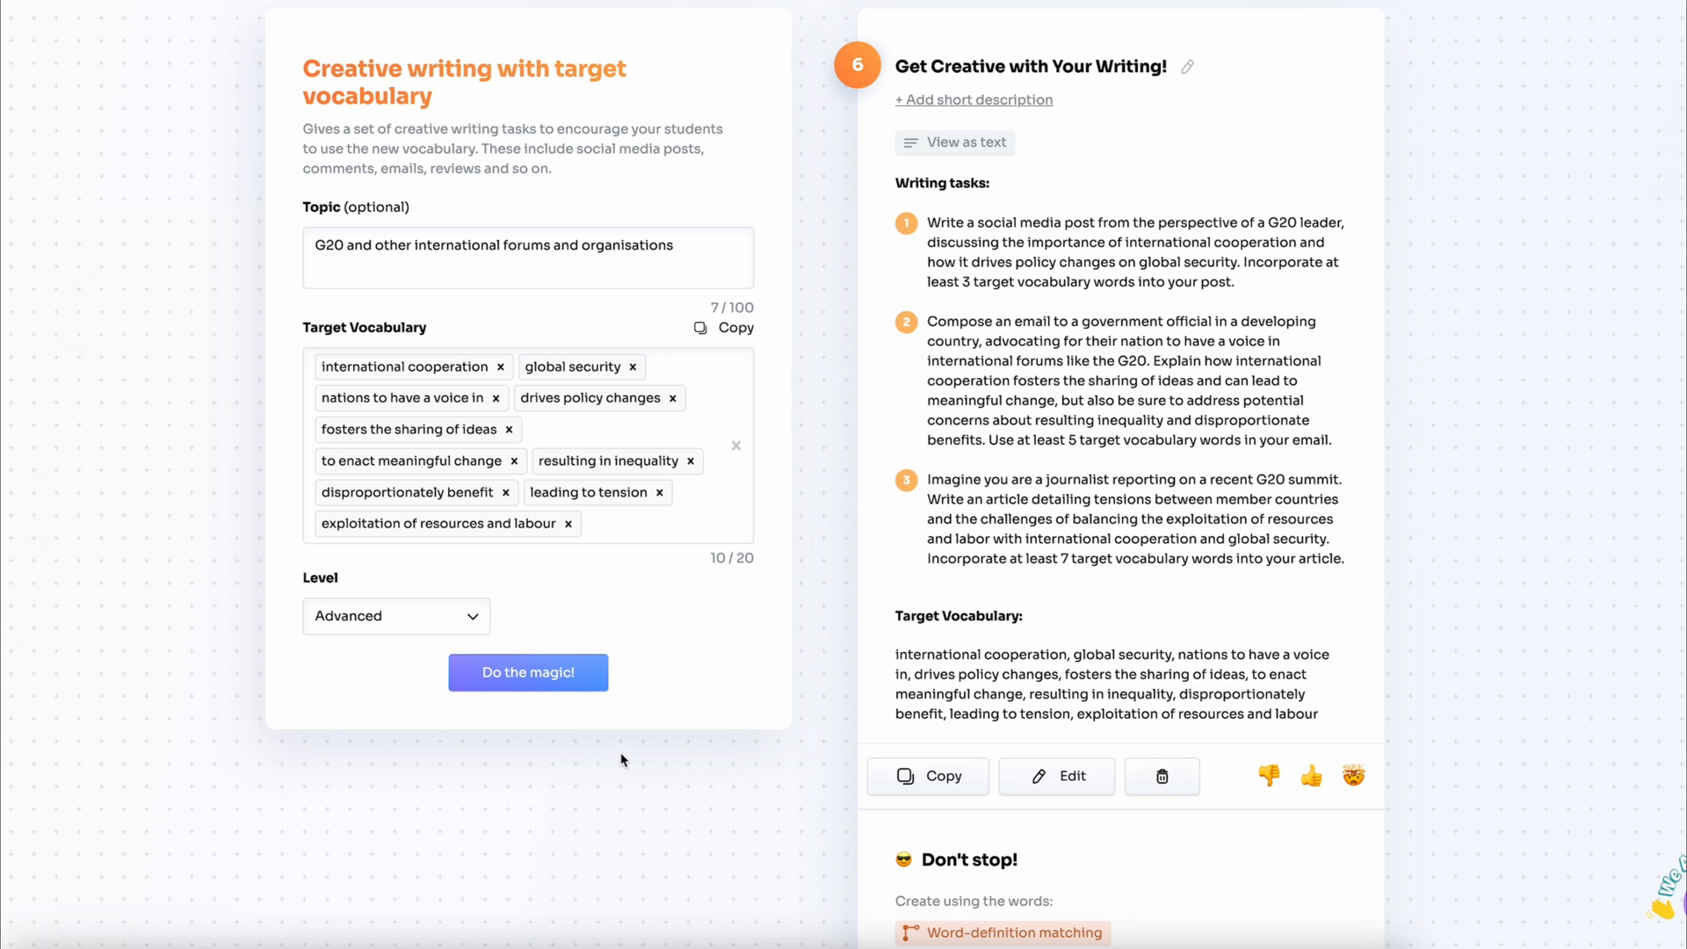
mouse_move(1056, 776)
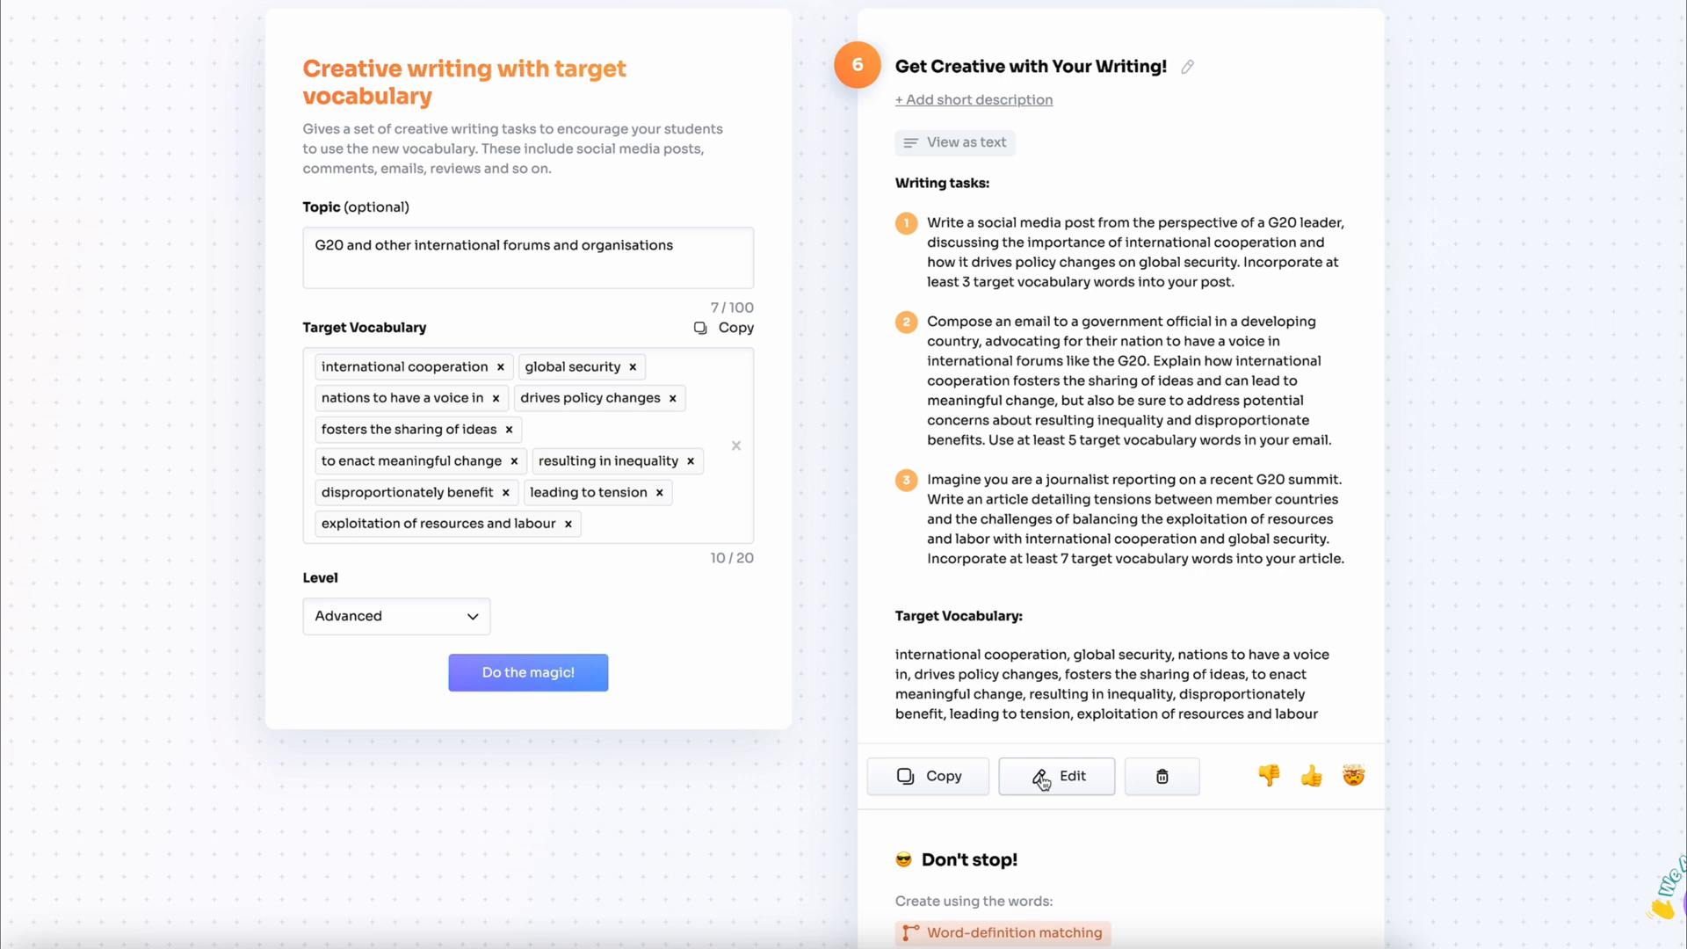
- Delete tasks 1 and 2, saving only the journalist article task
left_click(1055, 776)
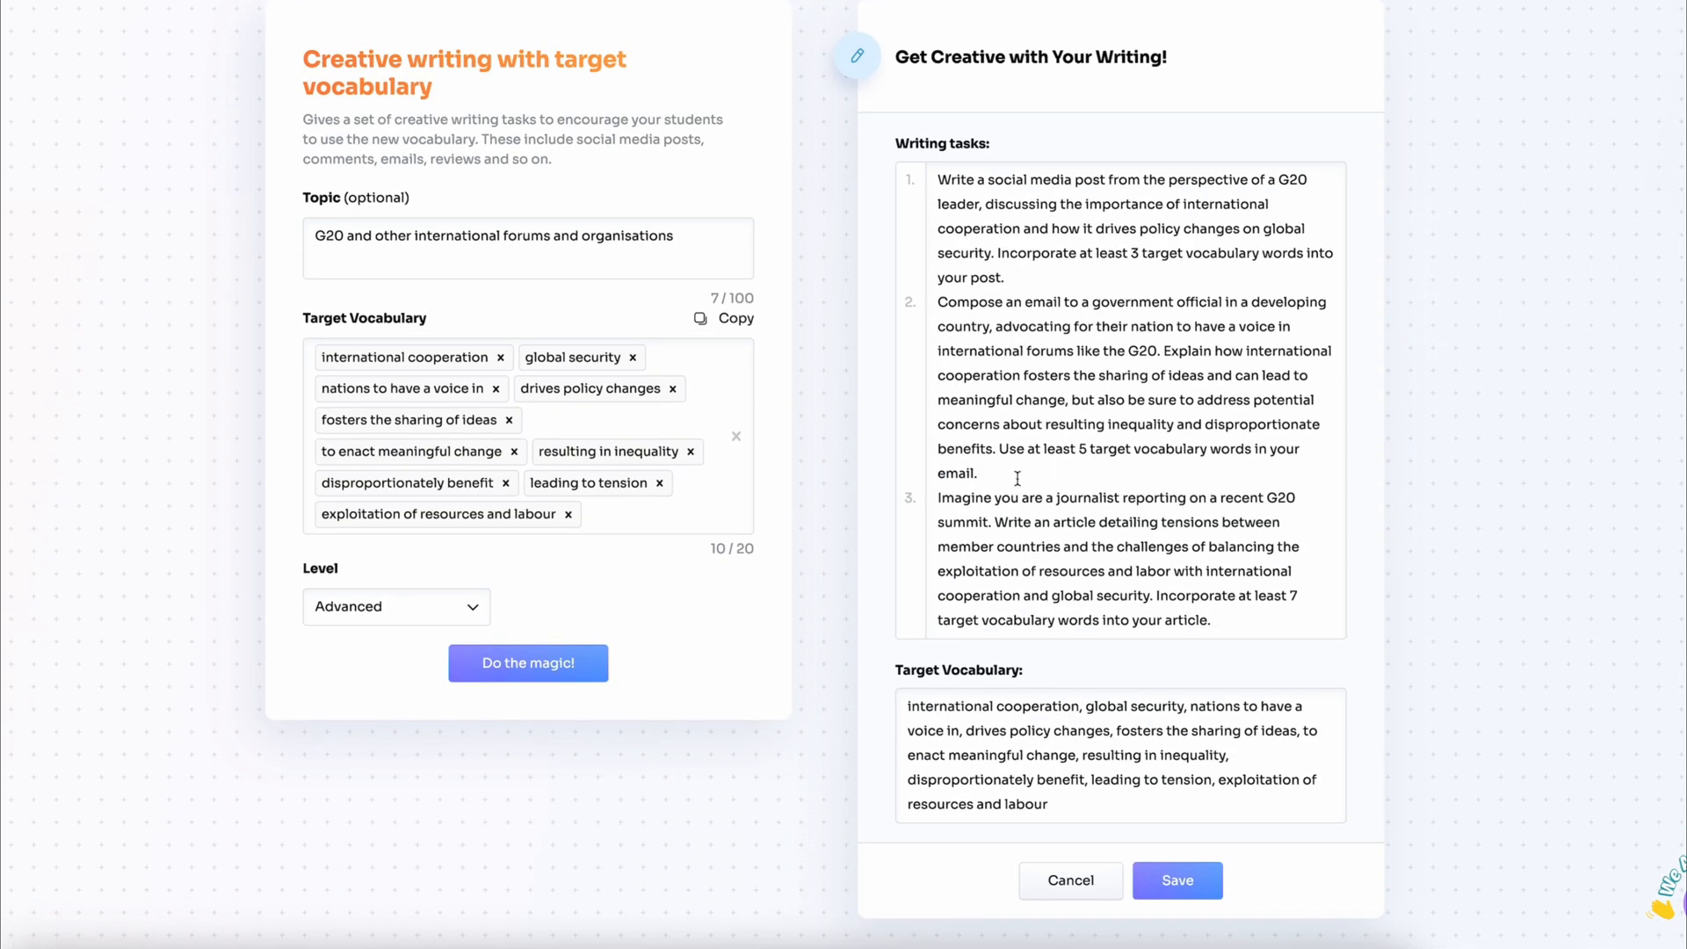
scroll("down", 3)
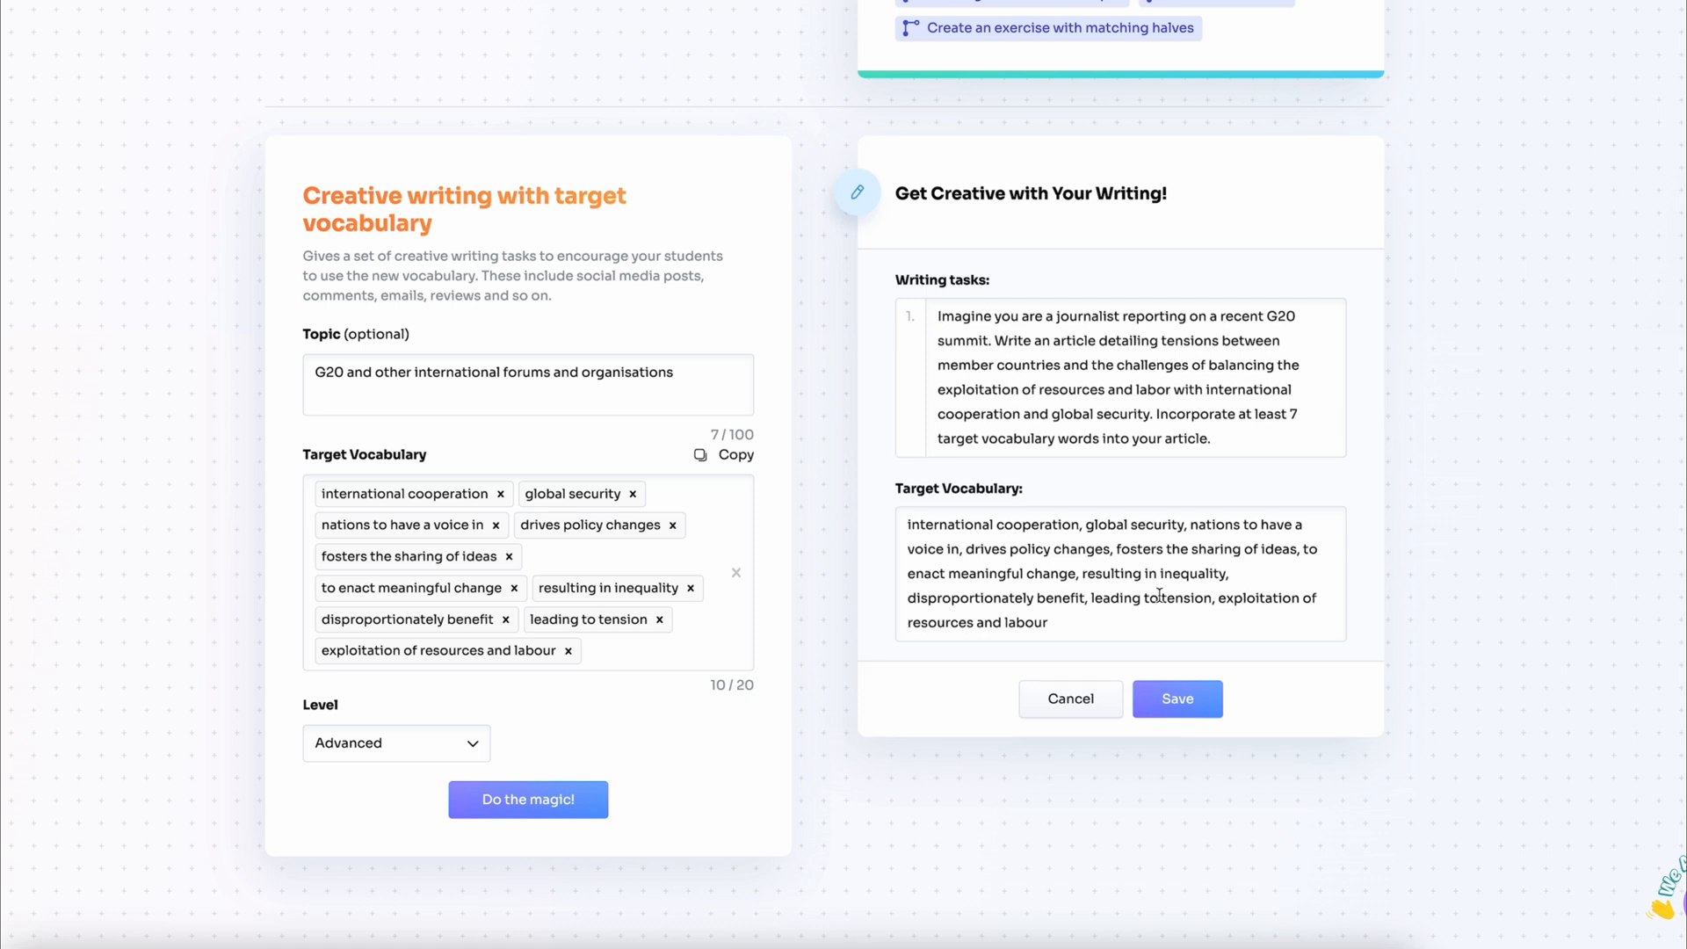
left_click(1176, 699)
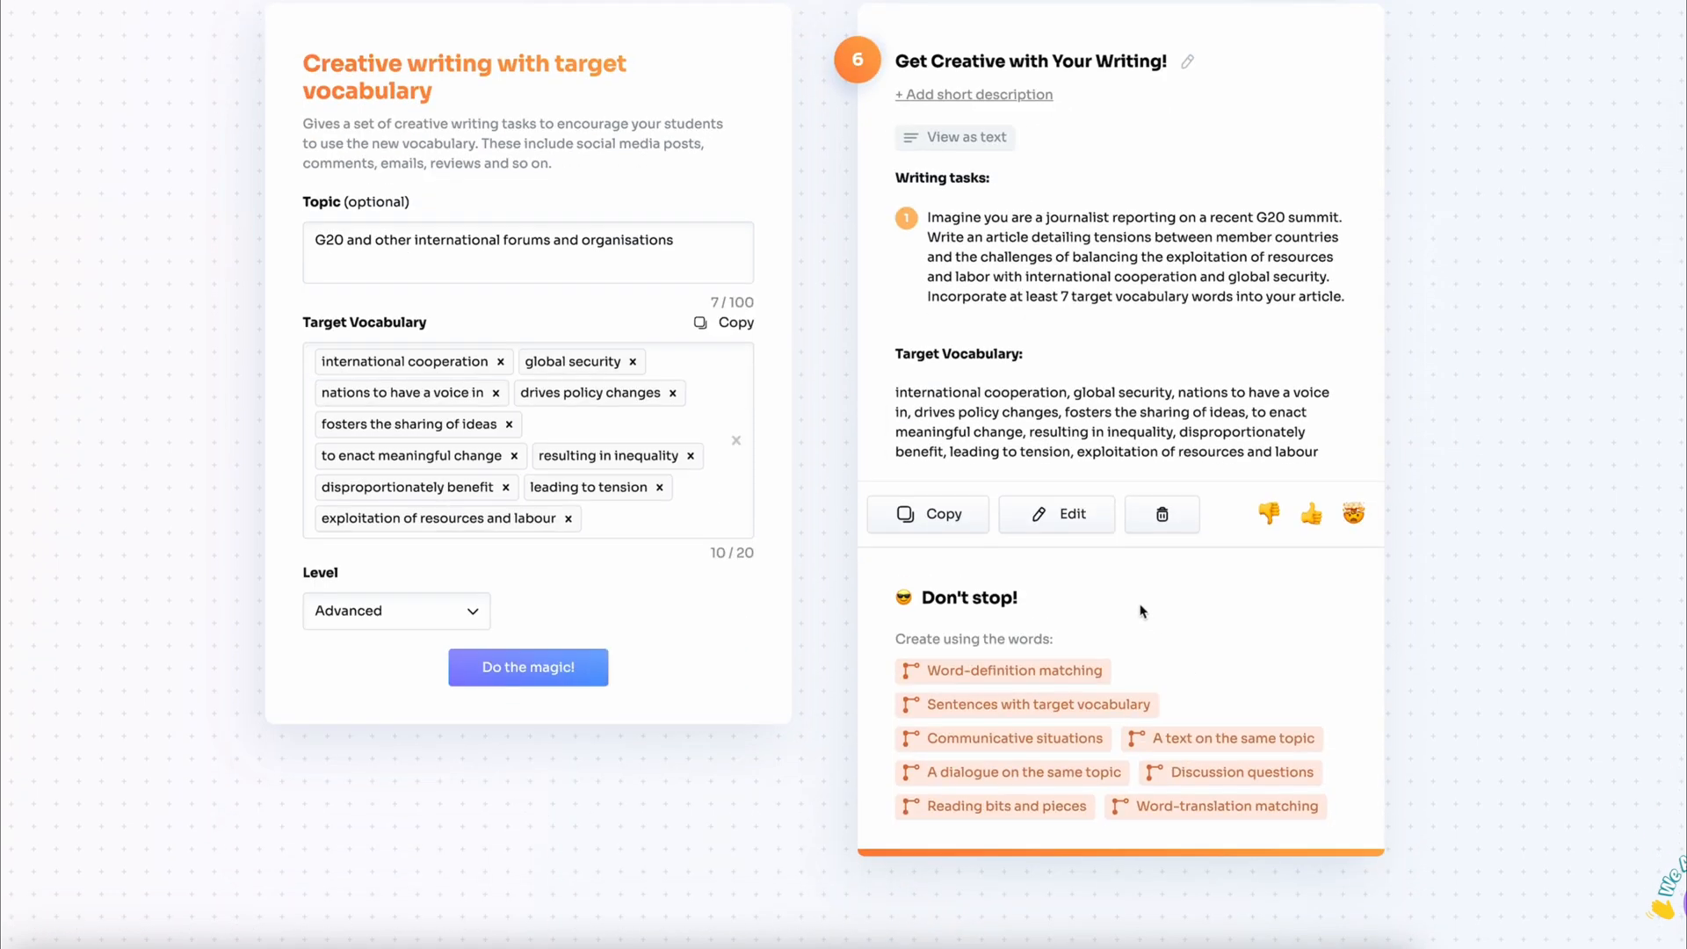
scroll("down", 3)
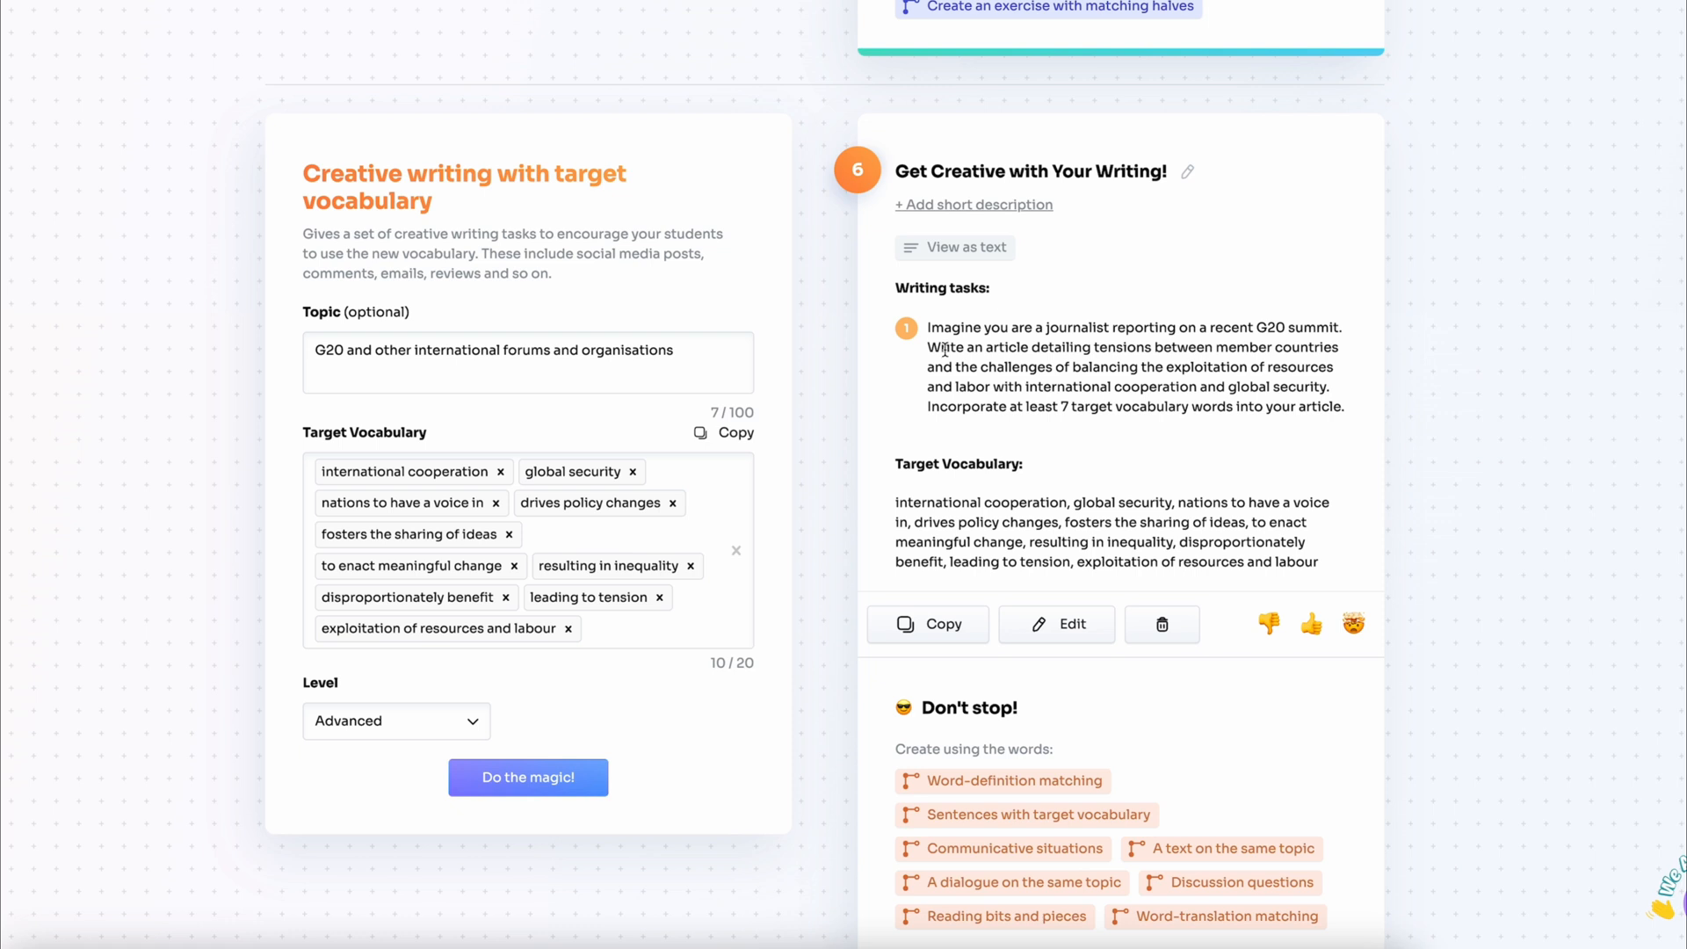
mouse_move(1003, 181)
type("R")
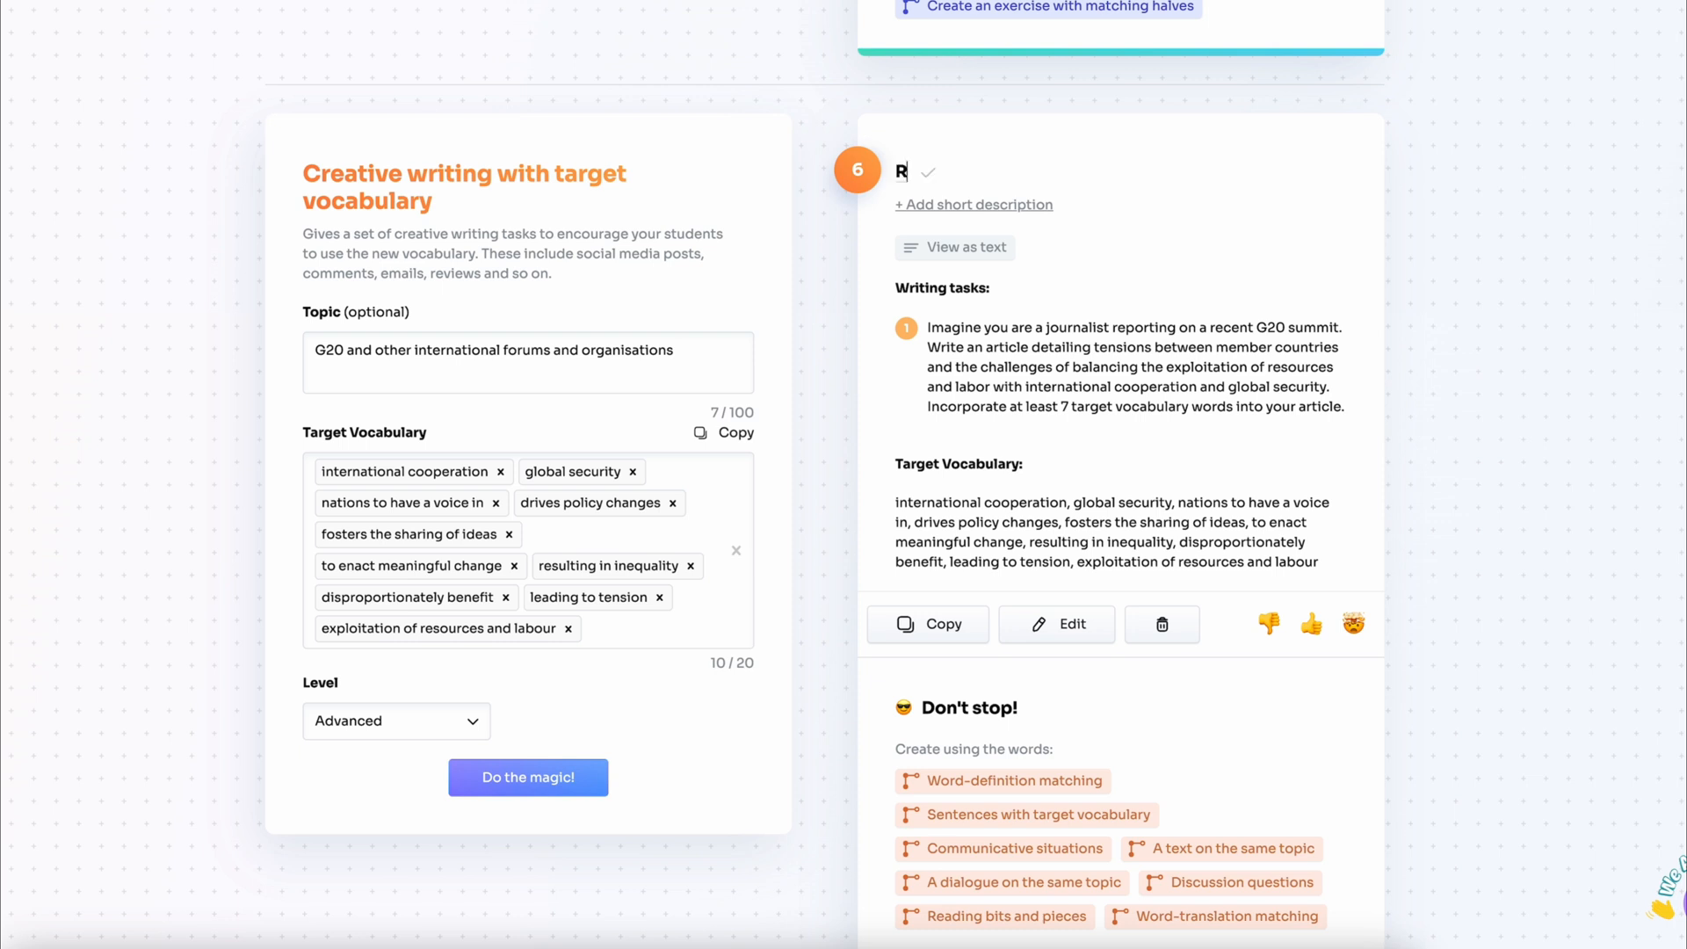
- Retitle the writing activity as the homework task to research recent G20 summit outcomes
type("esearch the outcomes of the most recent G20 summit and do the writing task below (homework):")
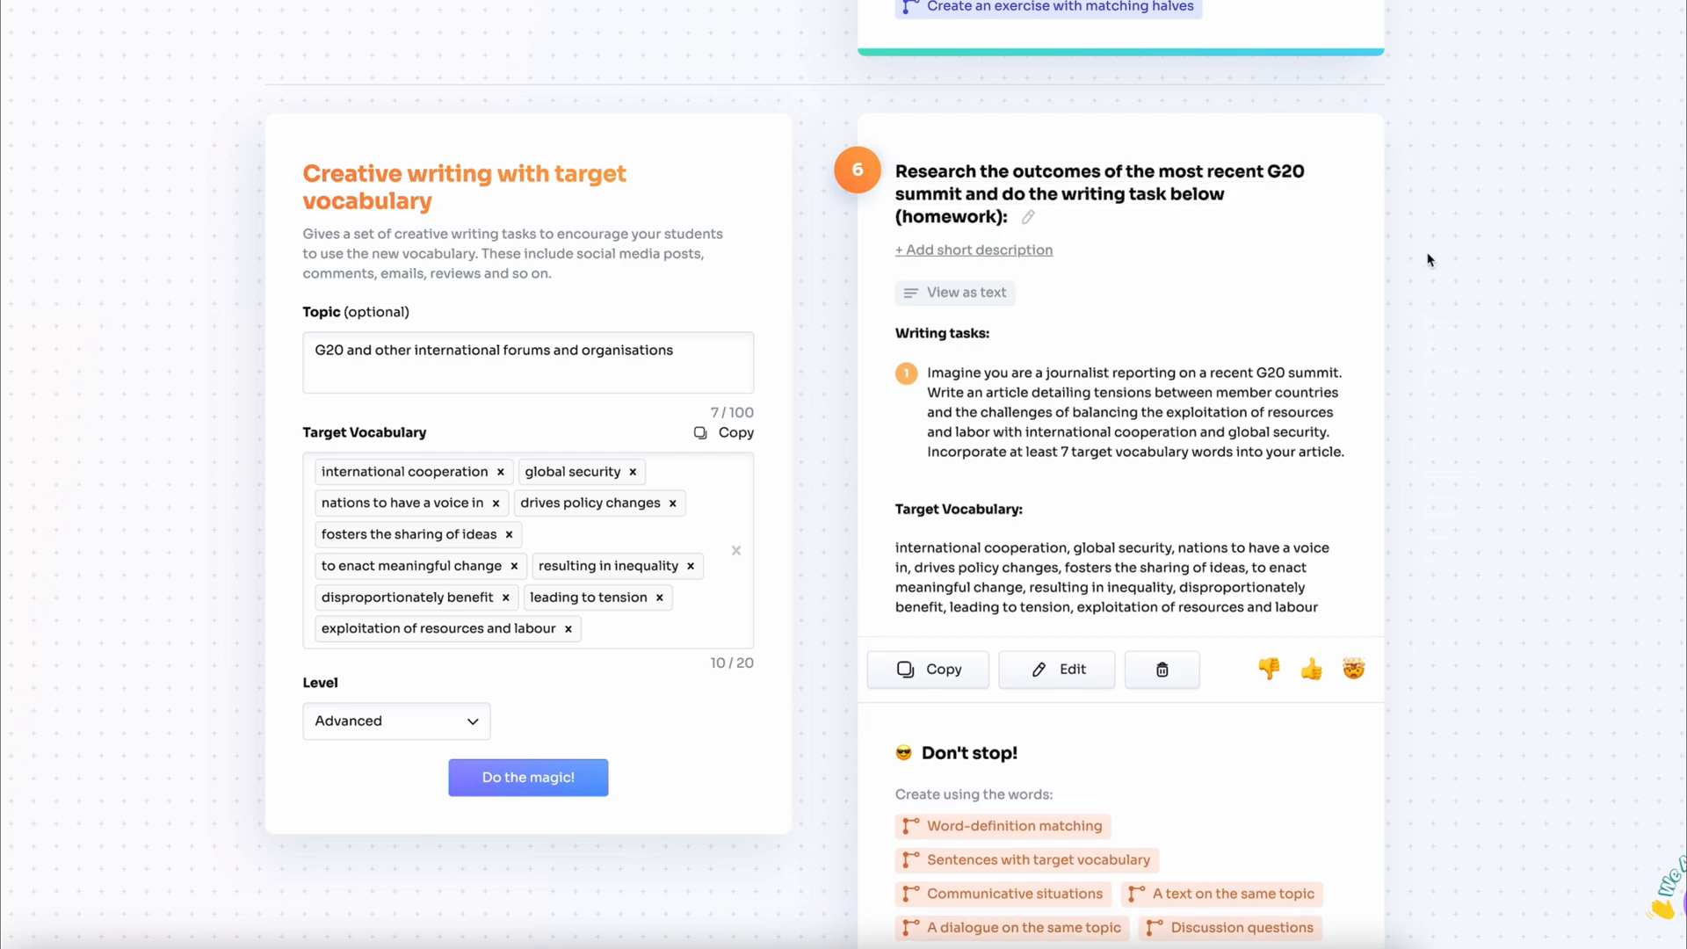
scroll("down", 3)
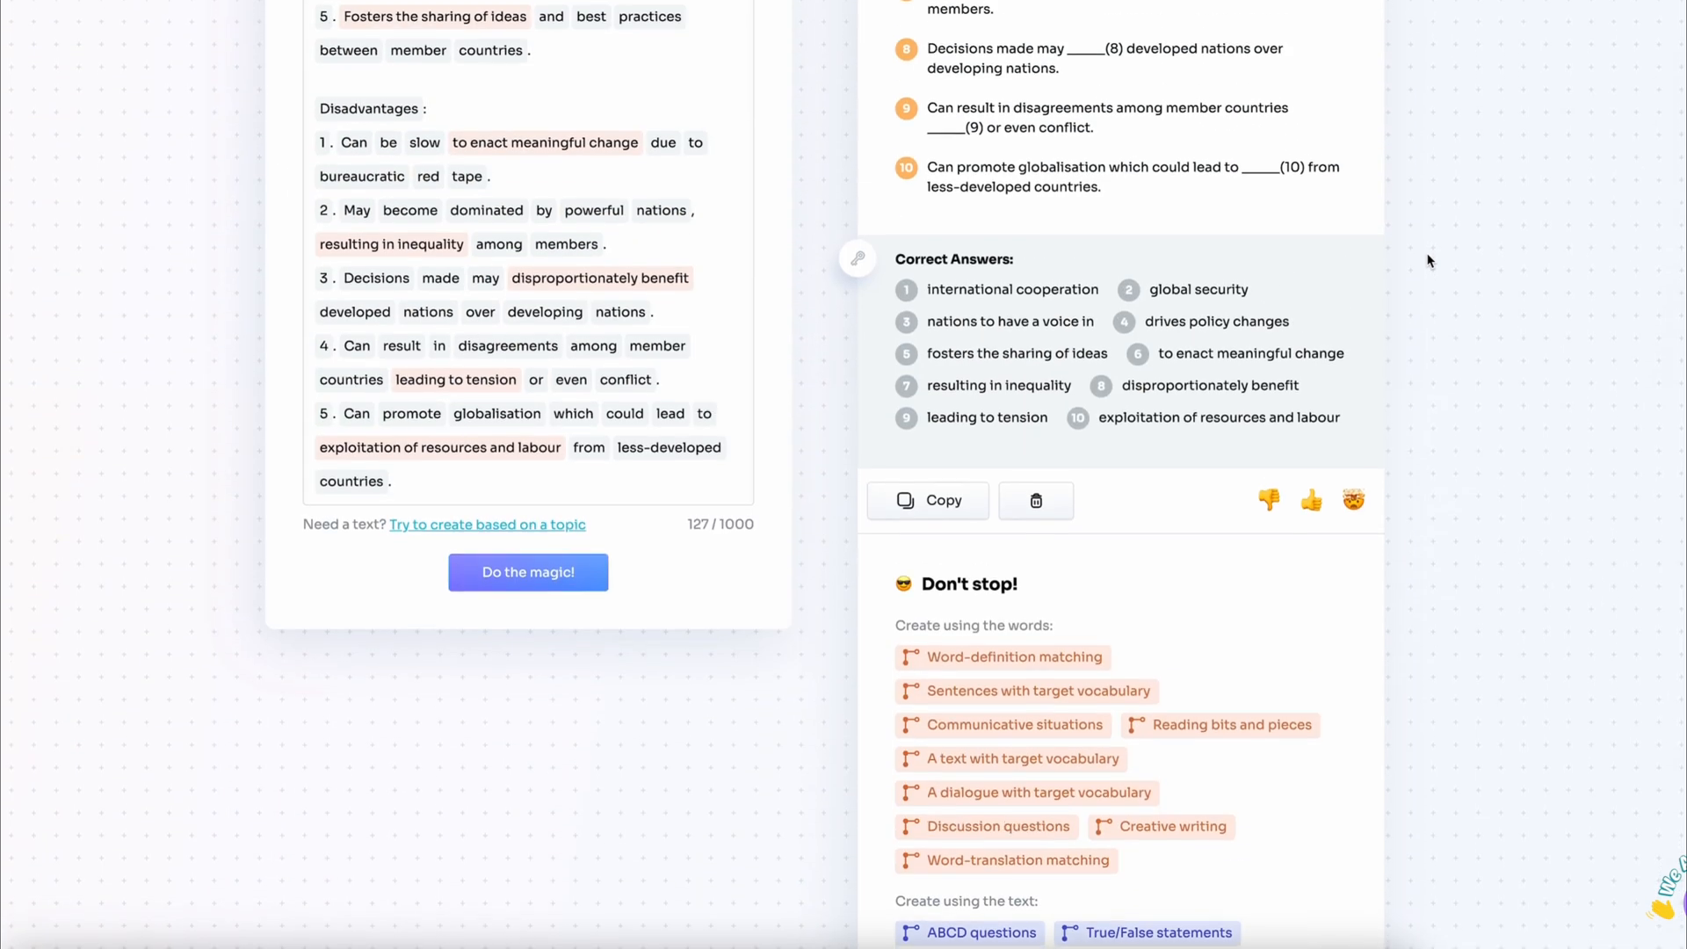
- Edit the gap-fill source text, removing the advantages/disadvantages headings and numbering and shuffling the ten statements
scroll("up", 3)
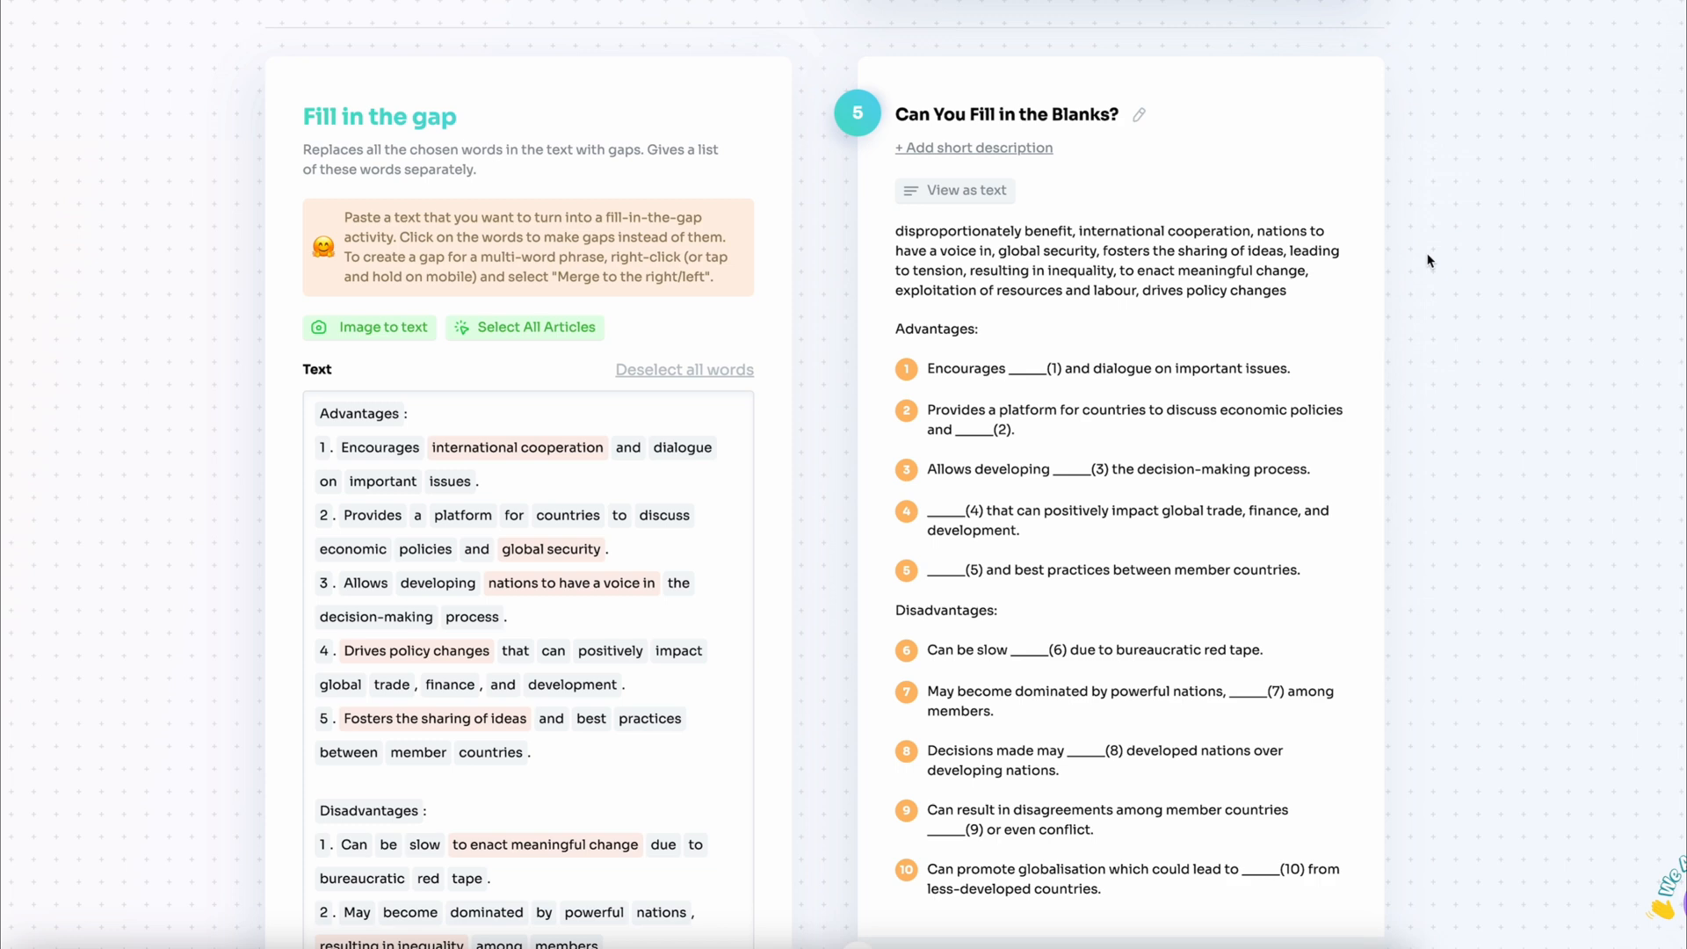
scroll("down", 3)
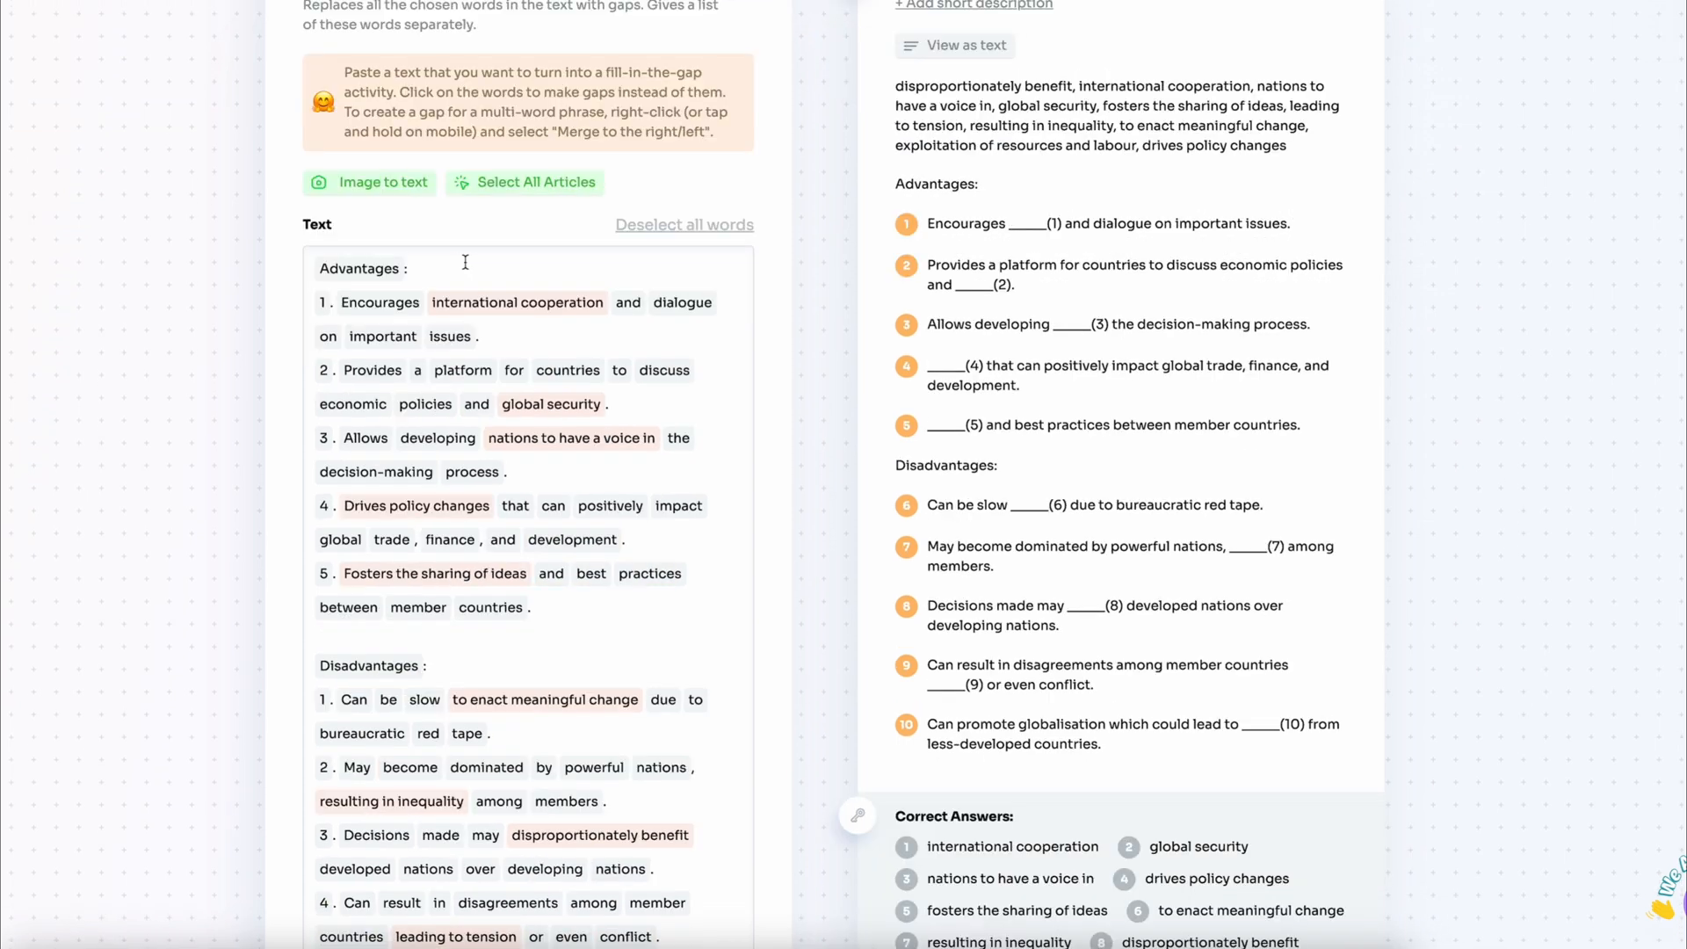
double_click(358, 269)
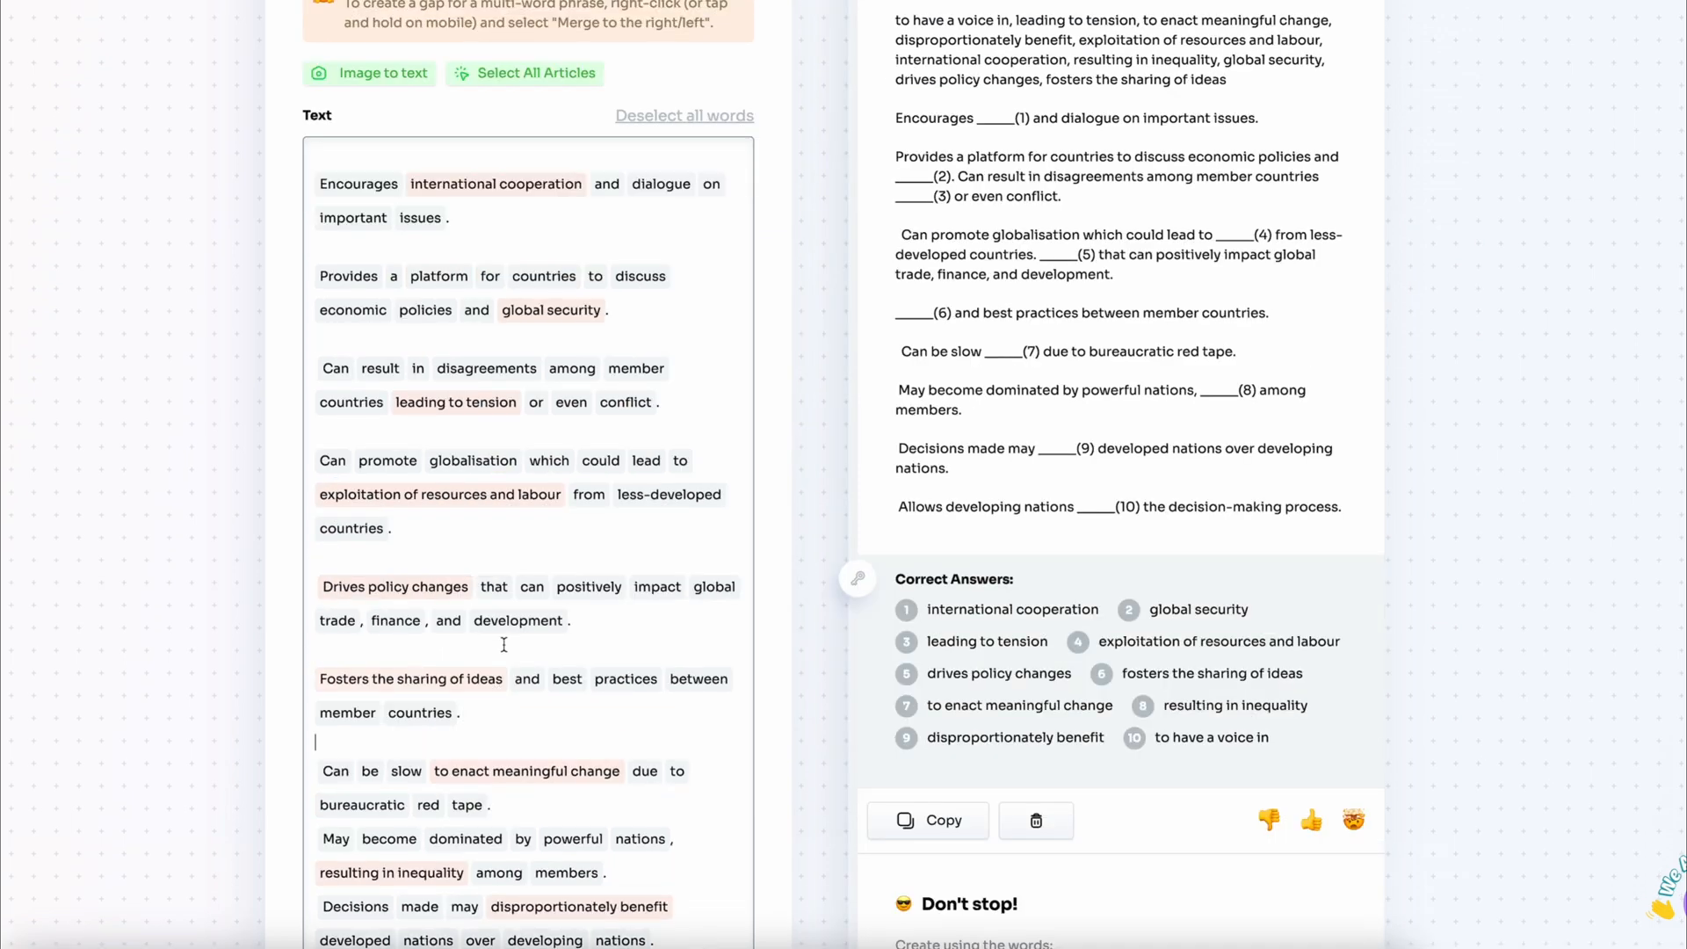
scroll("down", 3)
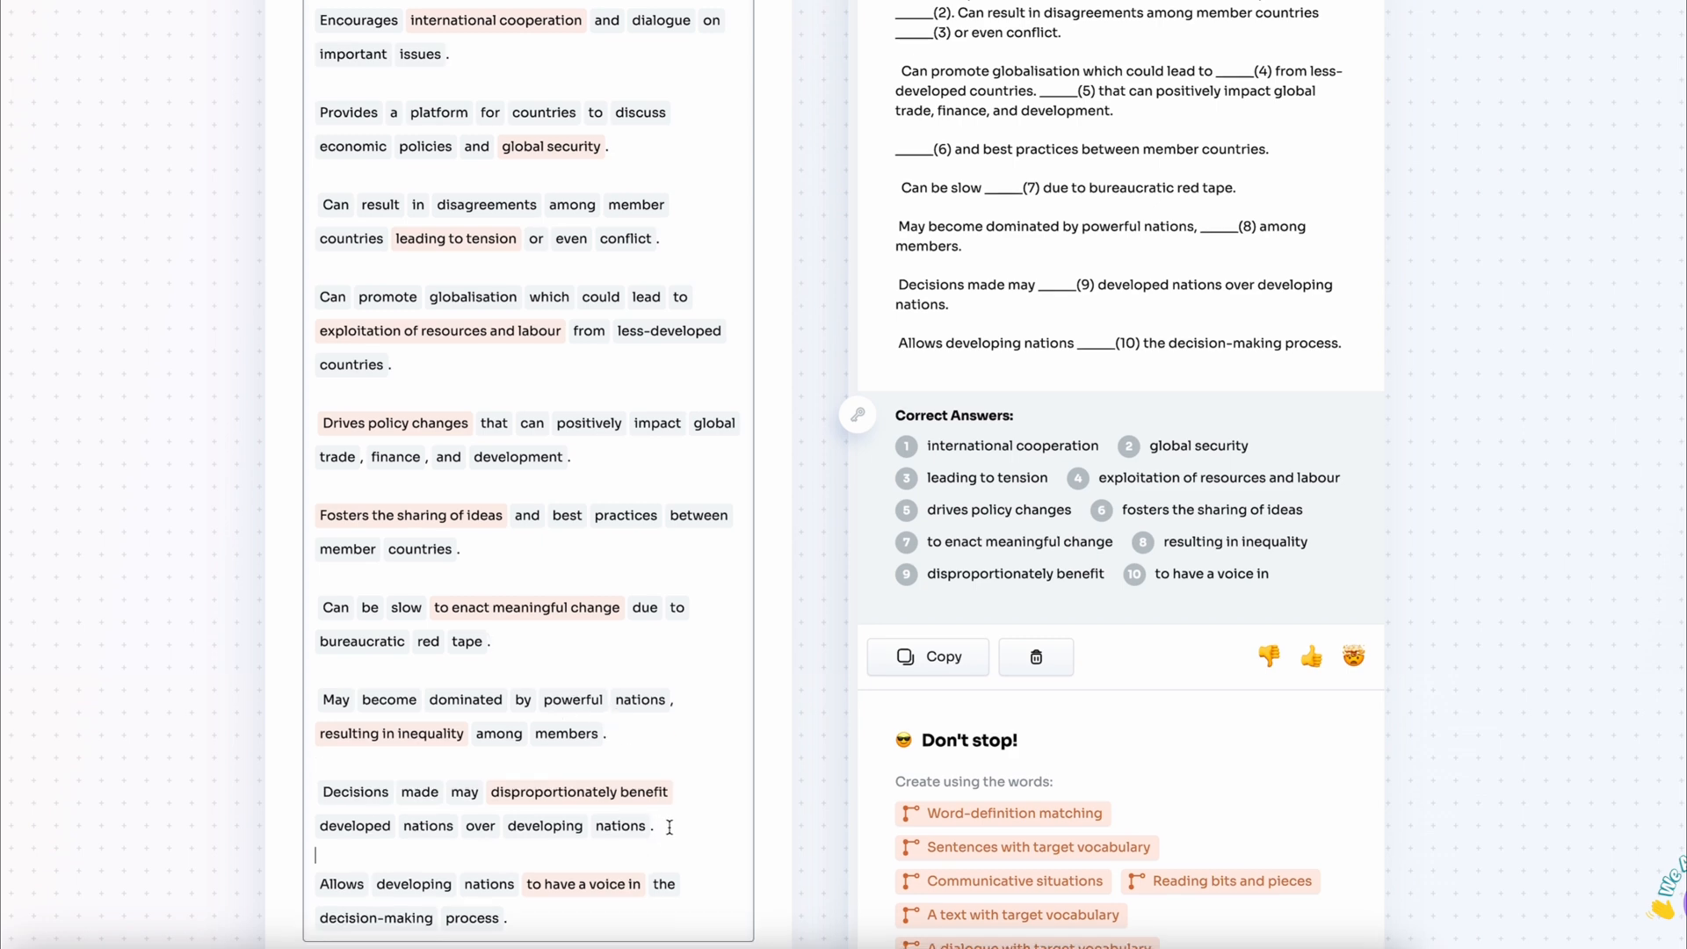
scroll("down", 3)
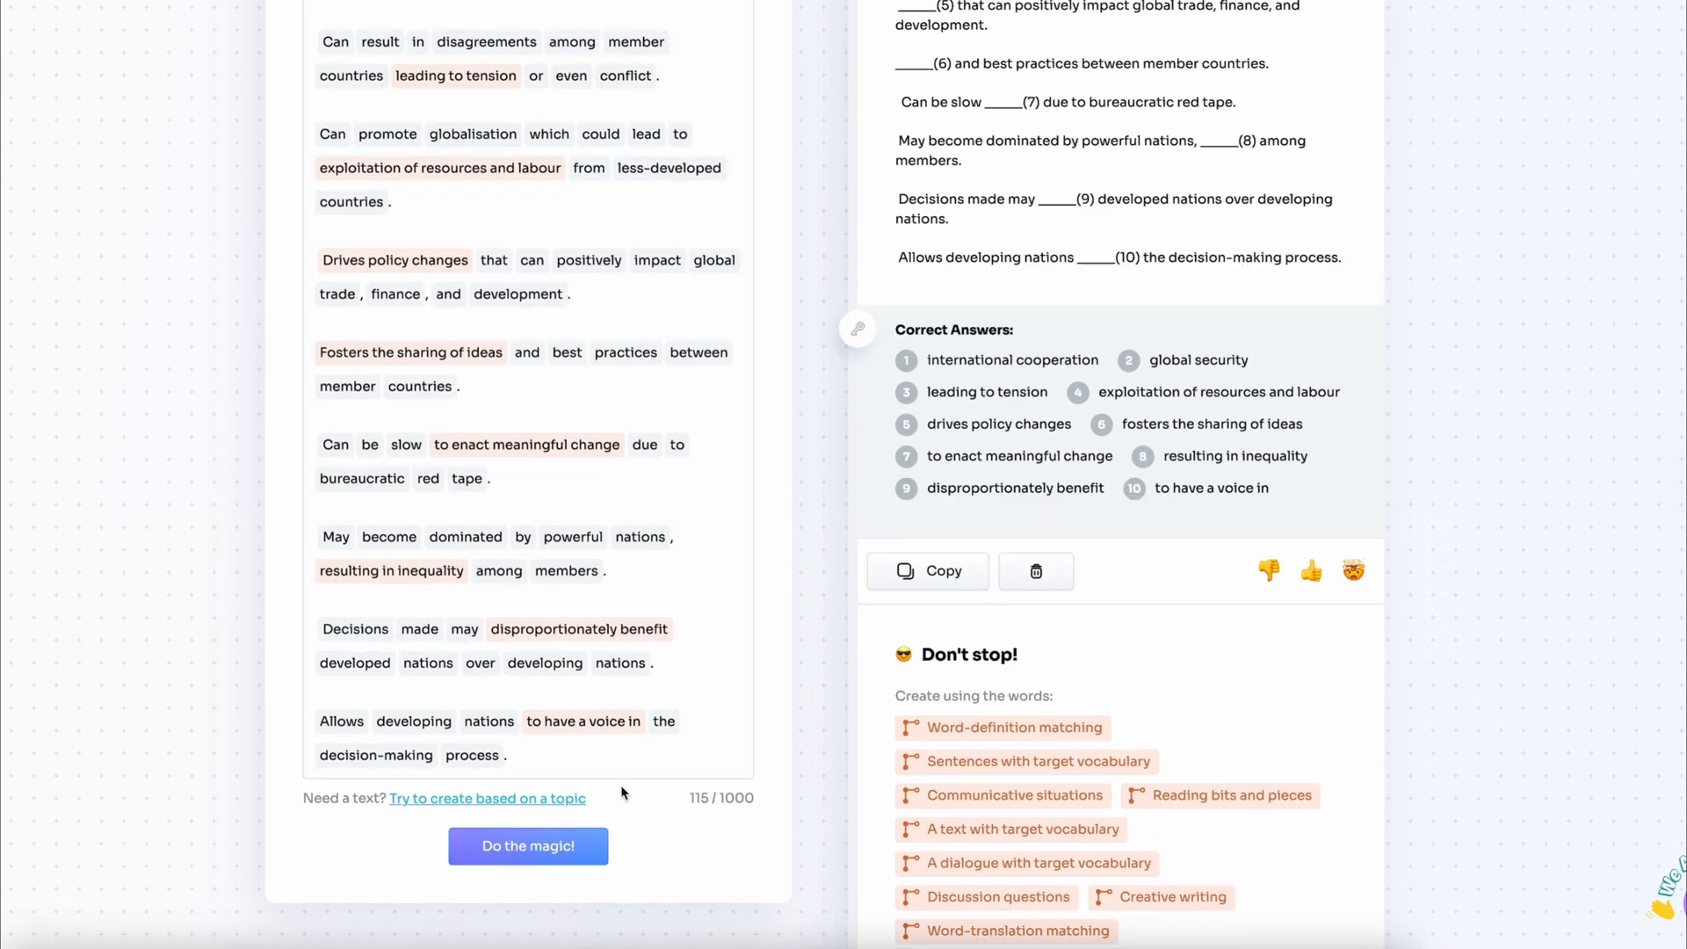
scroll("up", 3)
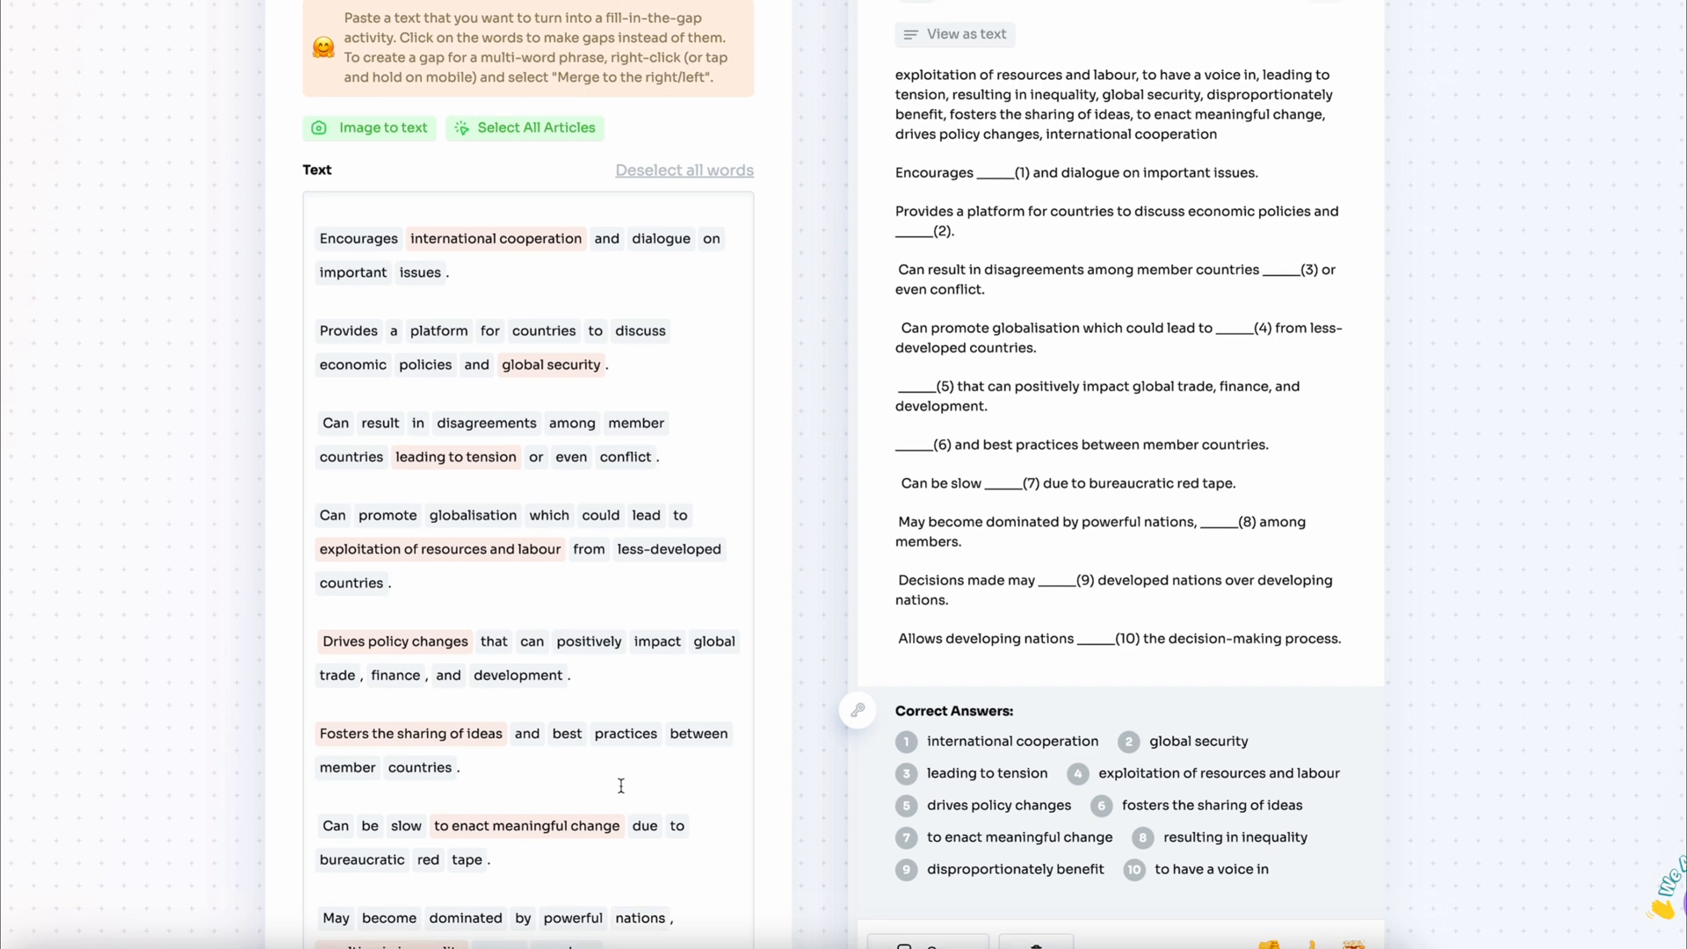
mouse_move(1039, 549)
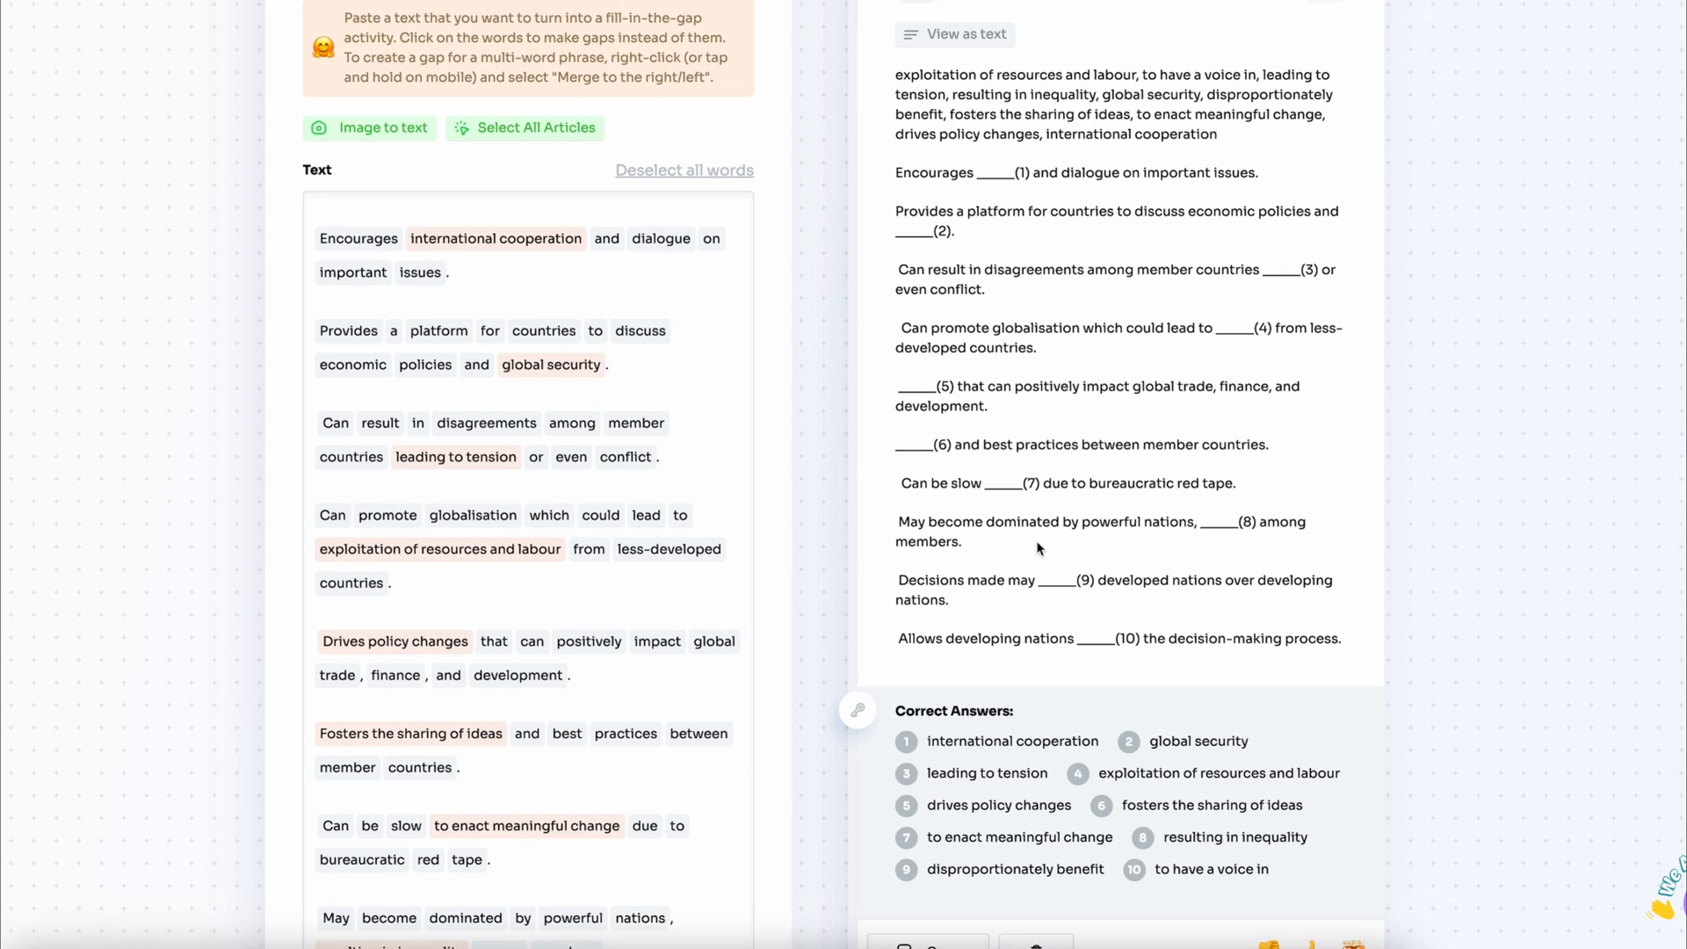
- Retitle the gap-fill 'Fill in these statements about G20 with the phrases from the list. Sort the statements' and add a justification note
scroll("up", 3)
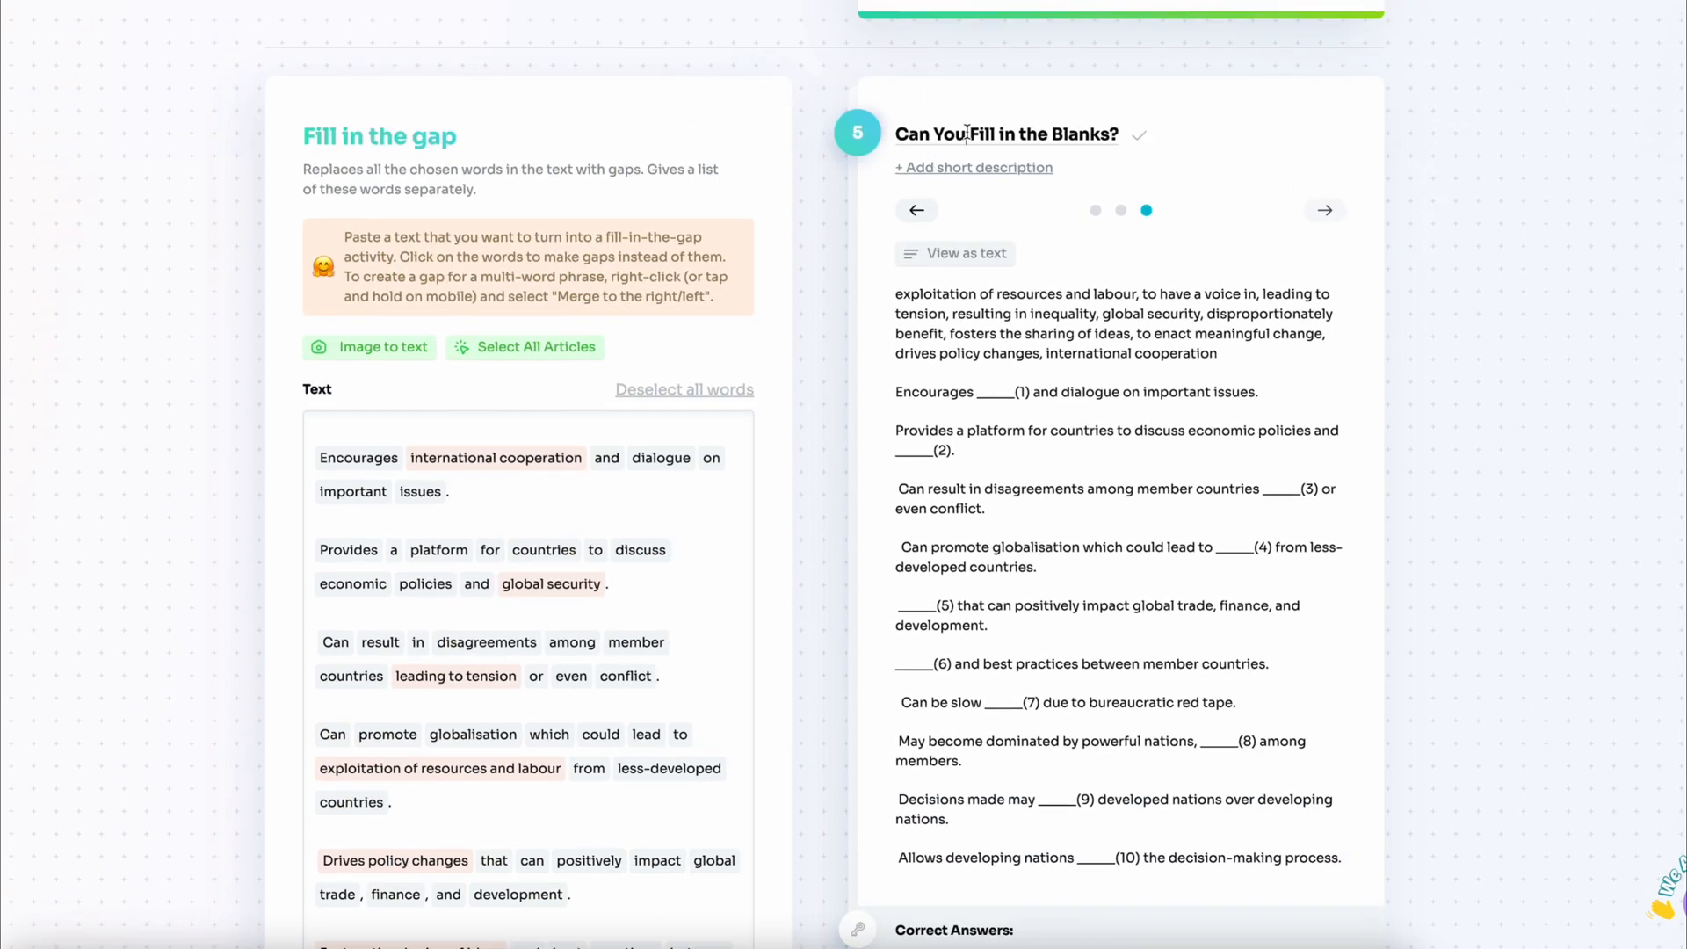
type("Fill in these statements about G20 with the")
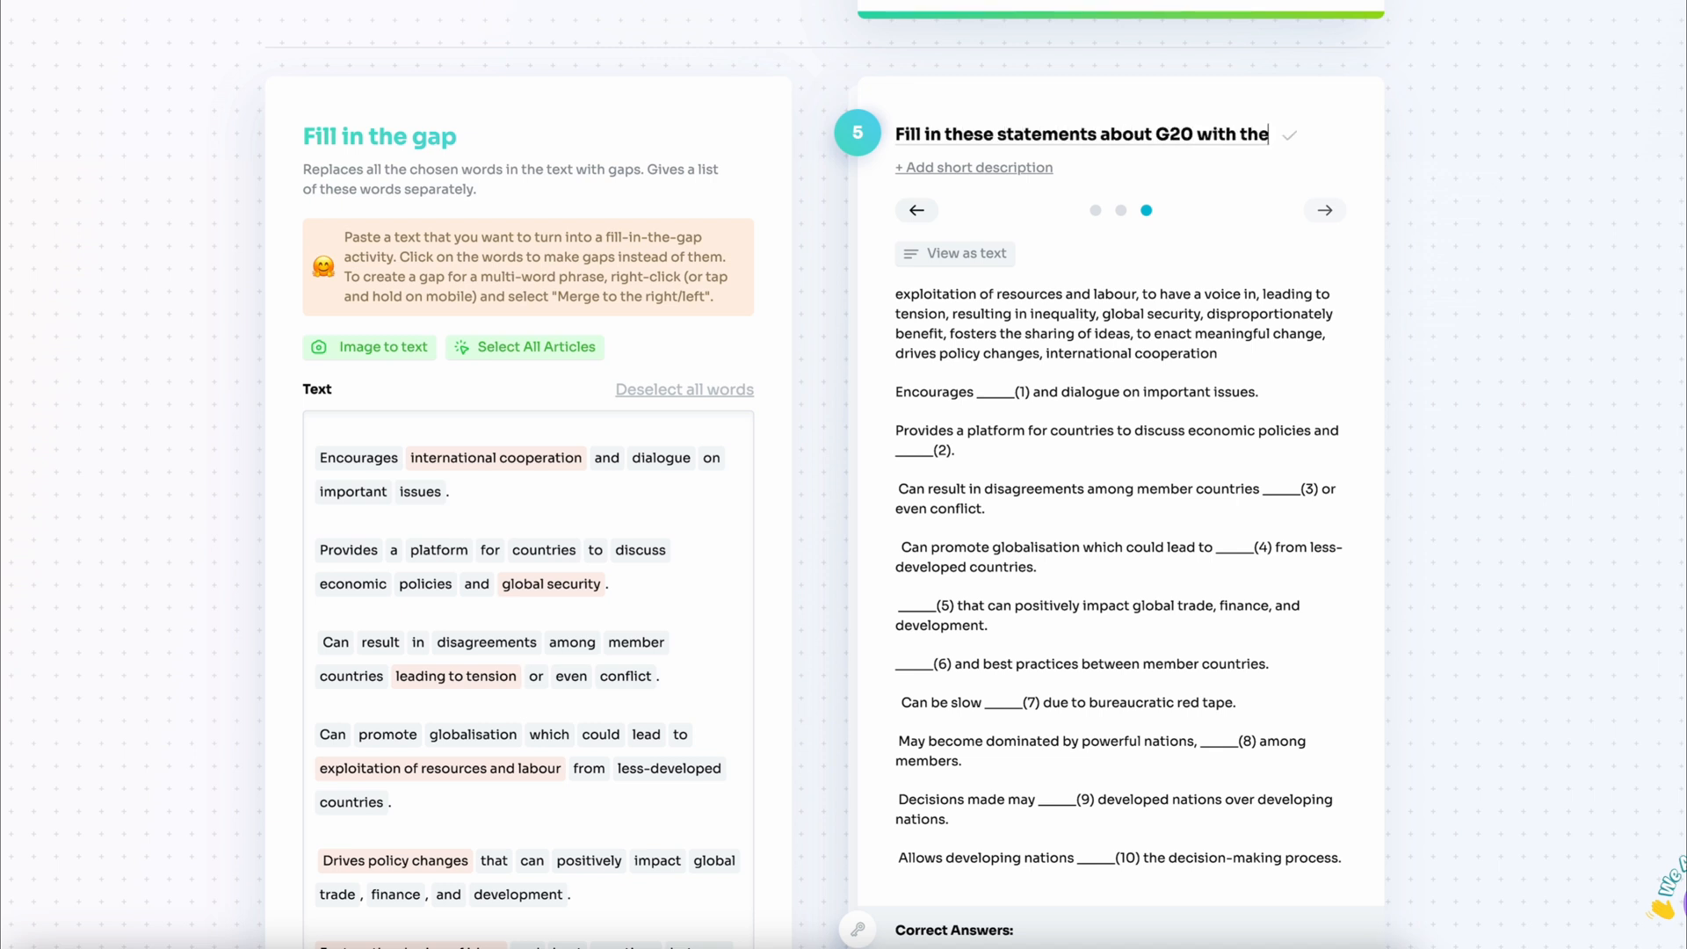
type("phrases from the list. Sort the statements into advantages and disadvantages.")
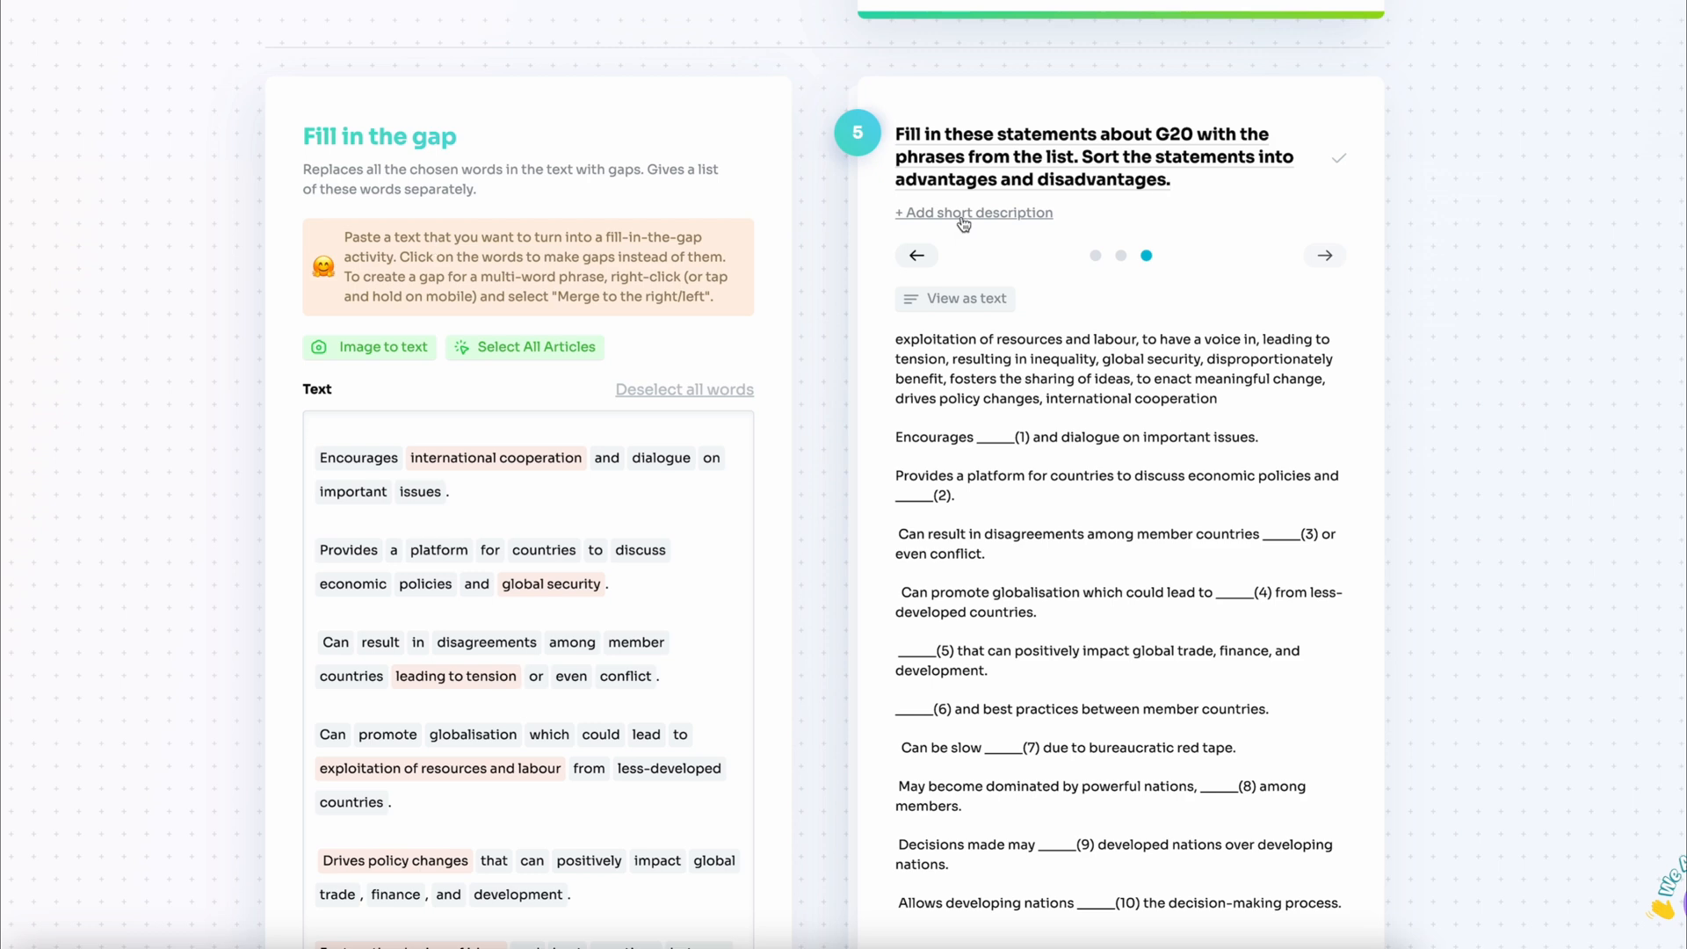
left_click(973, 212)
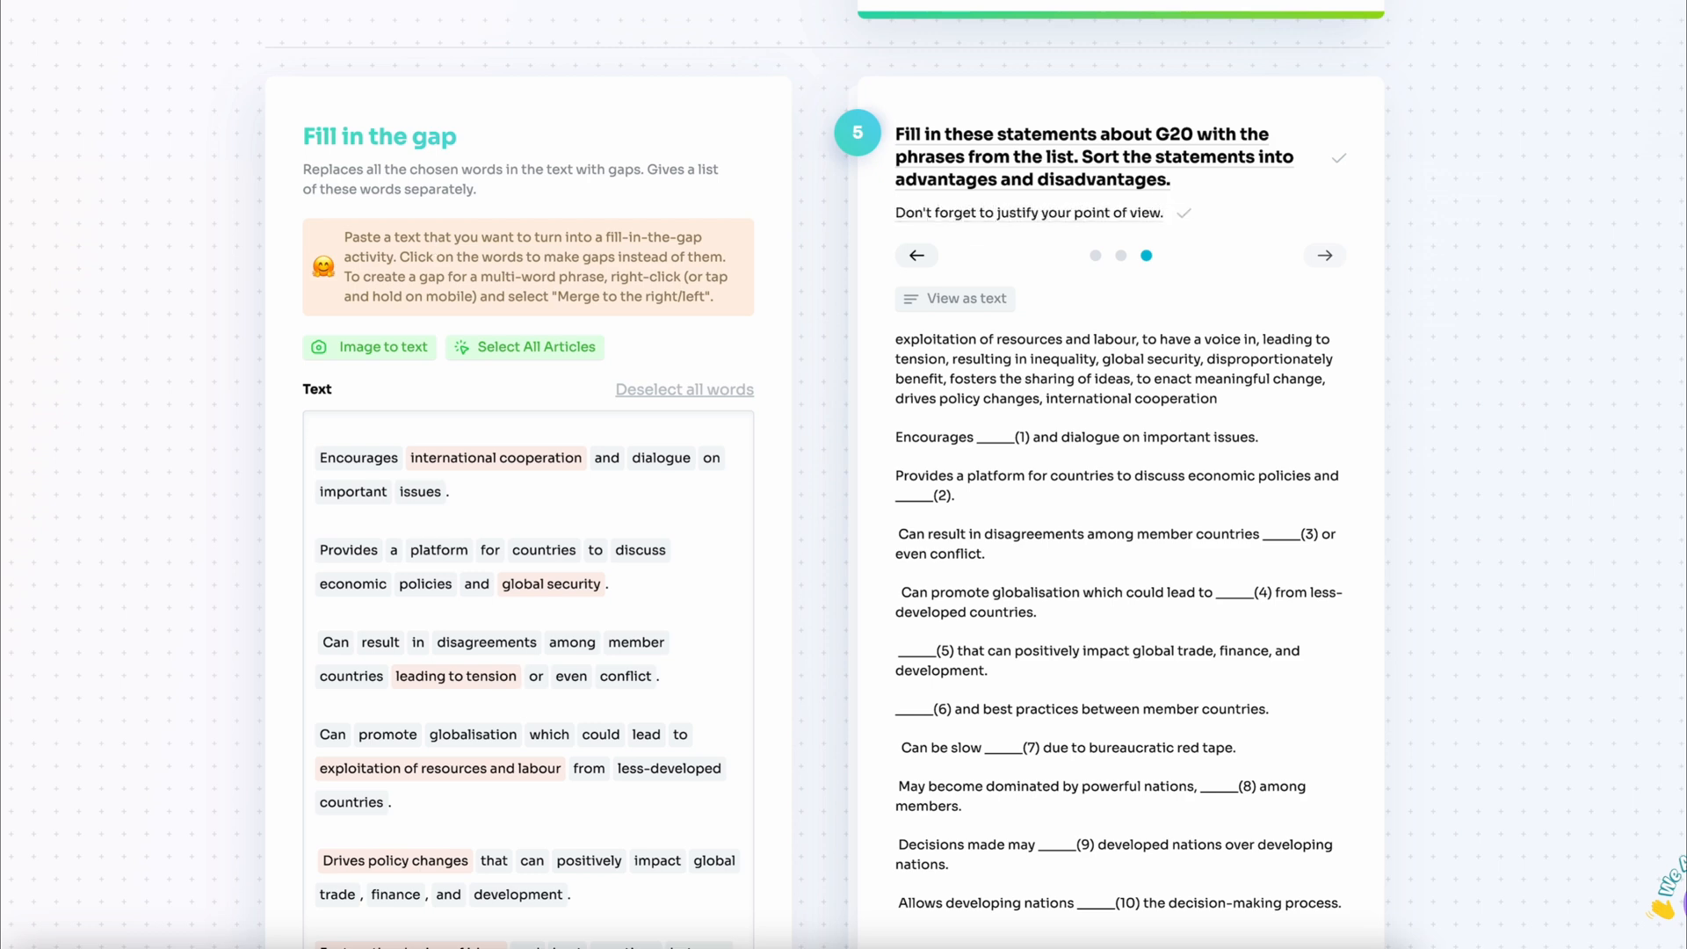
scroll("down", 3)
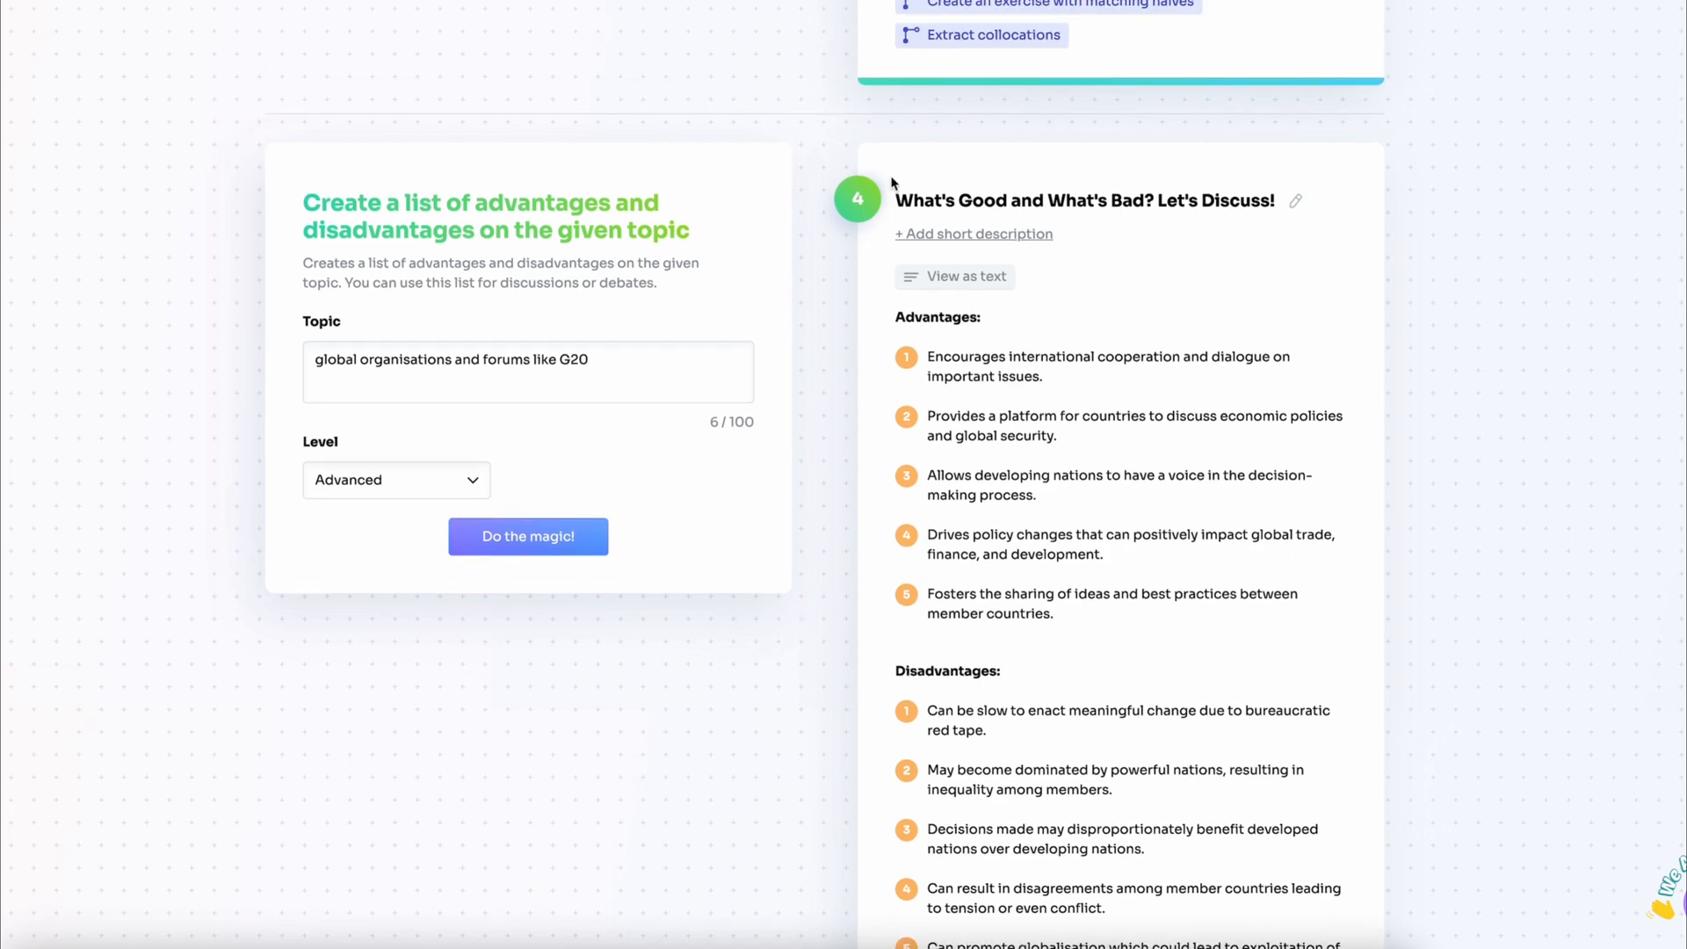
- Retitle the True/False exercise, then title exercise 2 'Watch the video and fill in the gaps.'
scroll("up", 3)
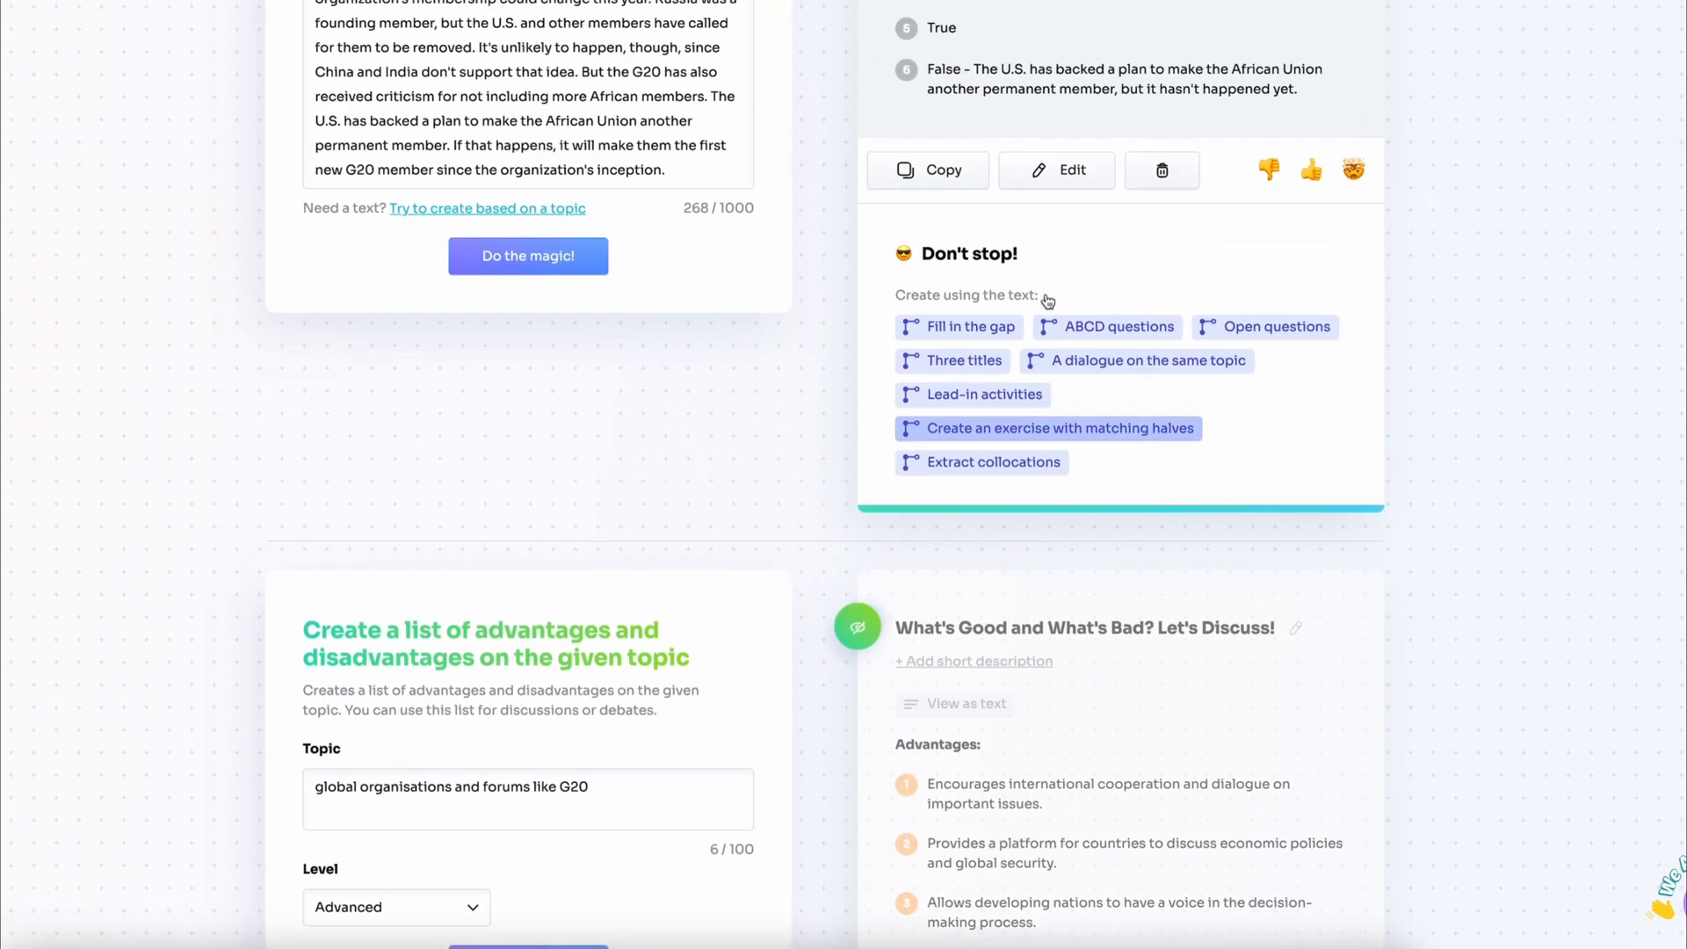
scroll("up", 3)
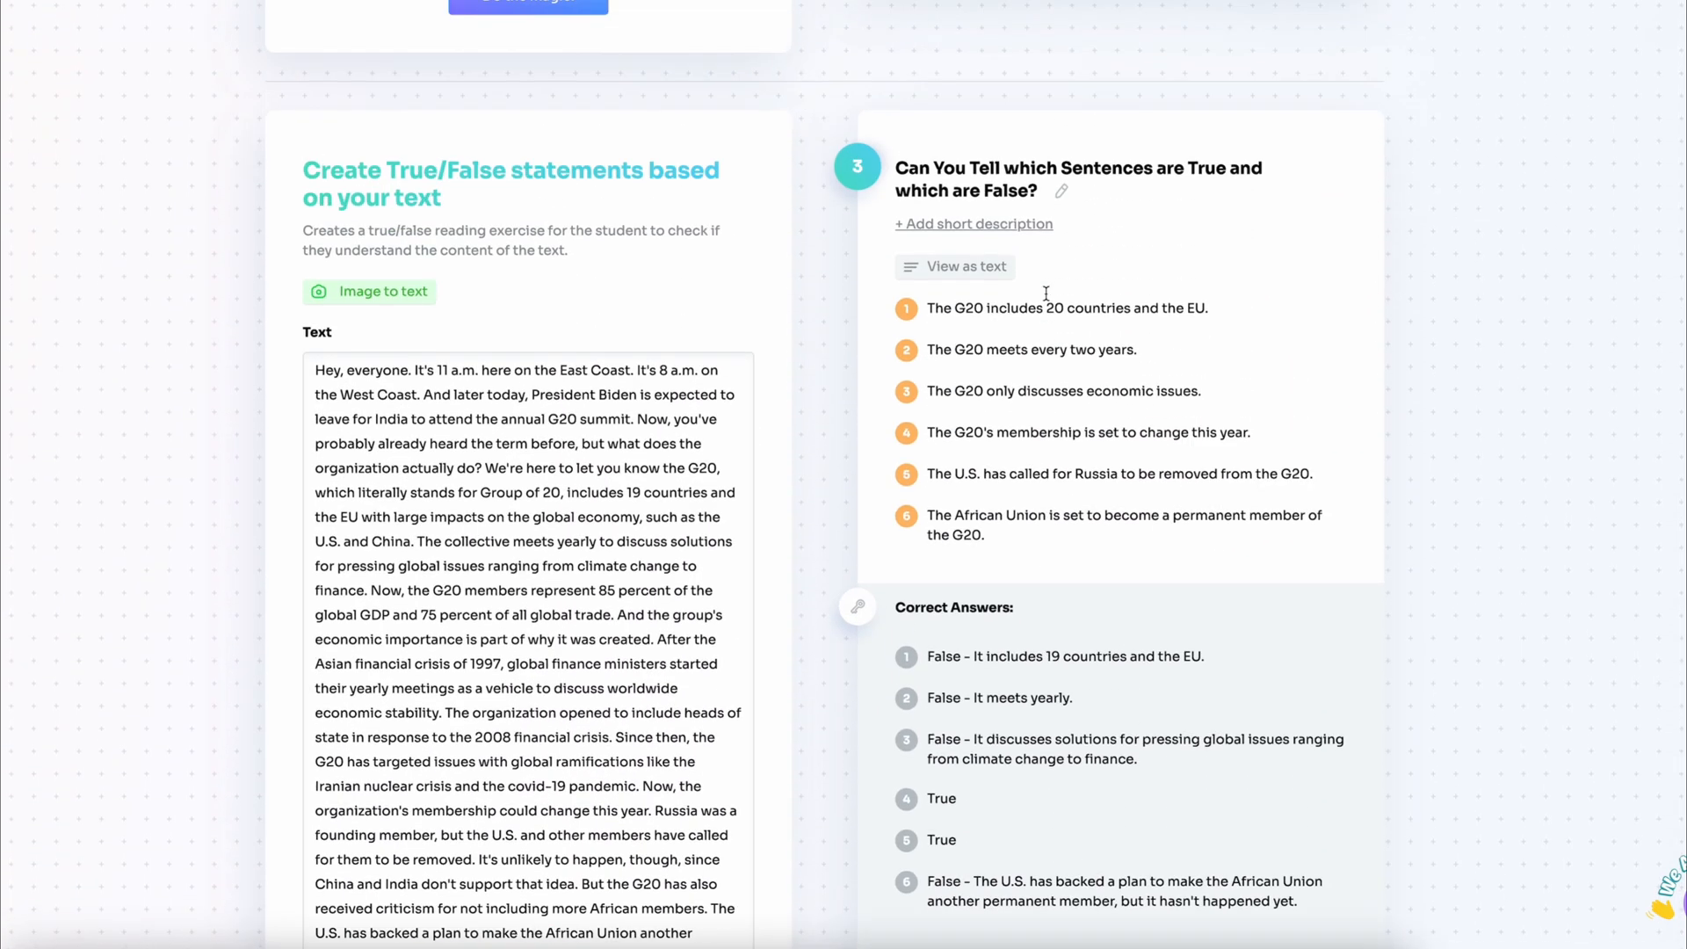
scroll("up", 3)
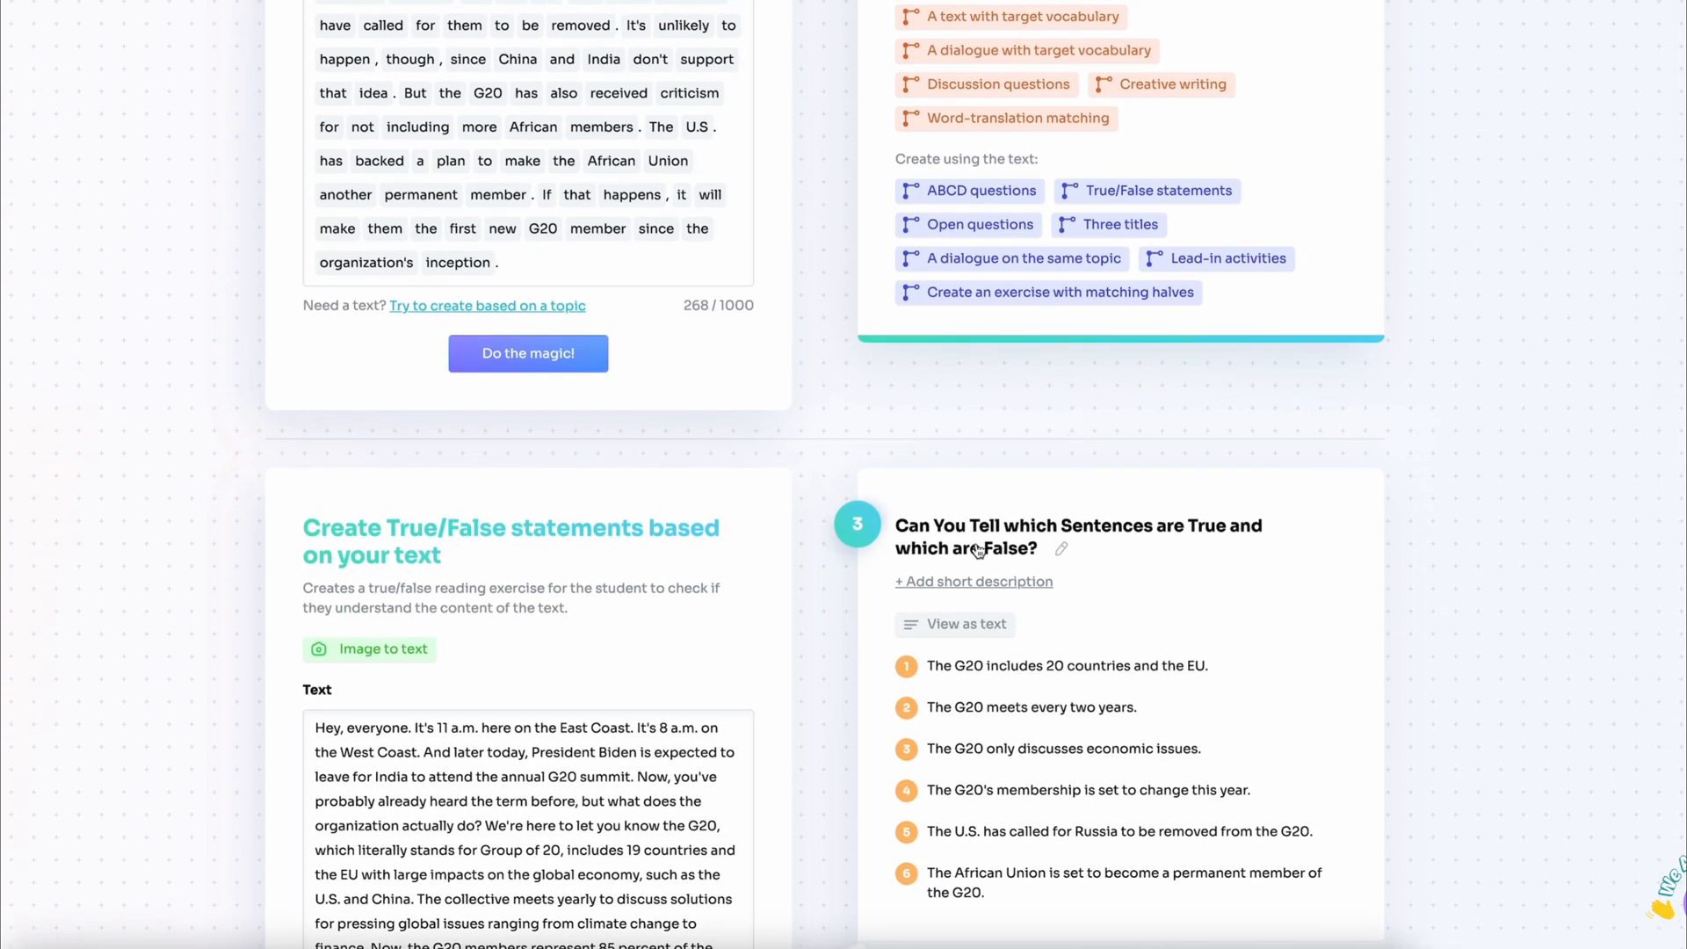
left_click(1039, 548)
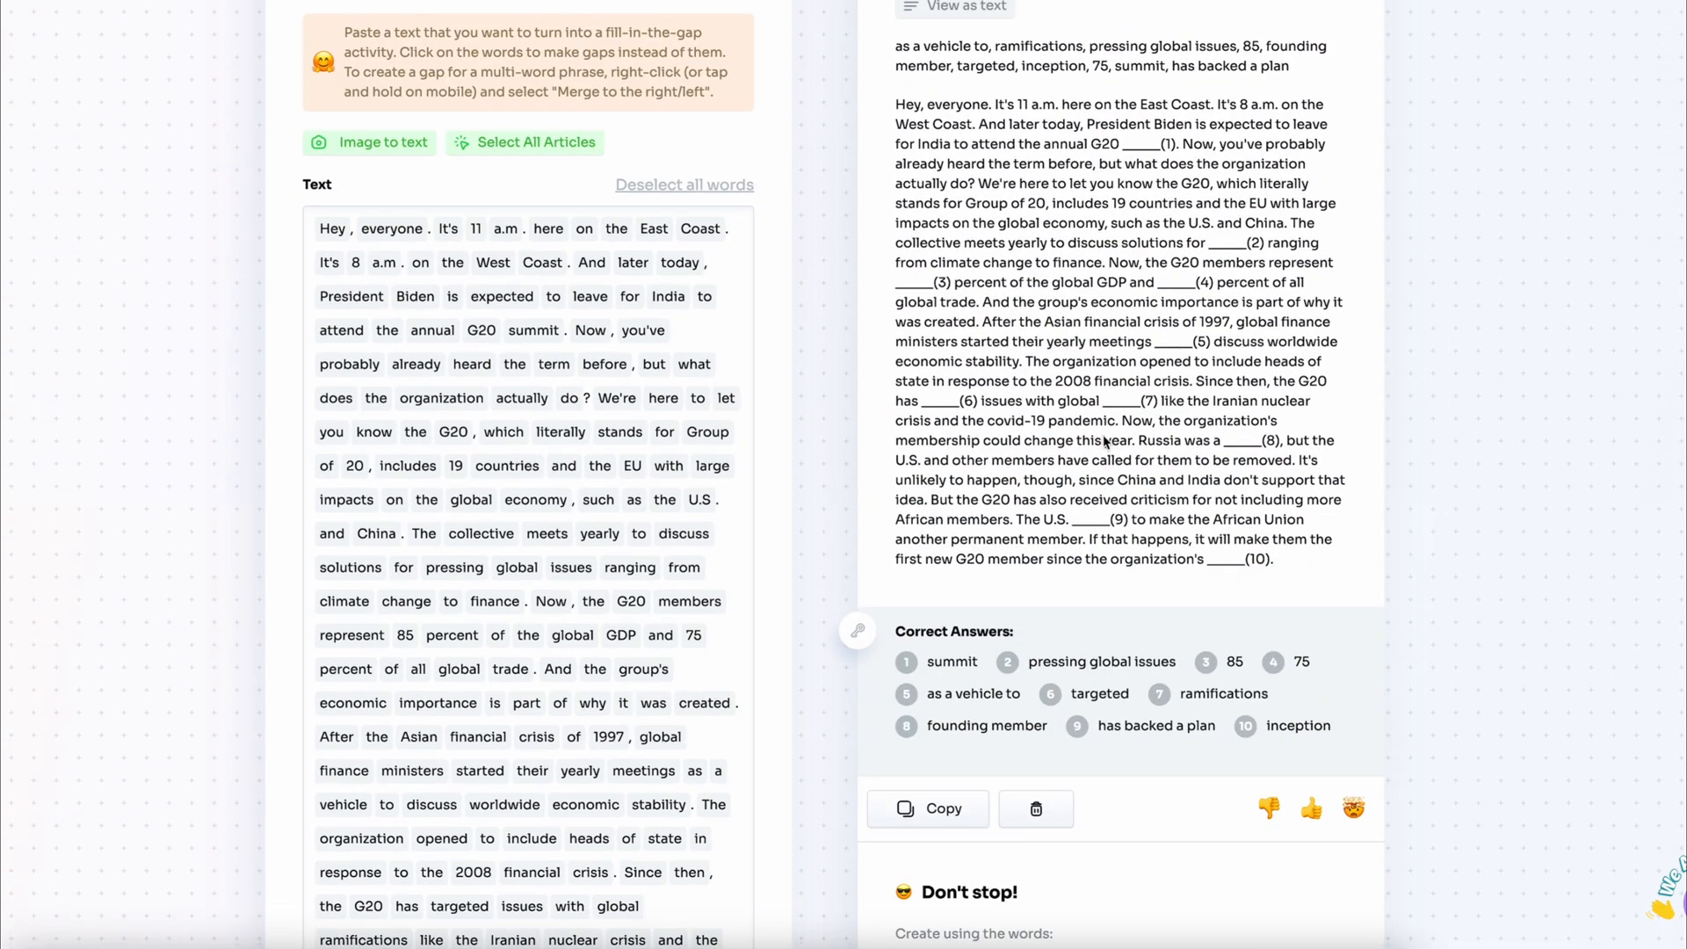
scroll("up", 3)
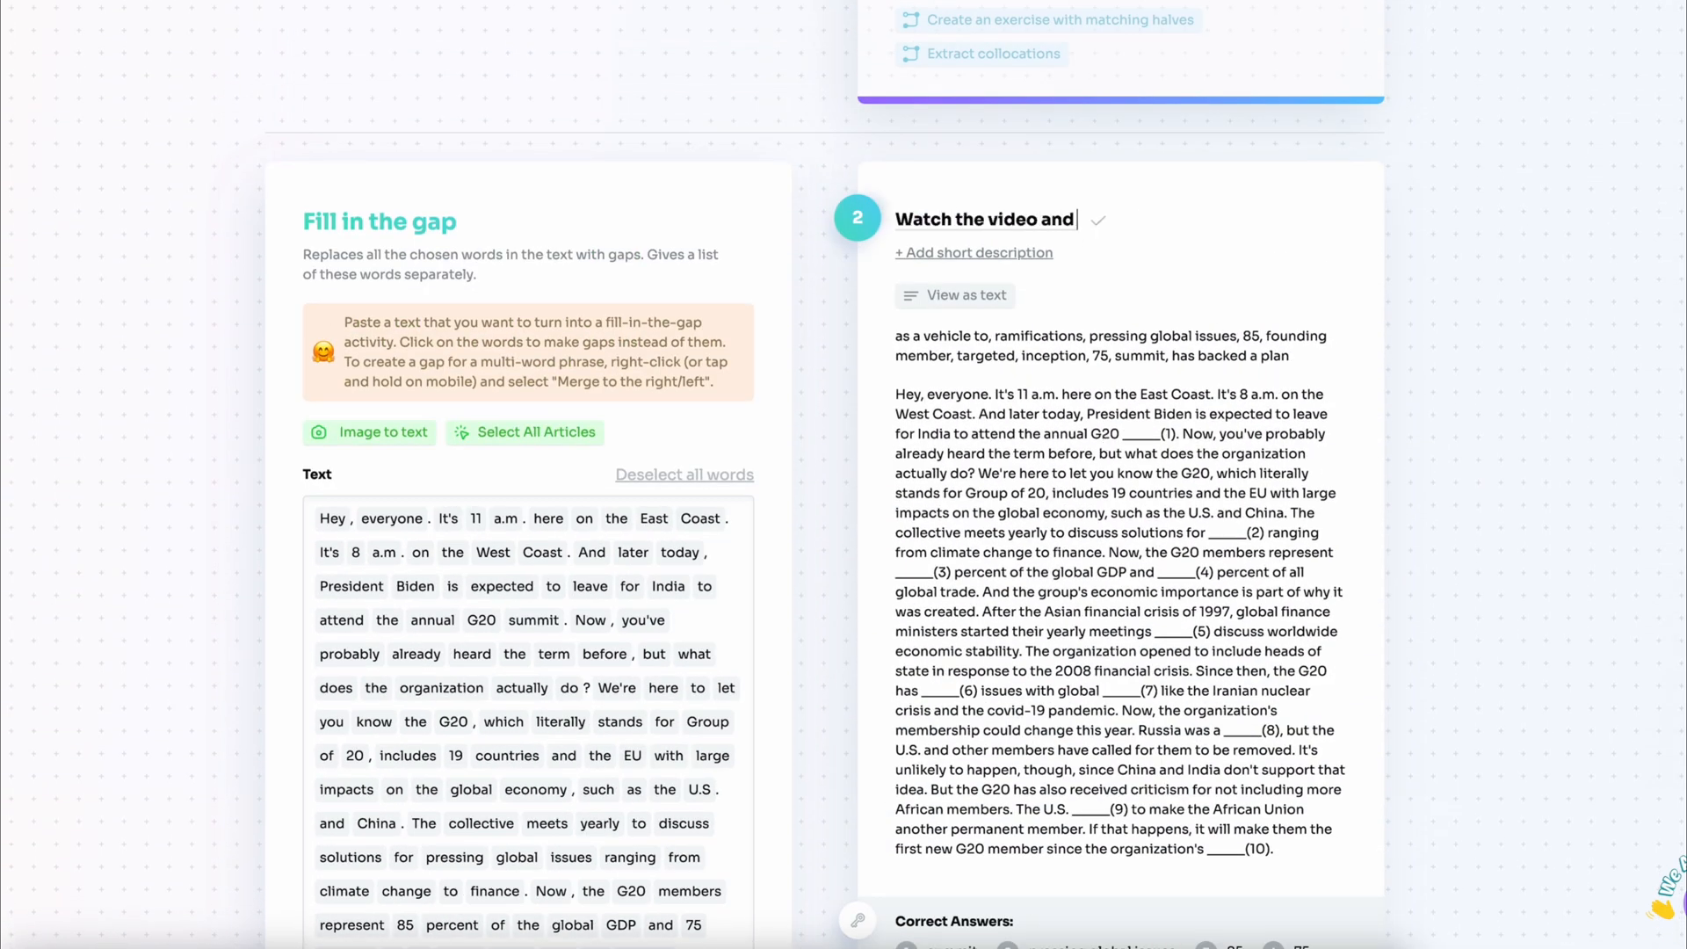
type("fill in the gaps.")
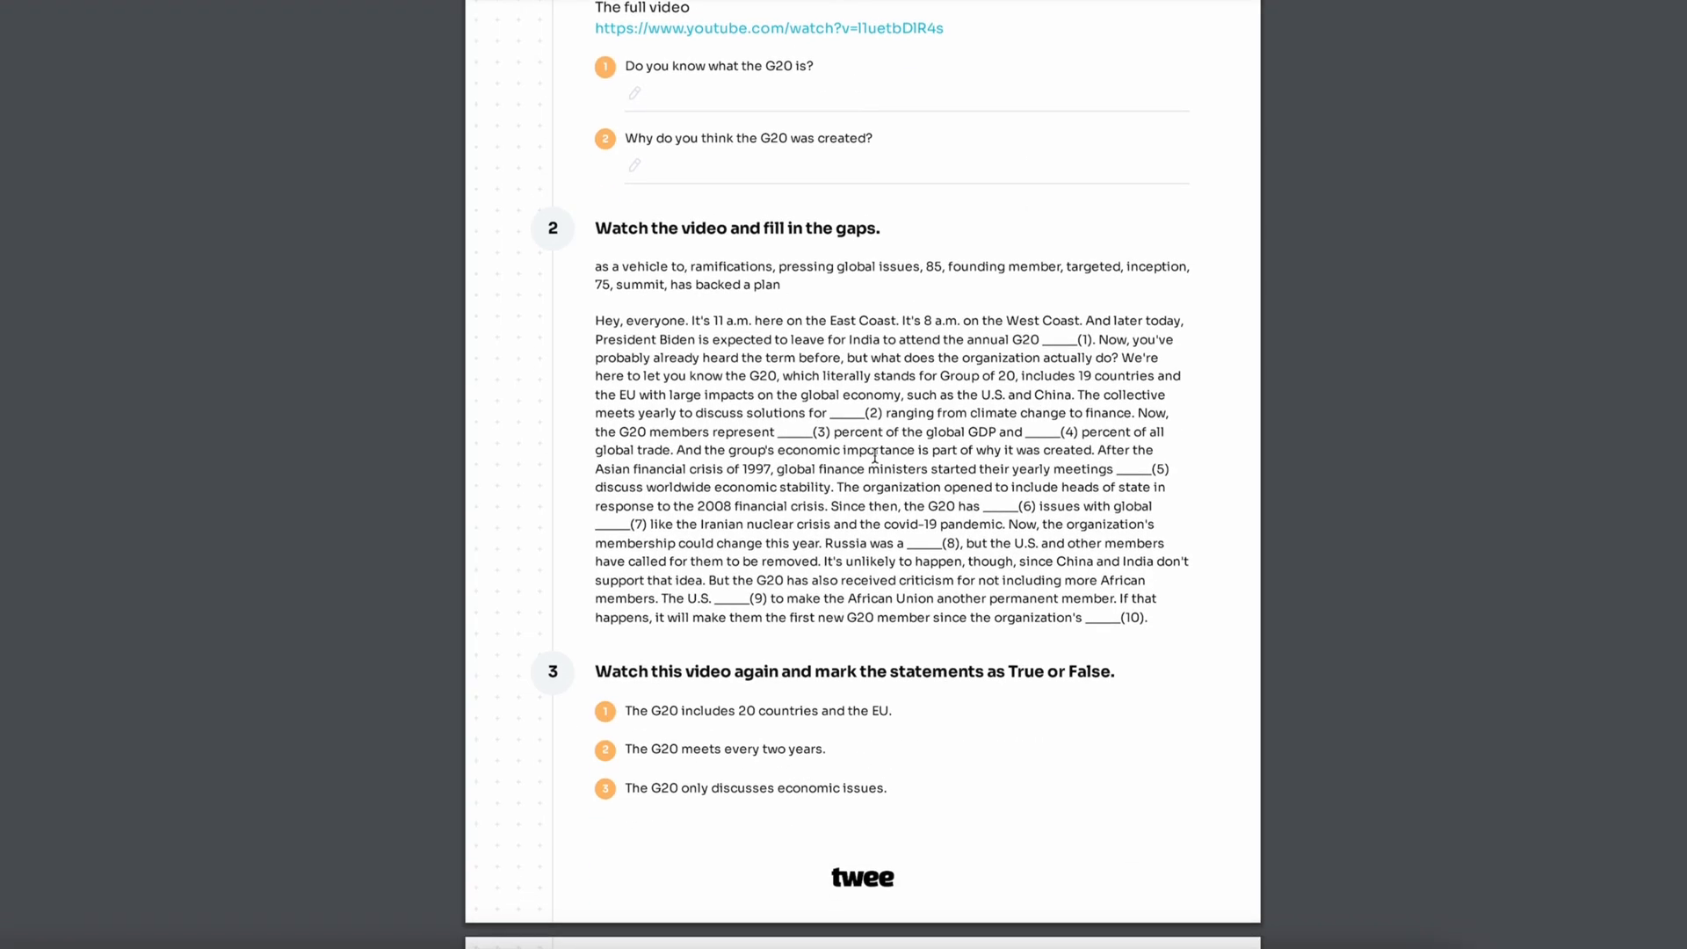
- Scroll through the exported G20 PDF to check the exercises and the Correct Answers section
scroll("down", 3)
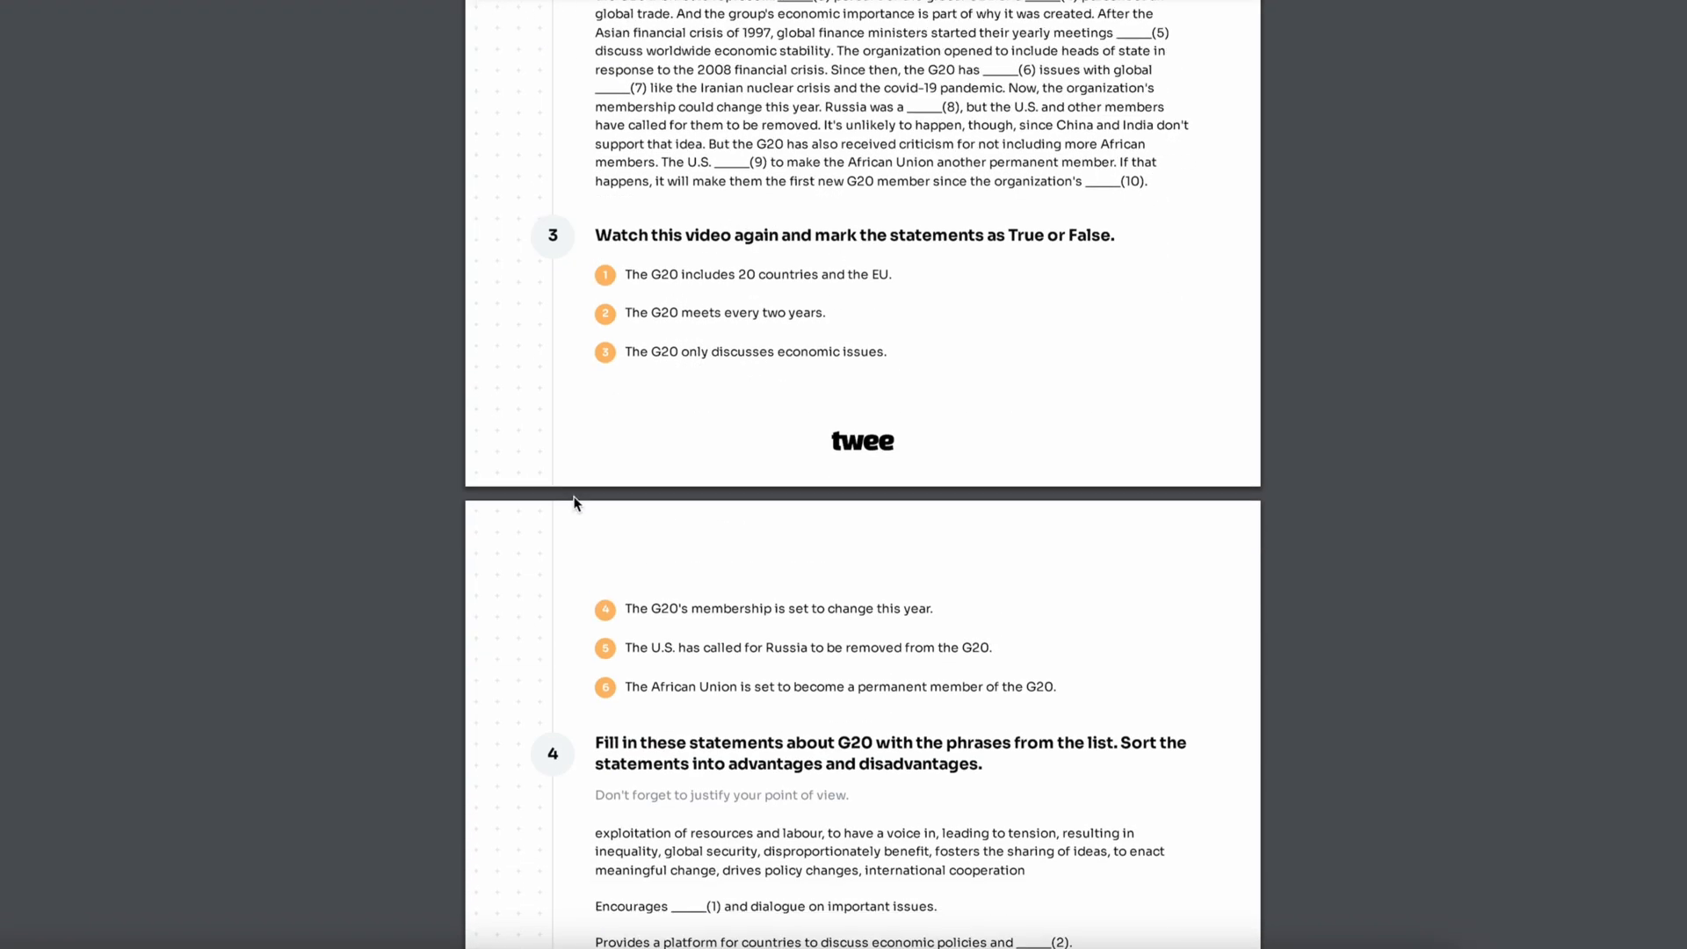
mouse_move(775, 566)
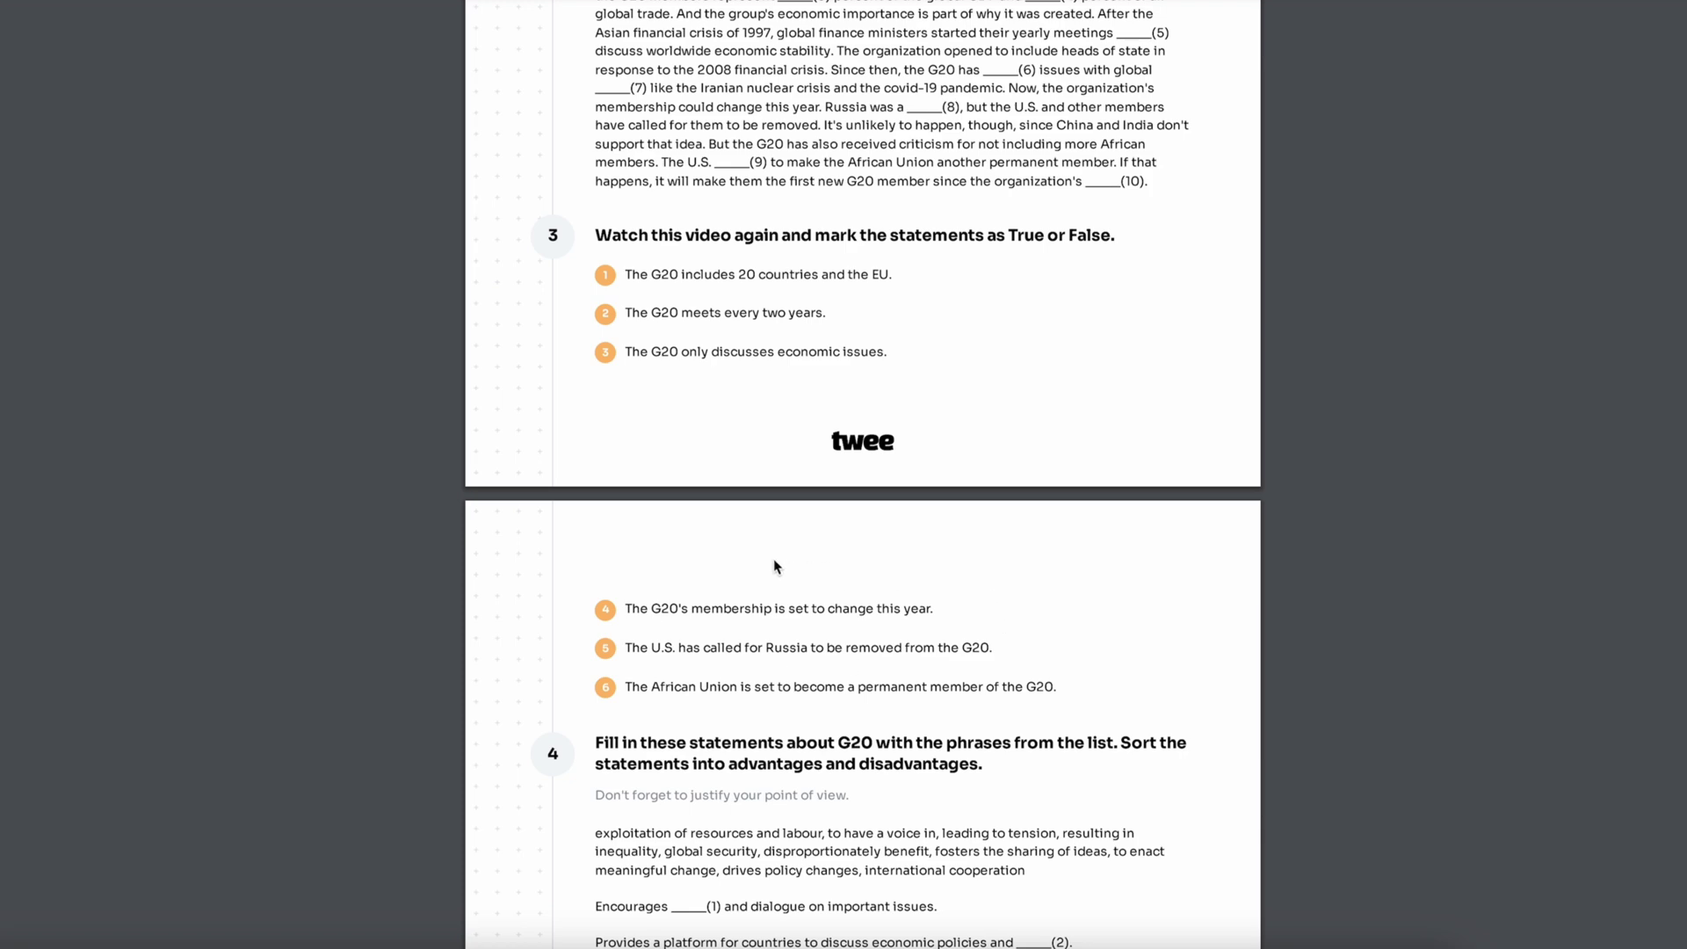
scroll("down", 3)
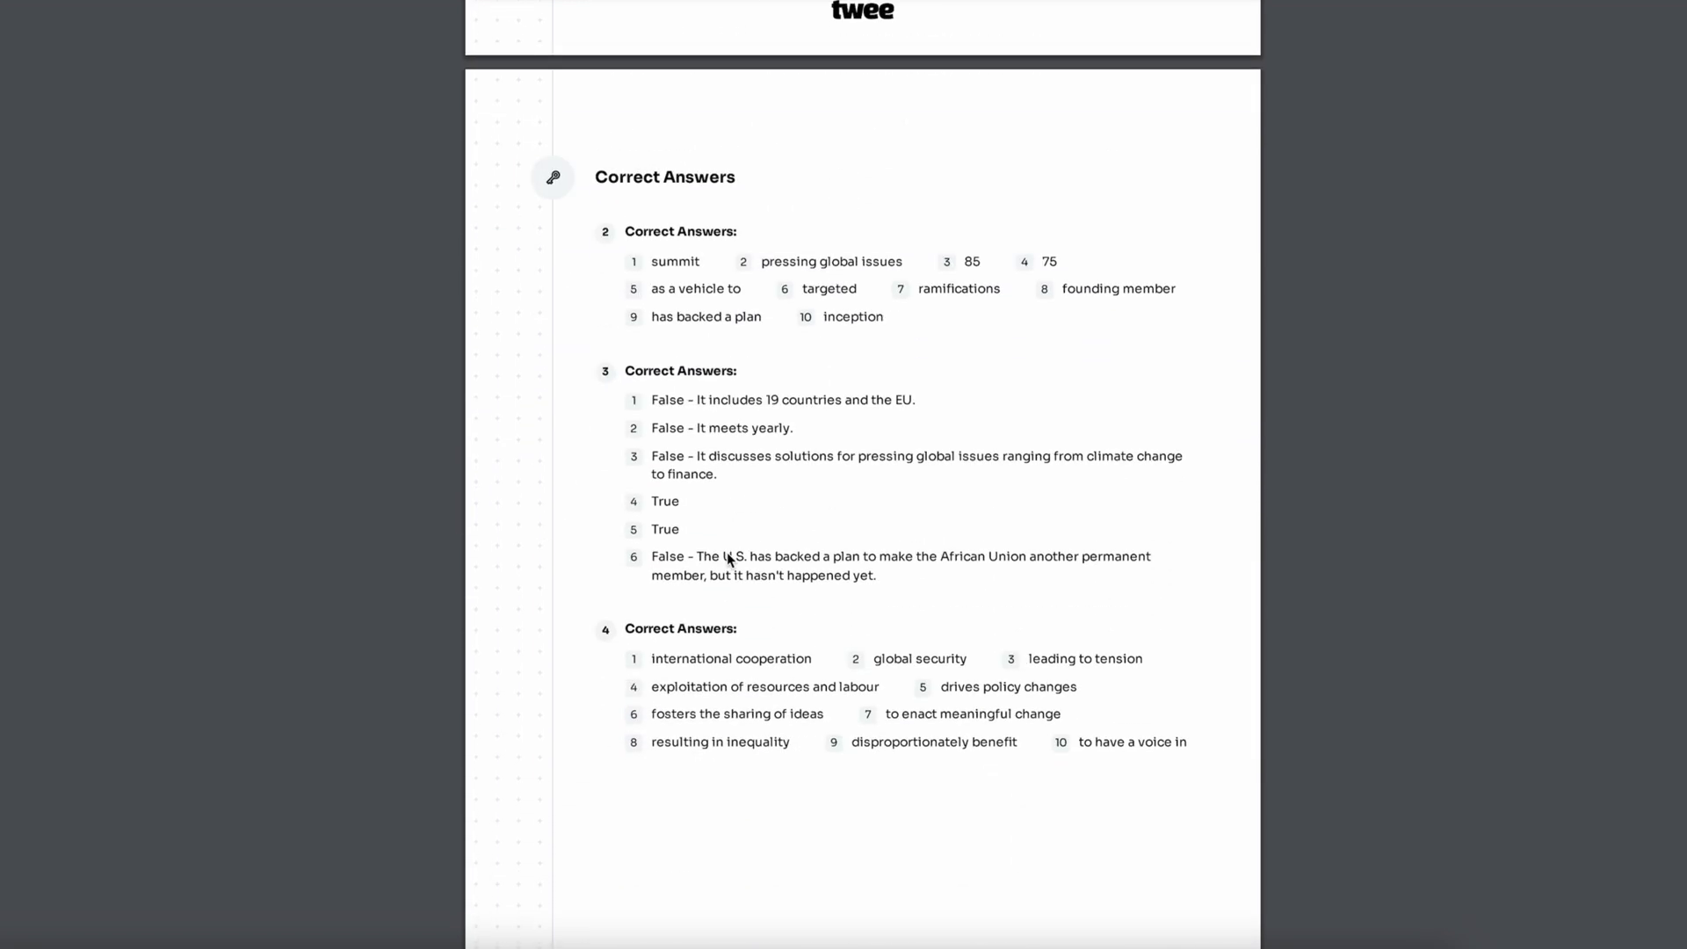
scroll("up", 3)
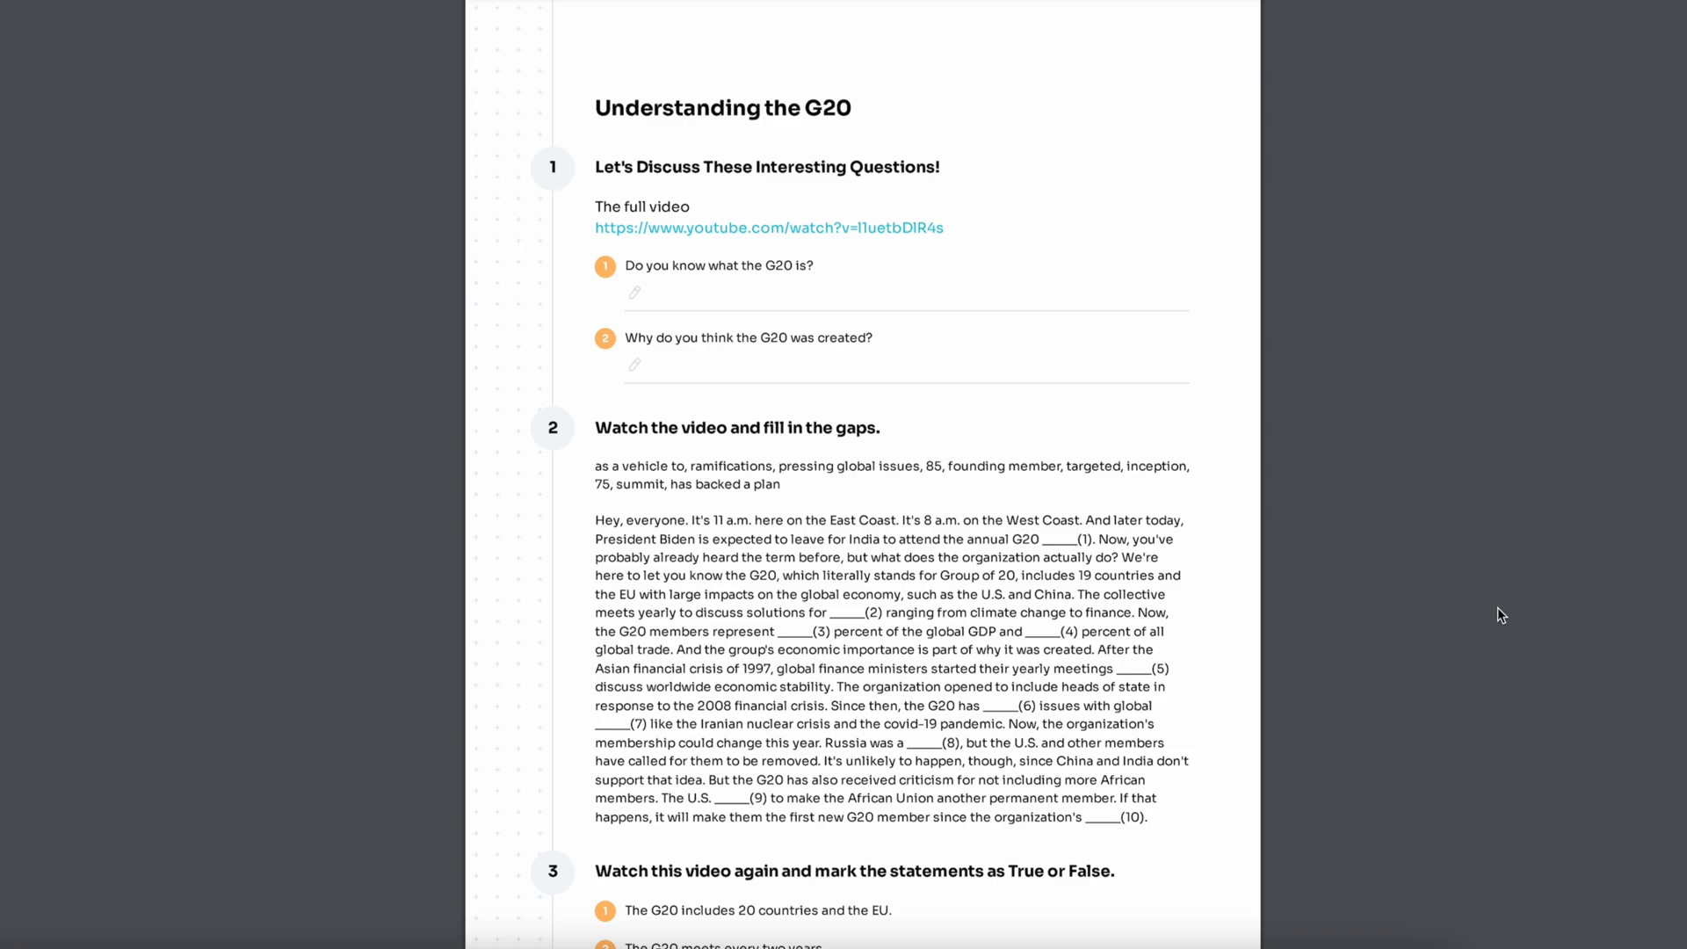